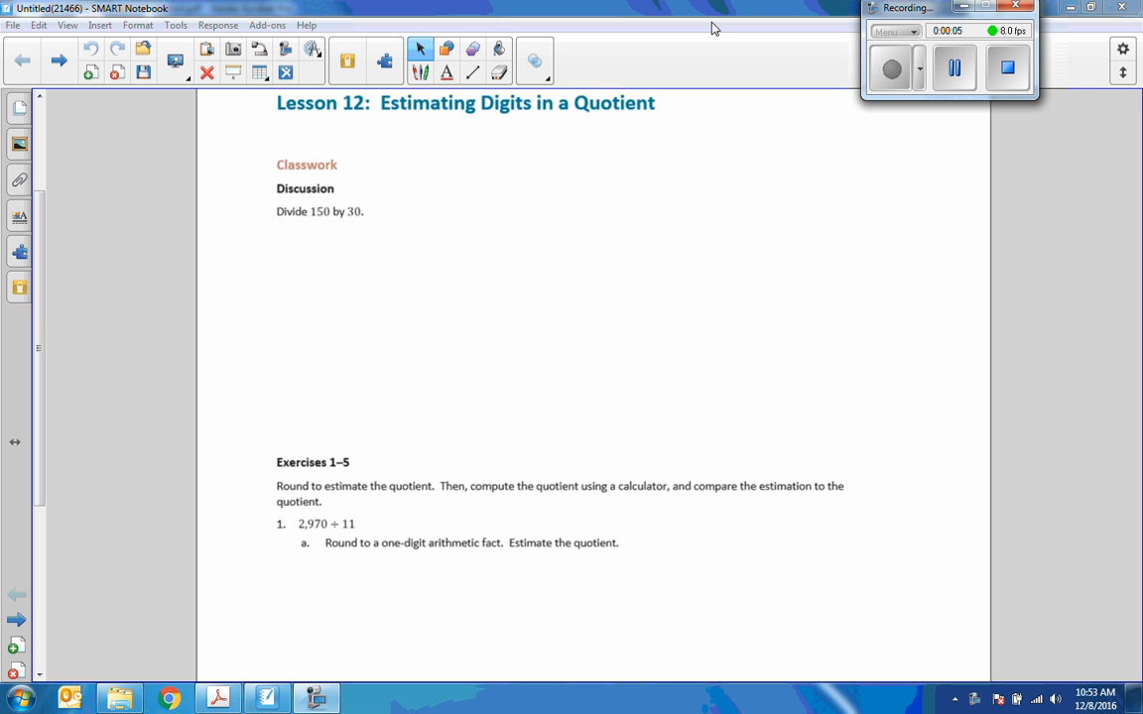
mouse_move(671, 20)
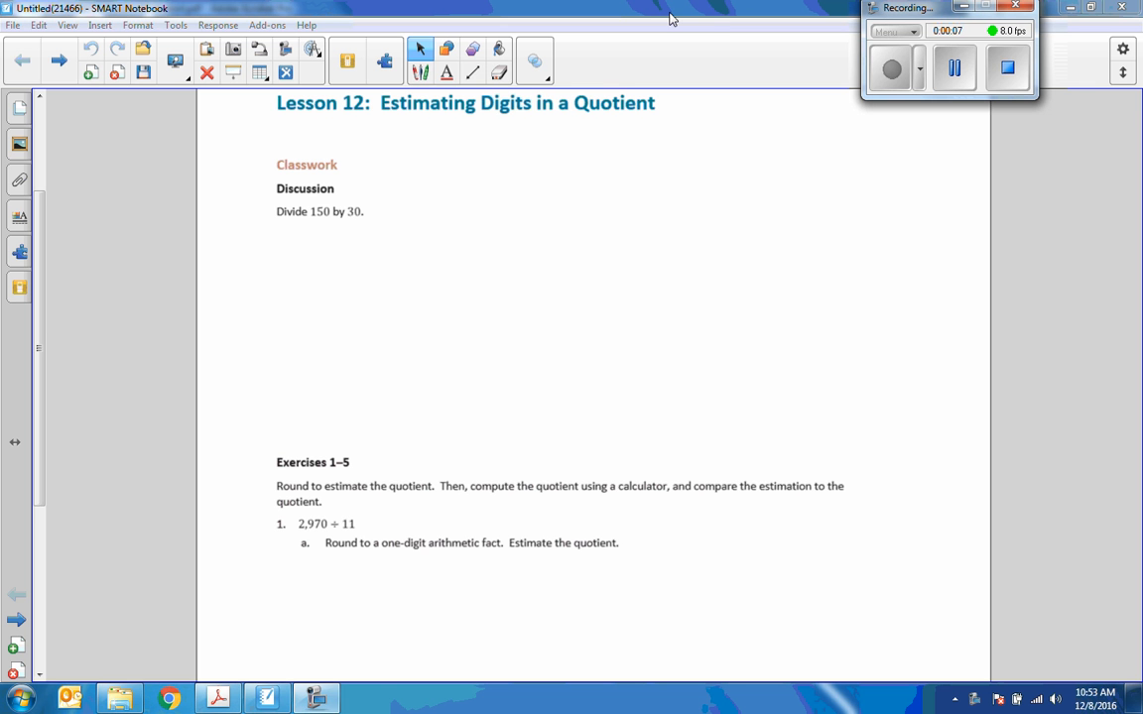
mouse_move(433, 91)
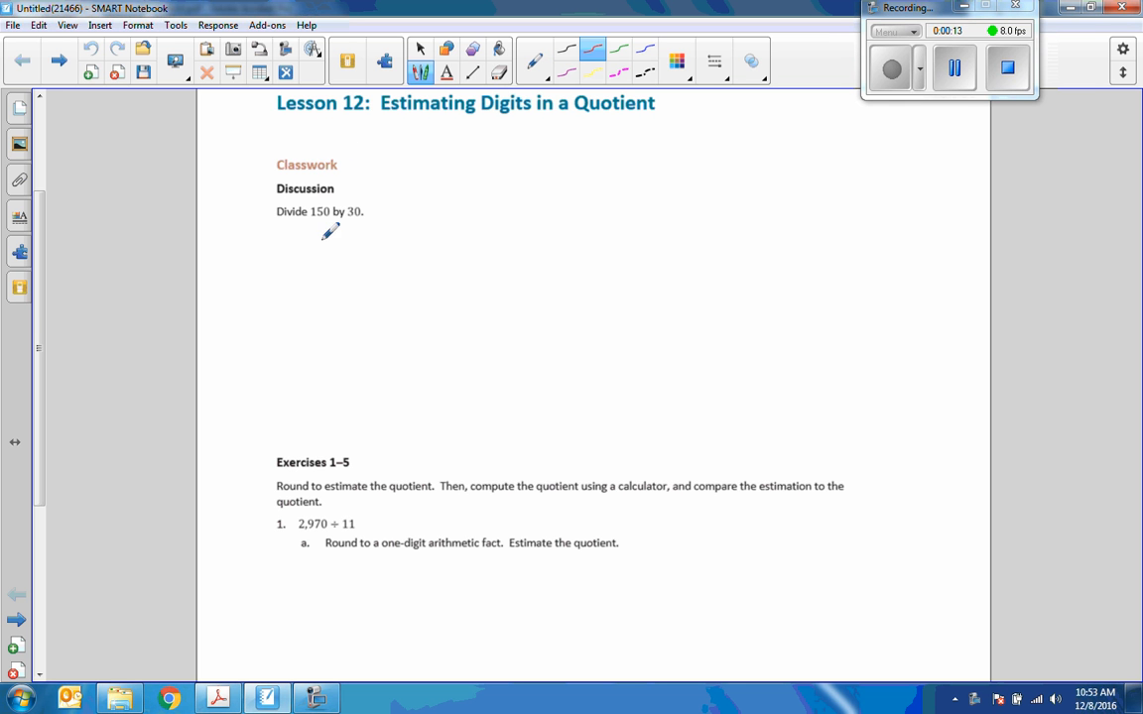
mouse_move(300, 167)
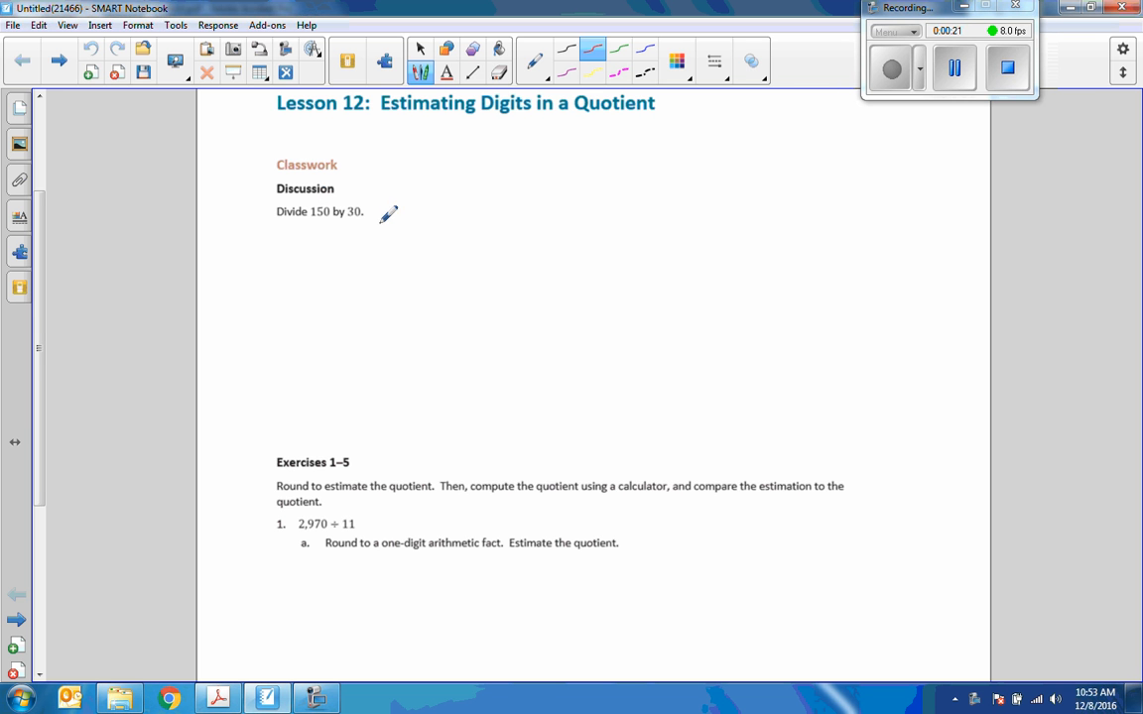
mouse_move(393, 197)
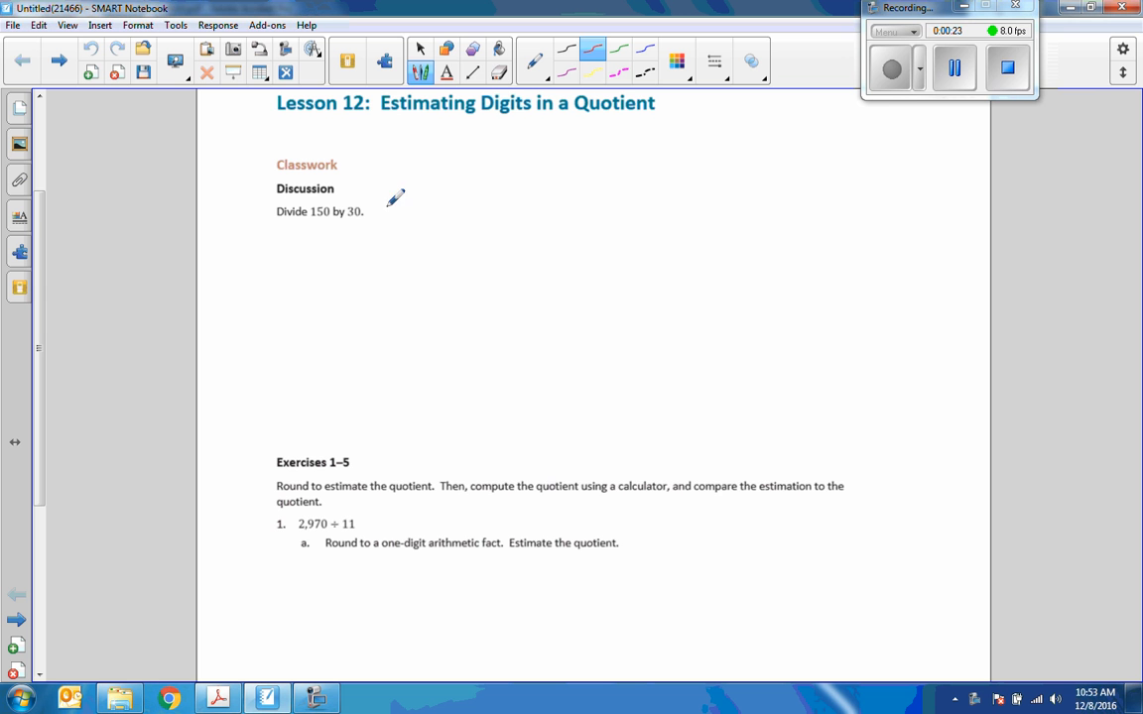
mouse_move(424, 191)
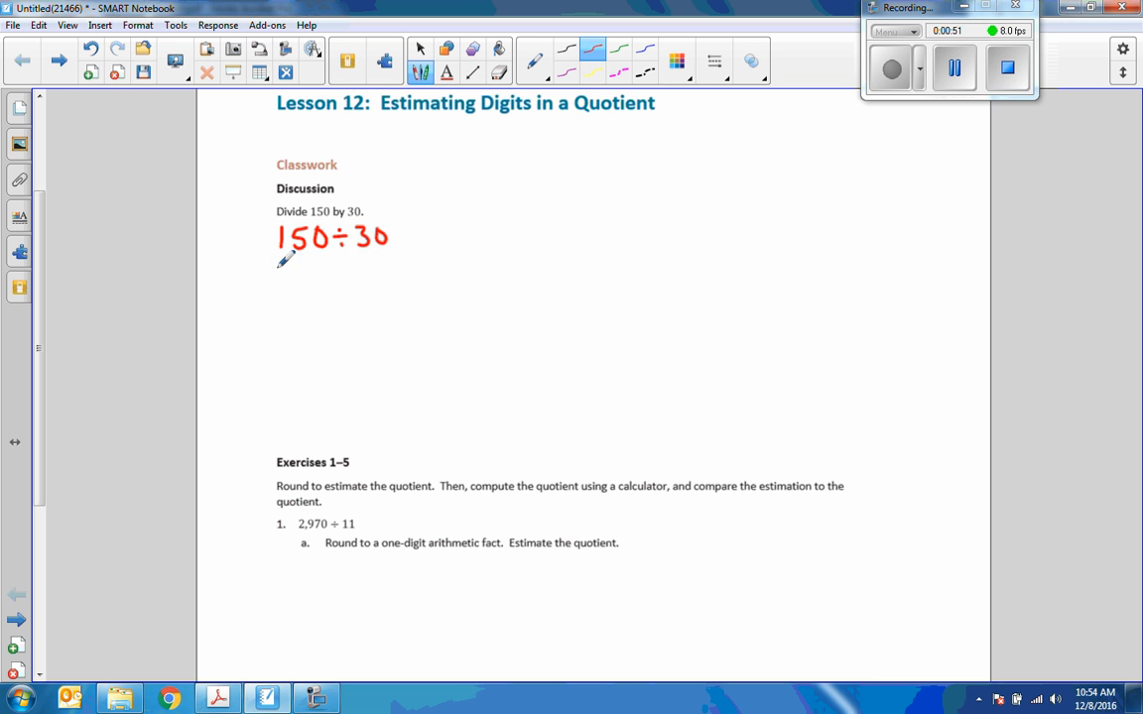
Step: Write 15 tens ÷ 3 tens, cross out both 'tens', and write the quotient 5 below
drag(276, 276, 322, 276)
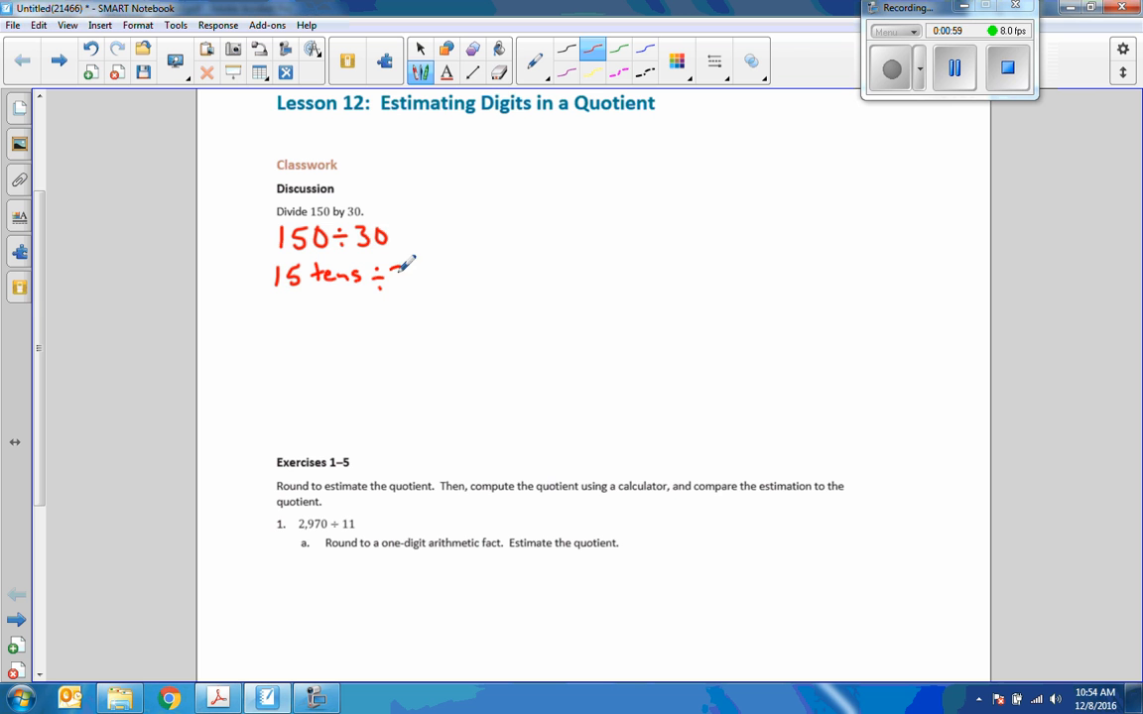
drag(387, 276, 476, 274)
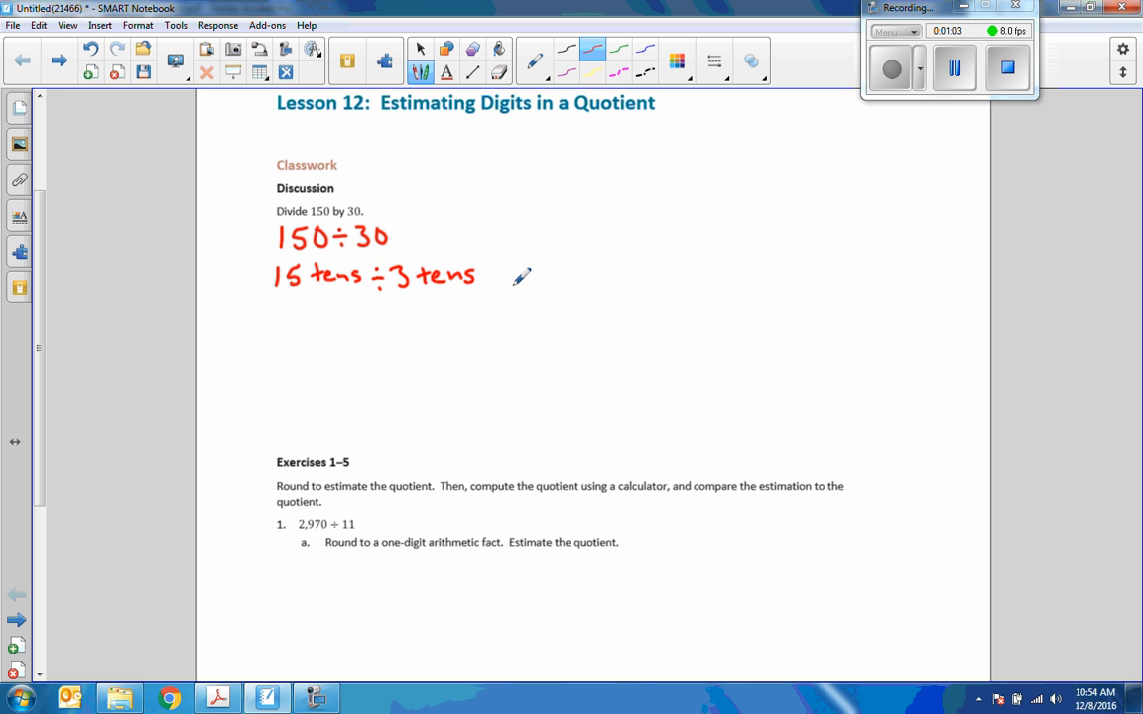
mouse_move(377, 274)
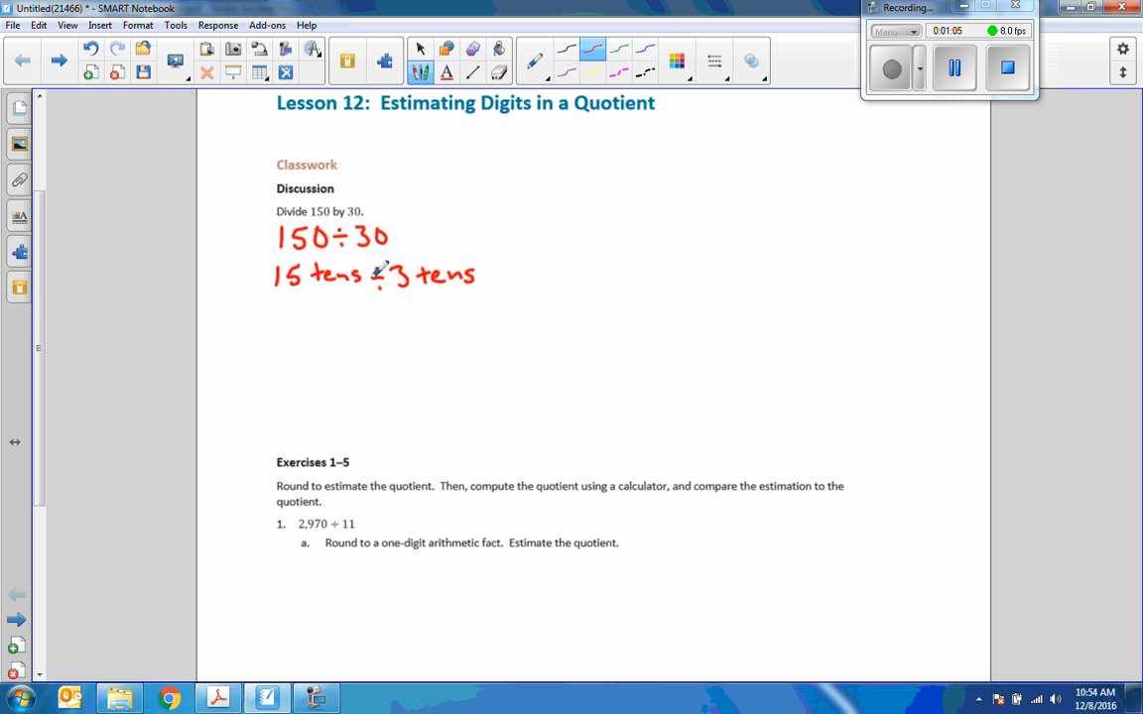
drag(307, 274, 367, 274)
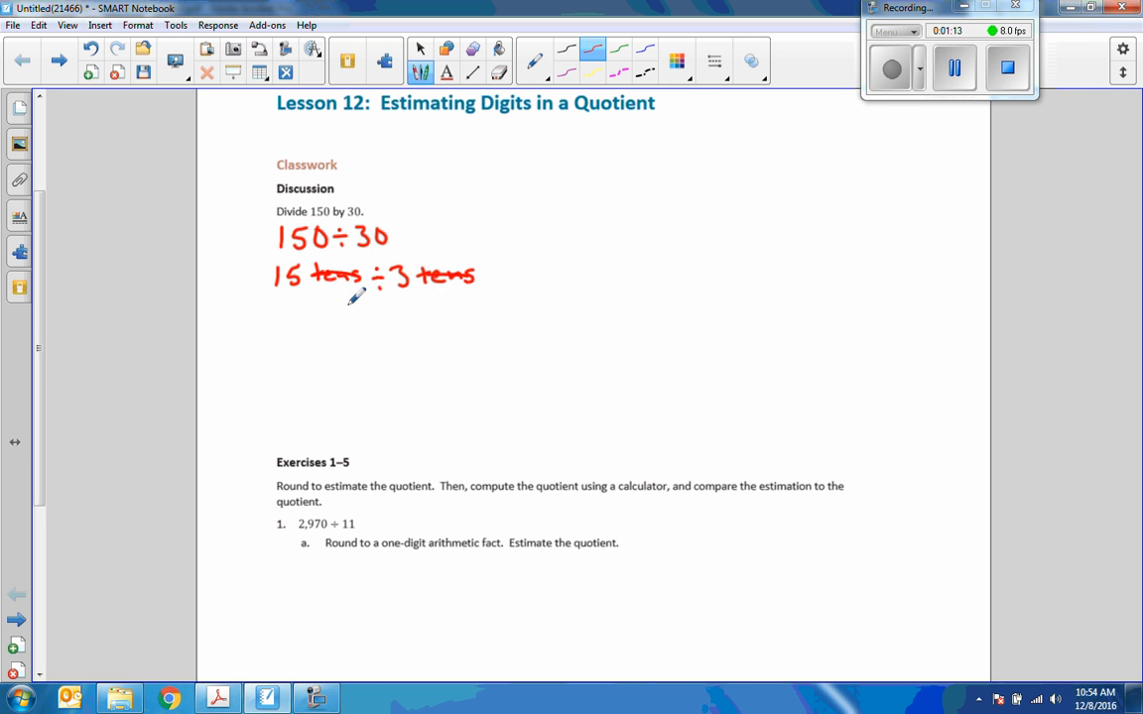
drag(337, 302, 353, 327)
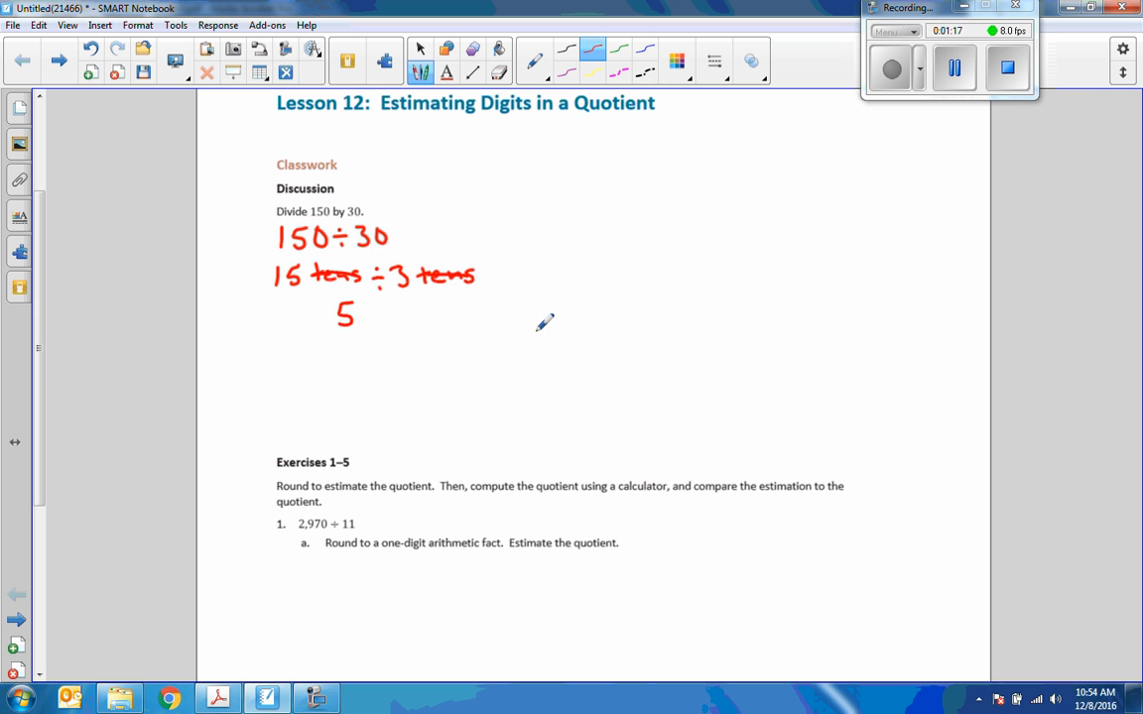
mouse_move(580, 294)
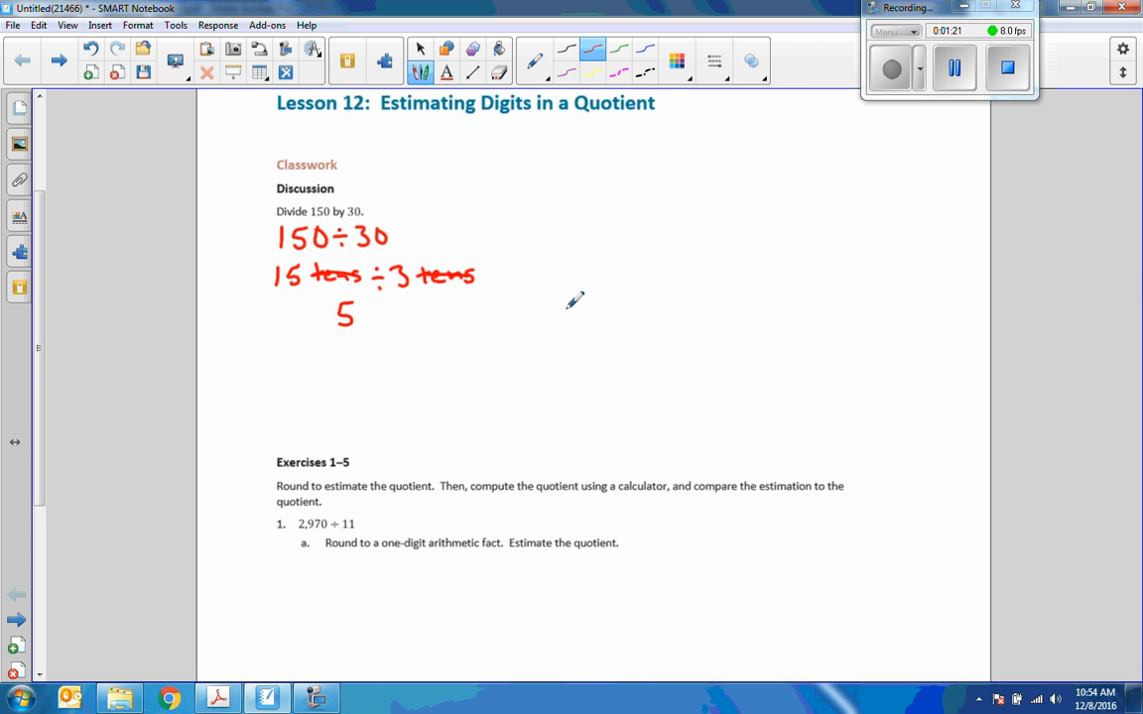
mouse_move(588, 286)
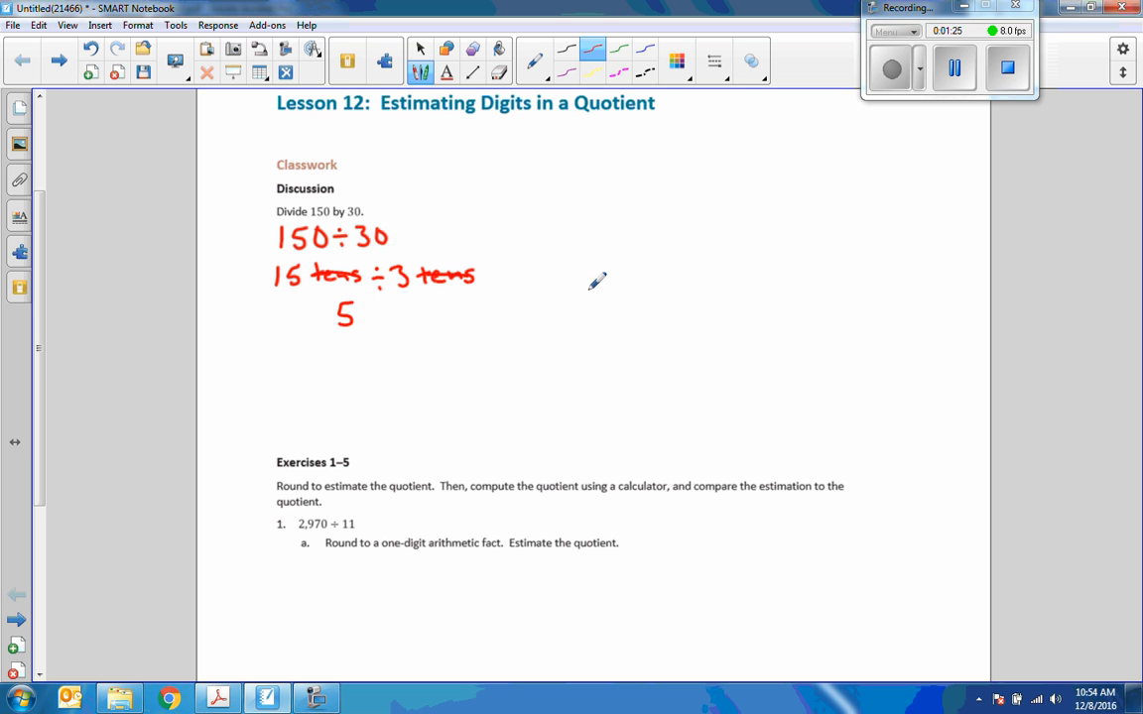
mouse_move(591, 285)
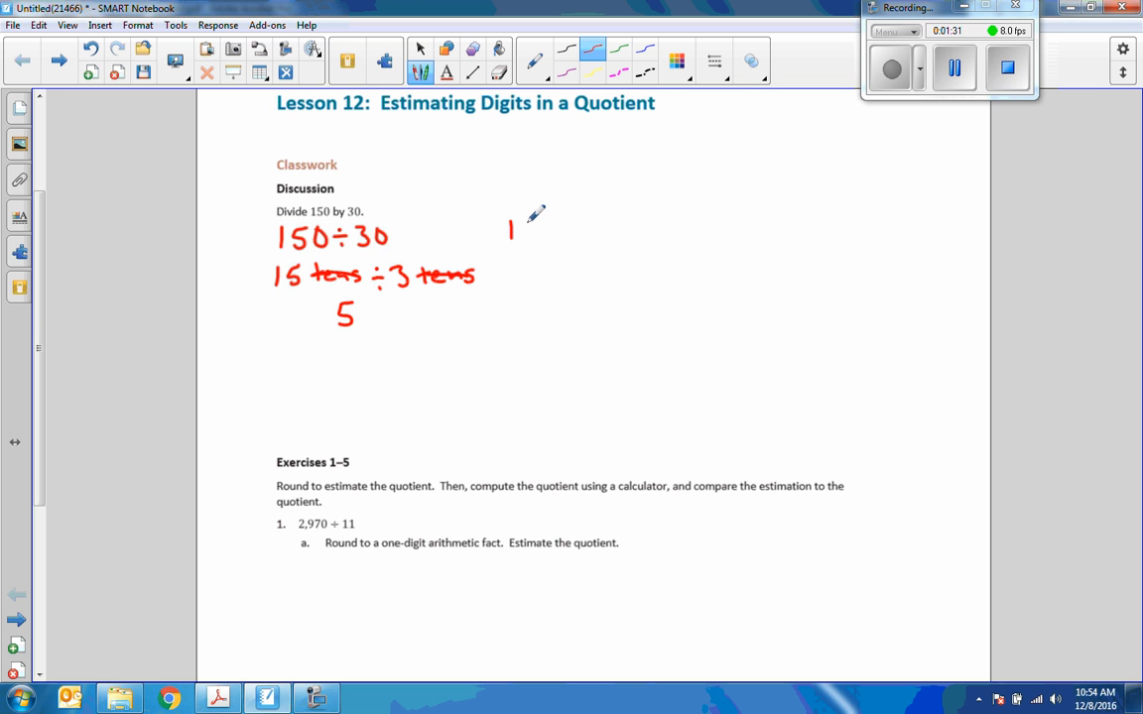
Step: Write a second 150 ÷ 30 in red further to the right
drag(508, 228, 586, 228)
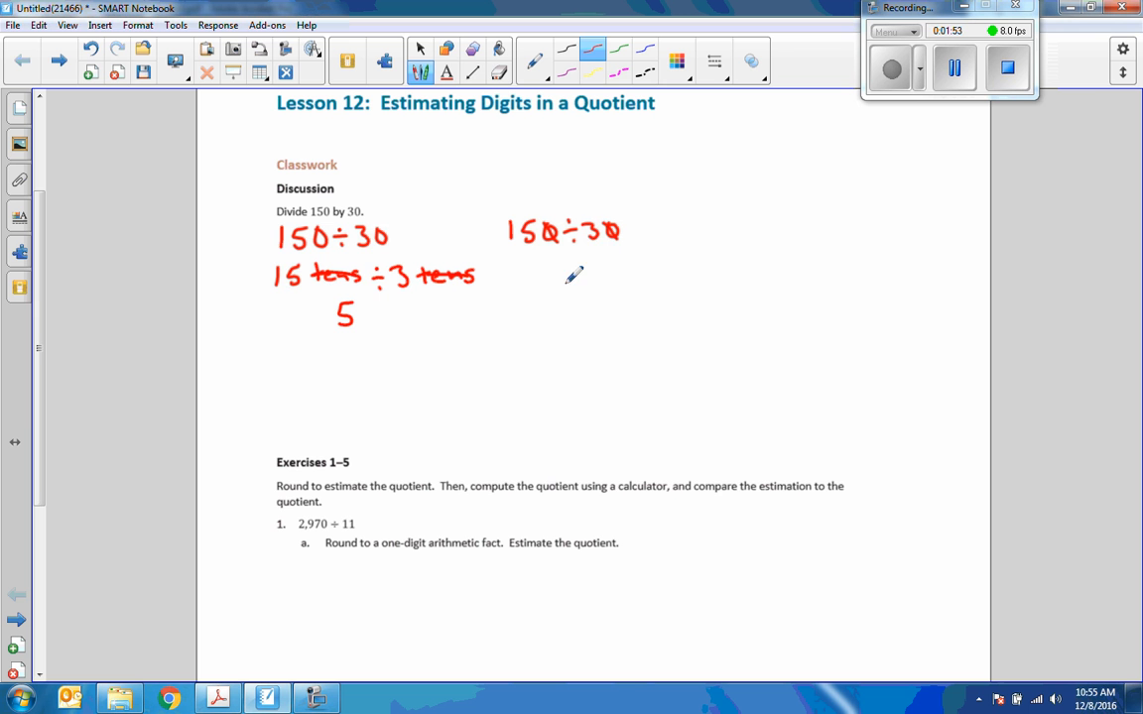
mouse_move(632, 254)
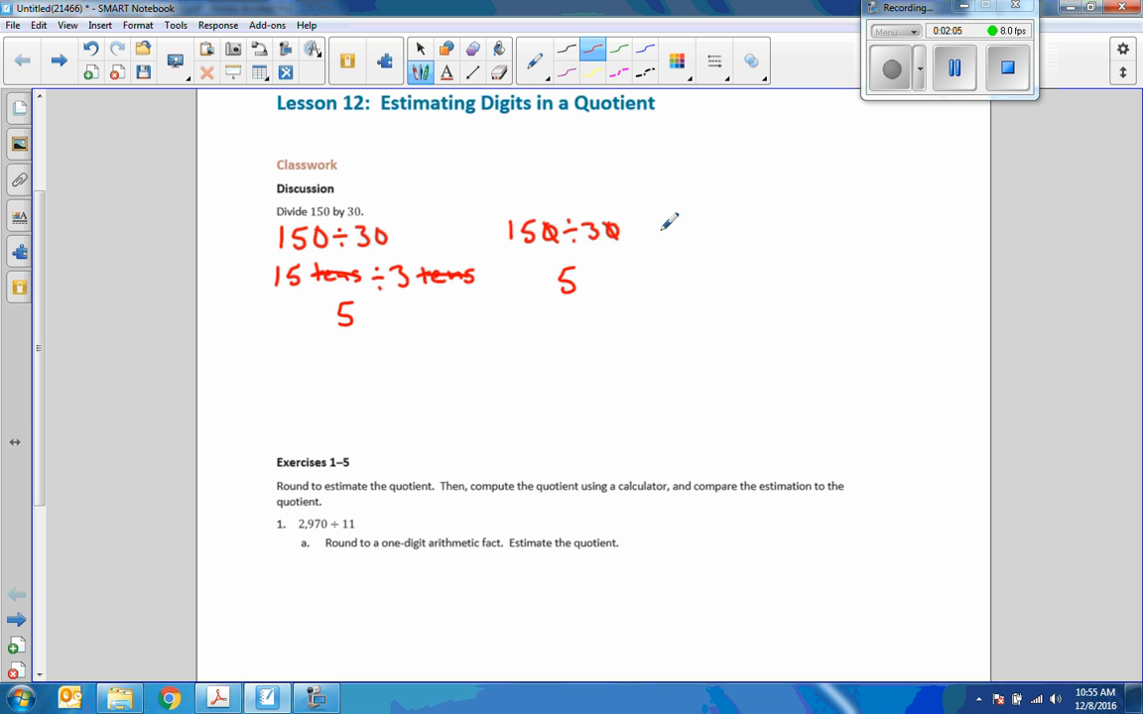
mouse_move(723, 219)
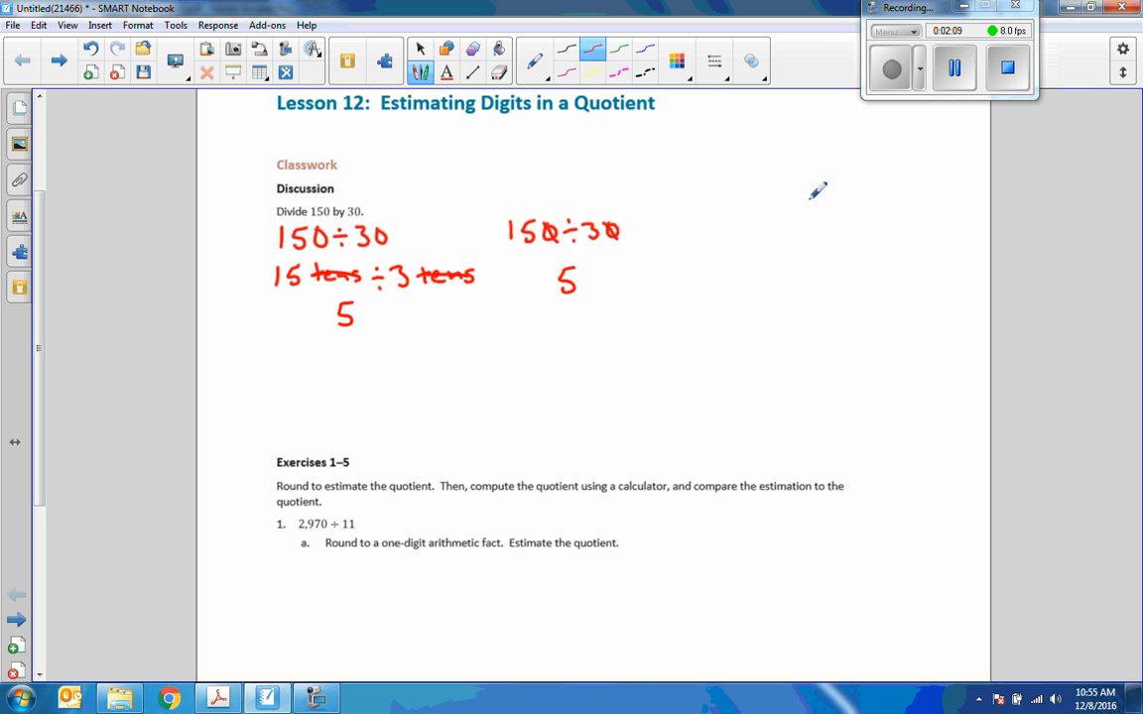
mouse_move(528, 191)
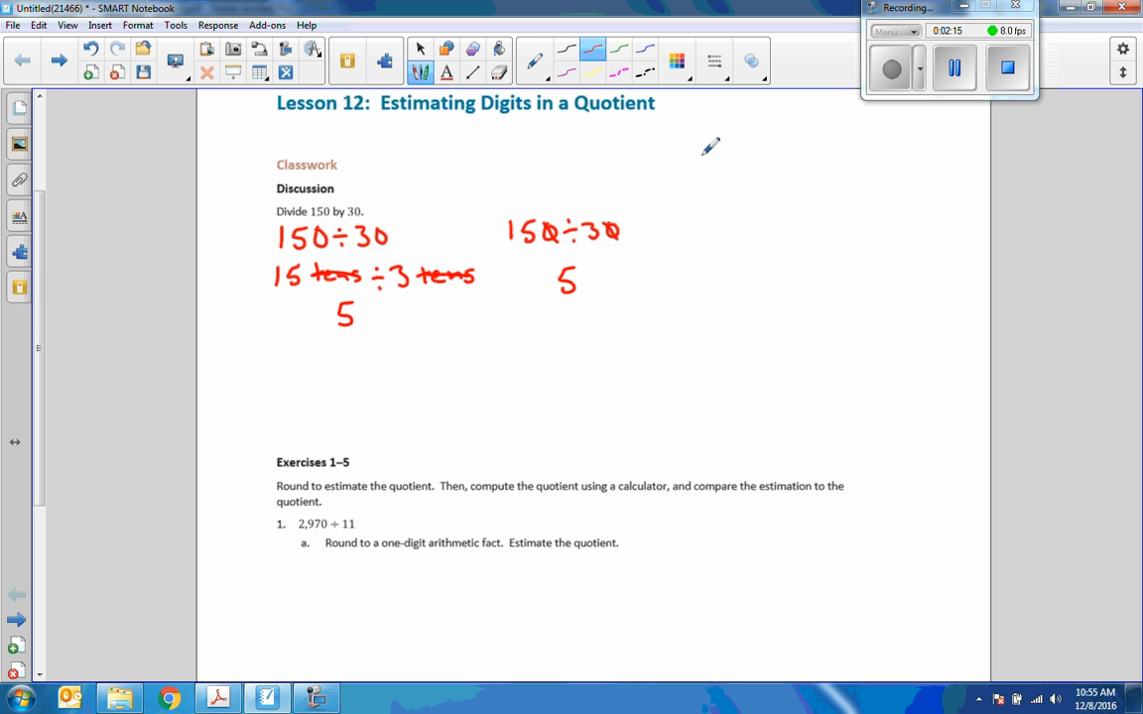
mouse_move(801, 218)
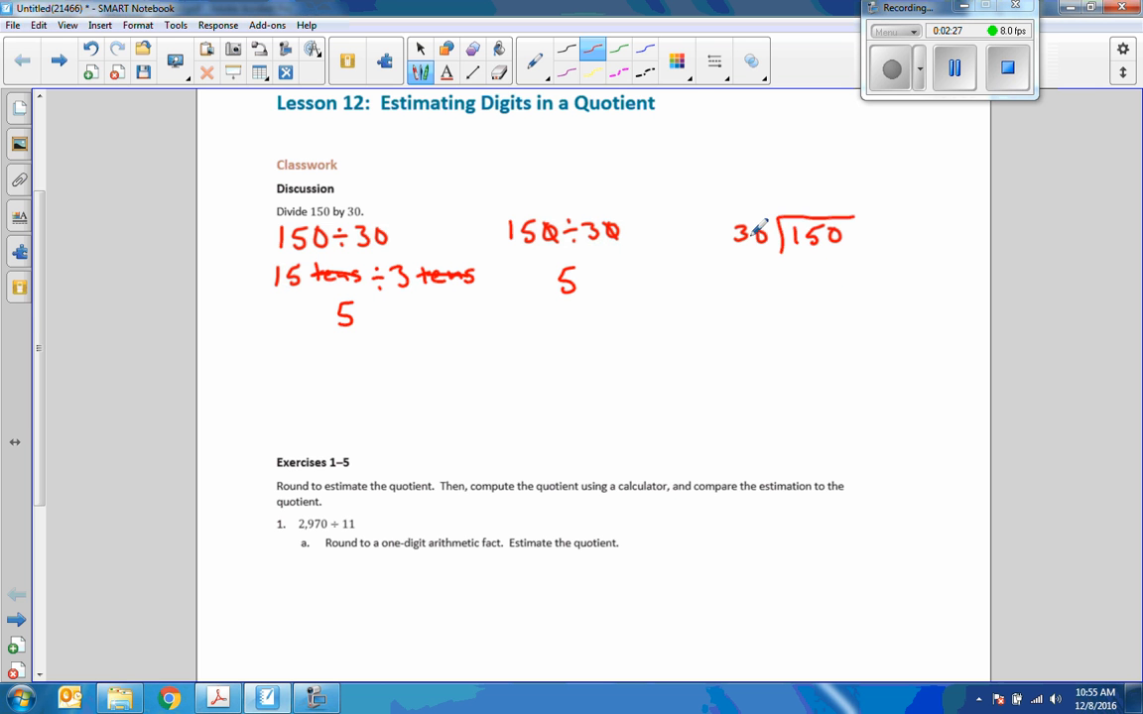
mouse_move(844, 187)
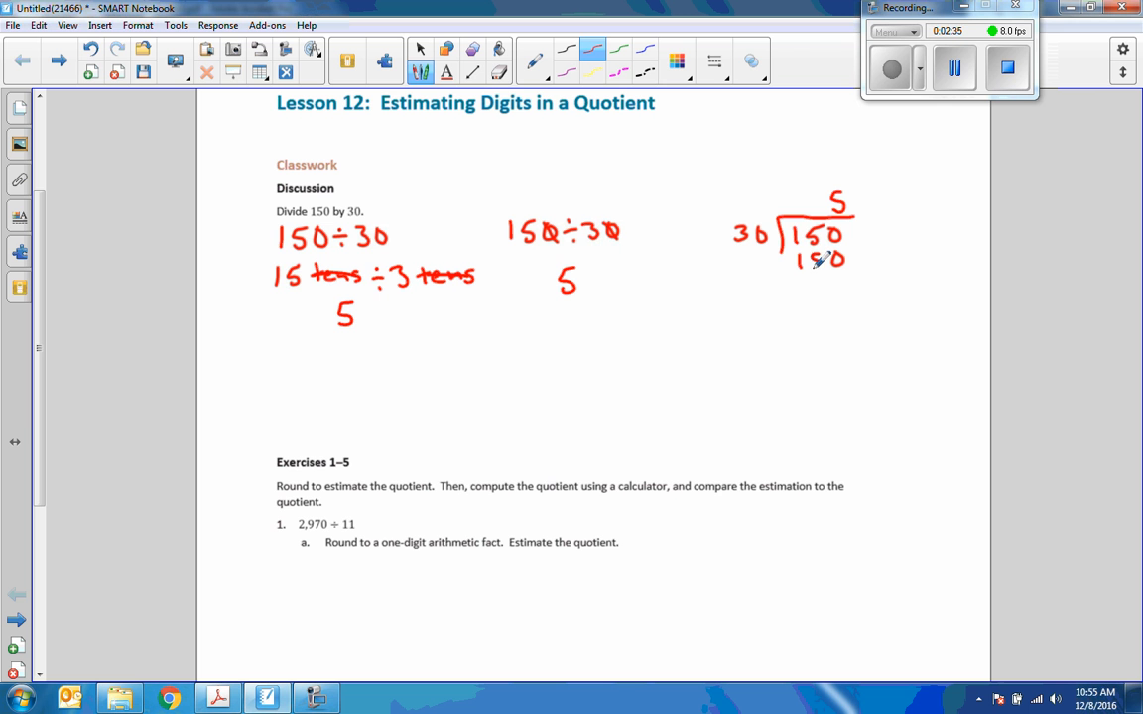
Step: Write the −150 subtraction and the 0 remainder under the 30)150 long division
drag(797, 260, 842, 293)
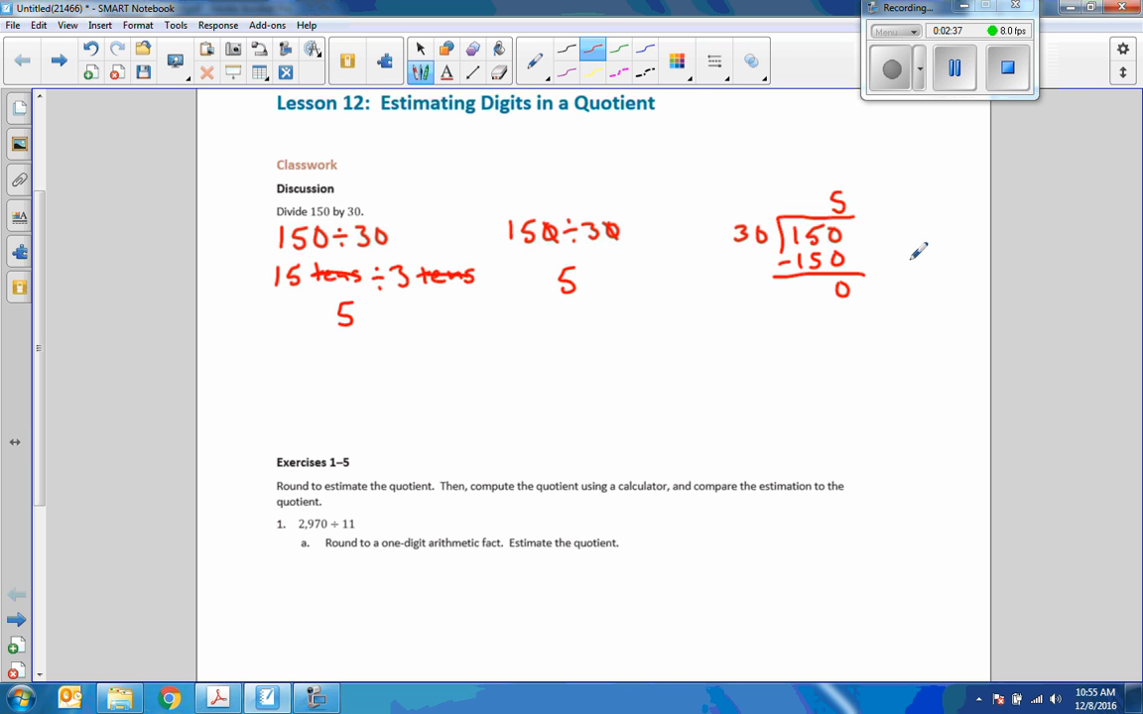
mouse_move(909, 268)
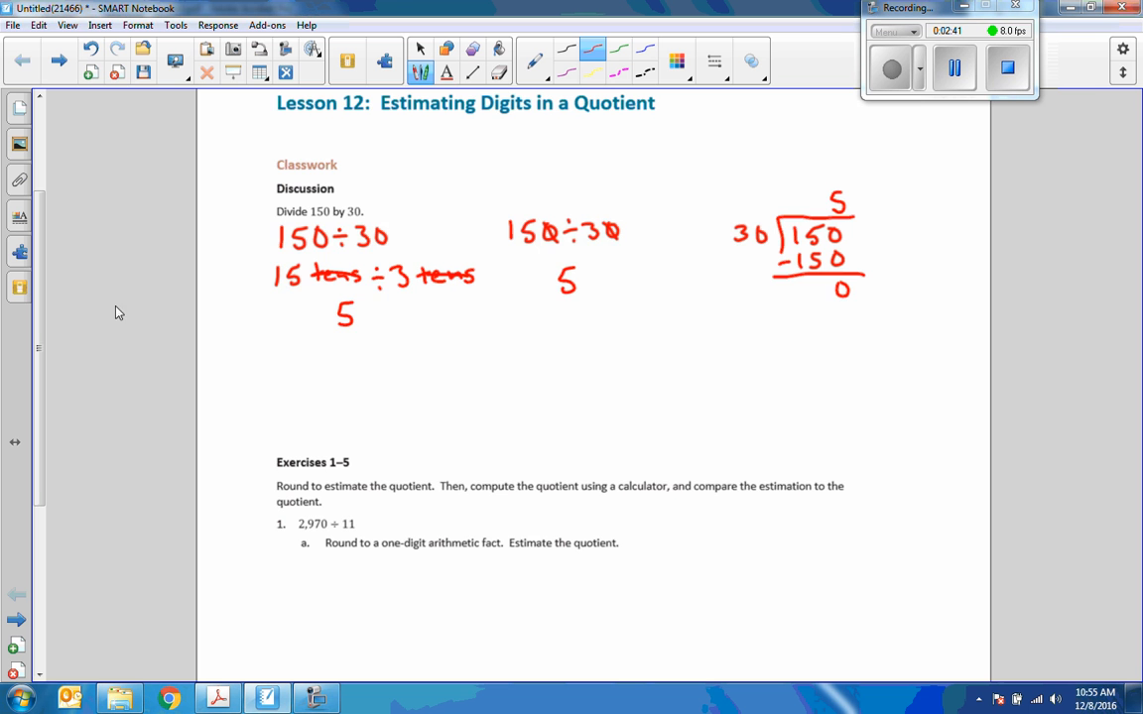
Step: Scroll down to bring Exercise 1, 2,970 ÷ 11, into view
scroll(down, 3)
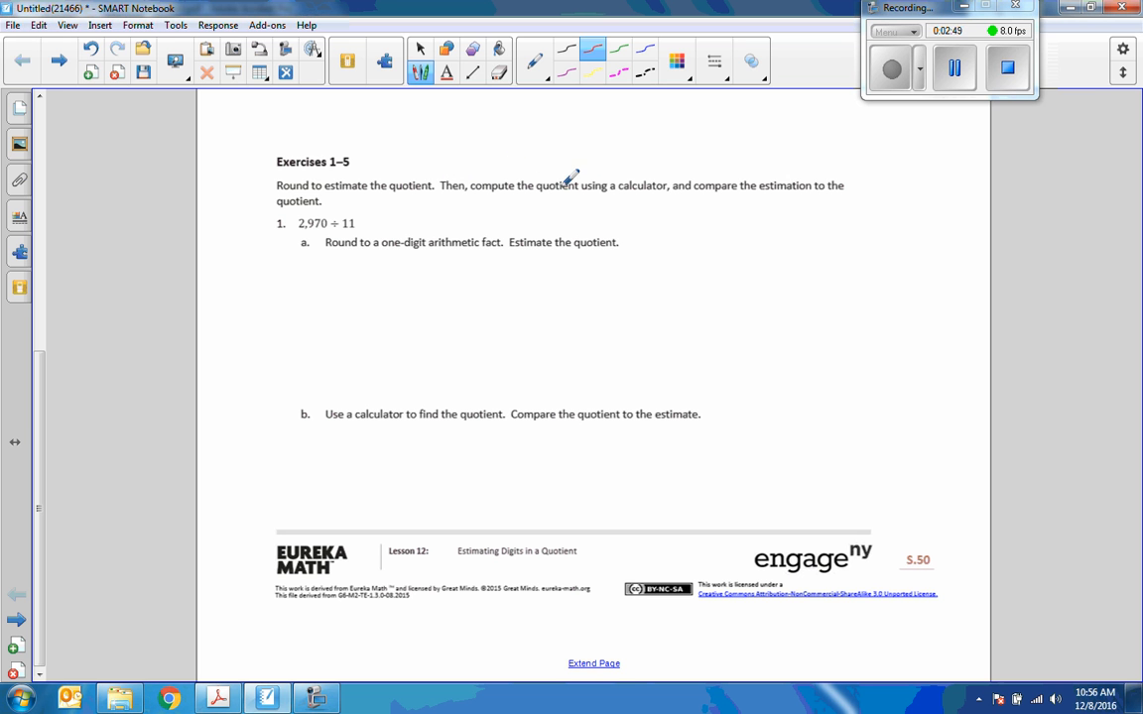
mouse_move(667, 171)
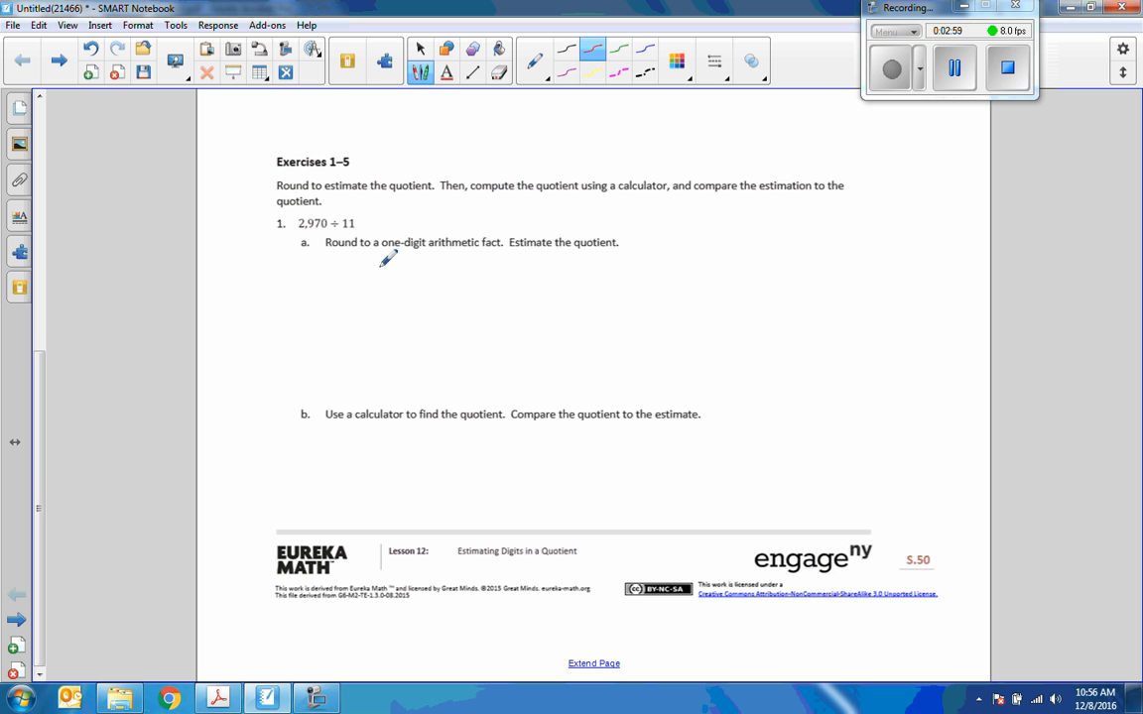
mouse_move(508, 230)
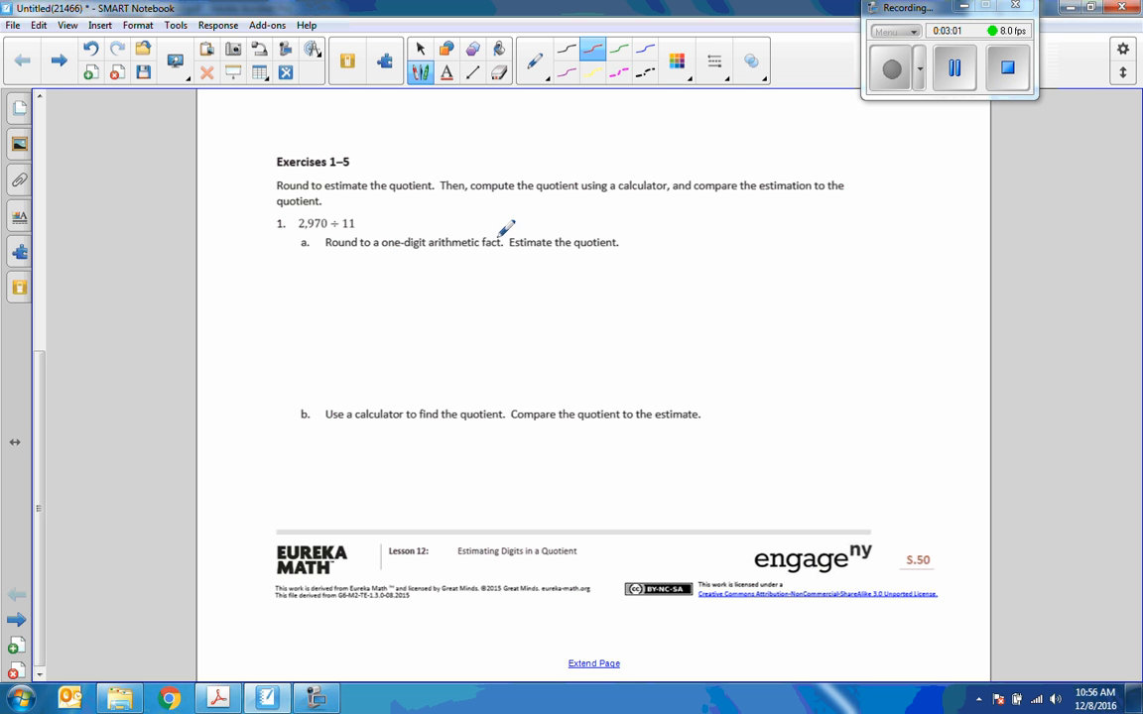
mouse_move(580, 220)
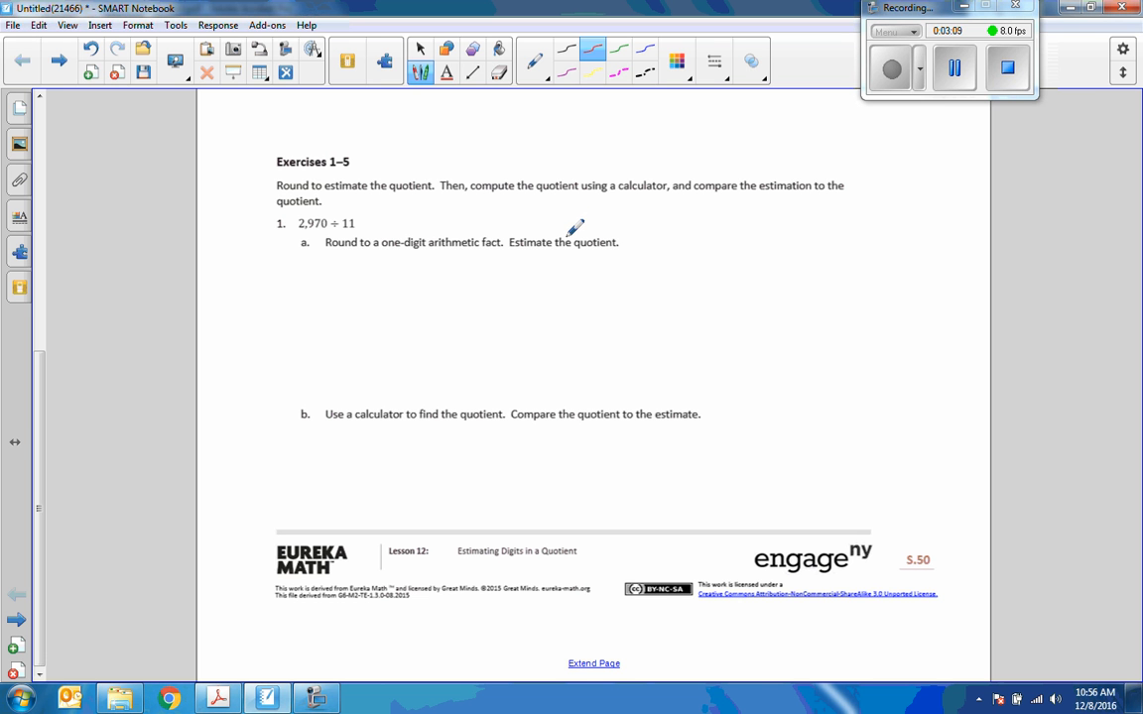
mouse_move(460, 266)
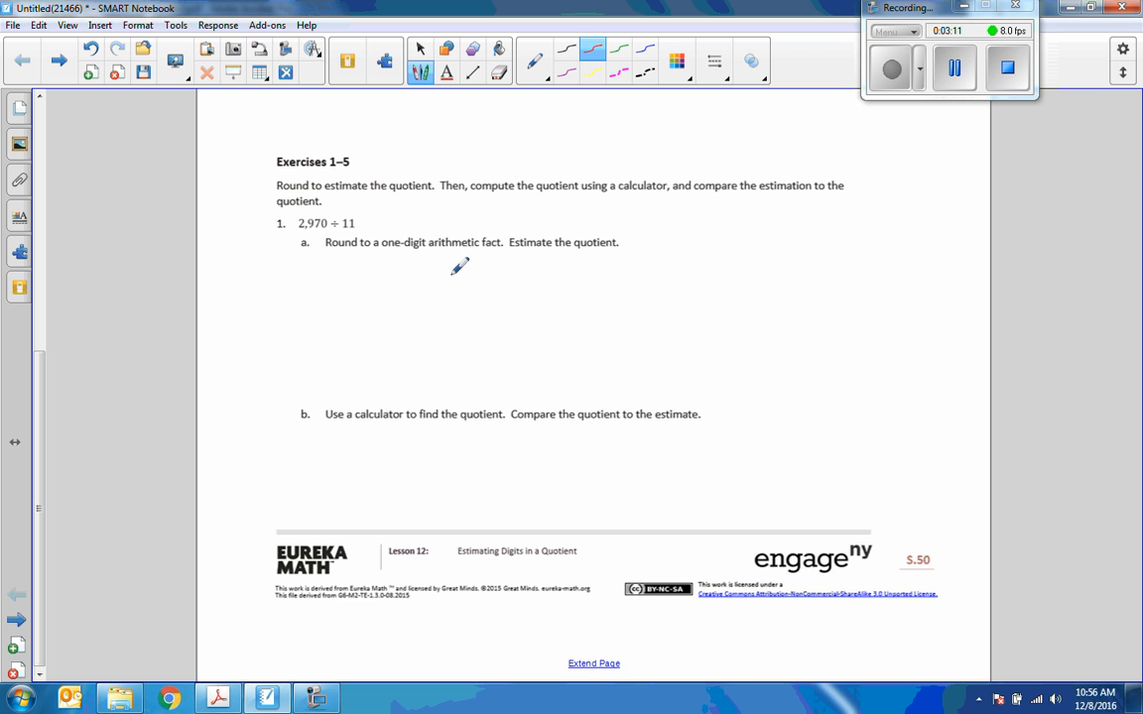
mouse_move(320, 262)
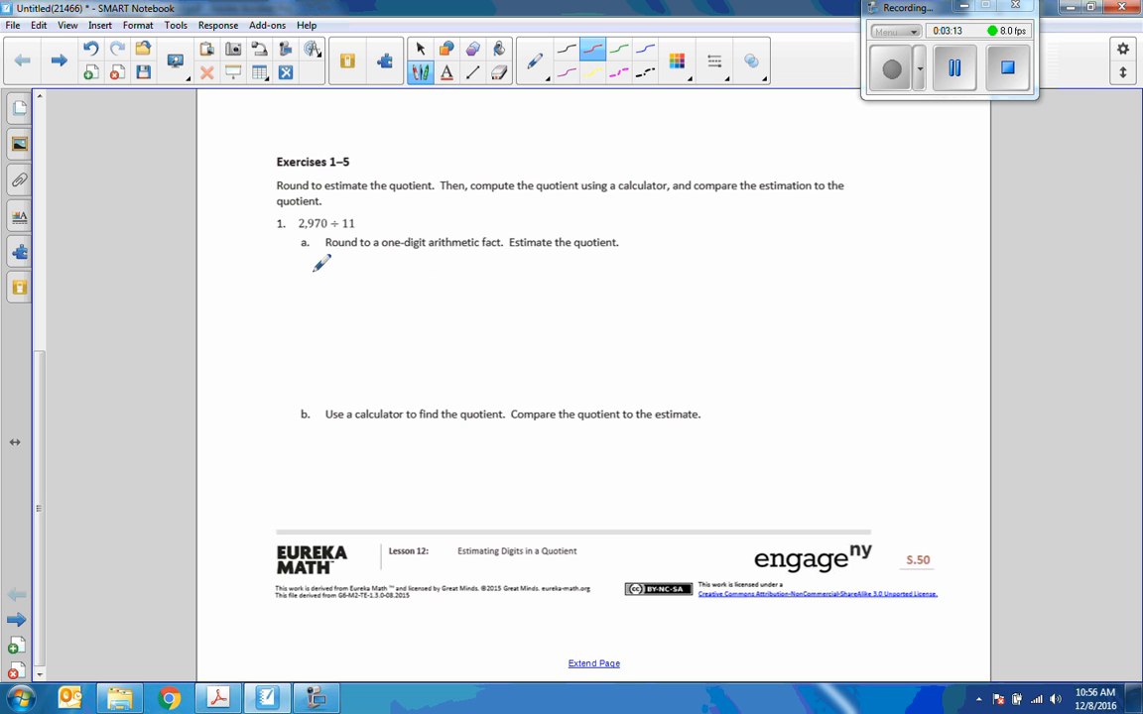
mouse_move(624, 242)
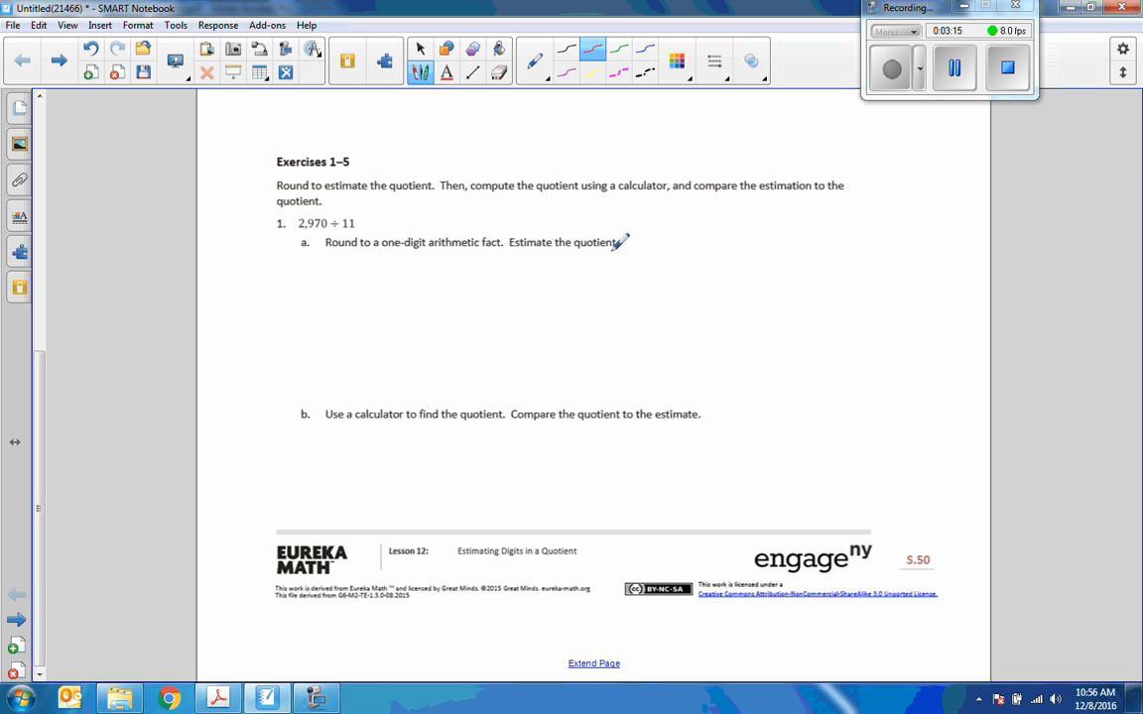
Step: Write 11)2970, then the rounded division 10)3000 beneath it
drag(307, 293, 316, 273)
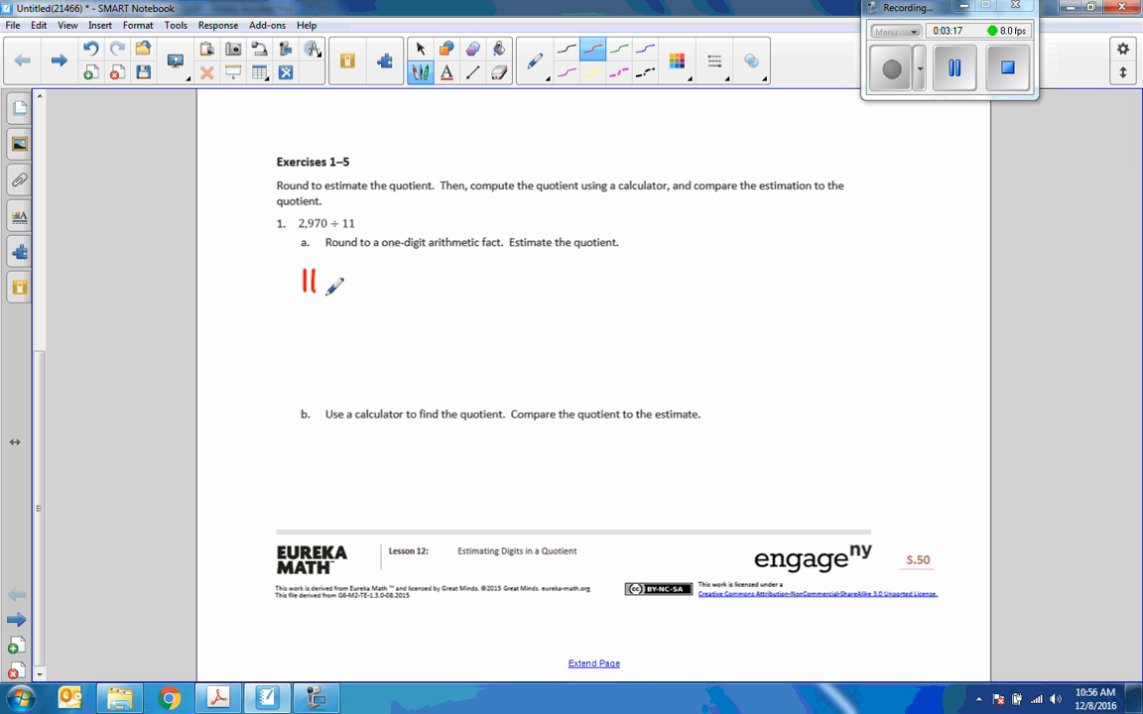
drag(326, 293, 427, 270)
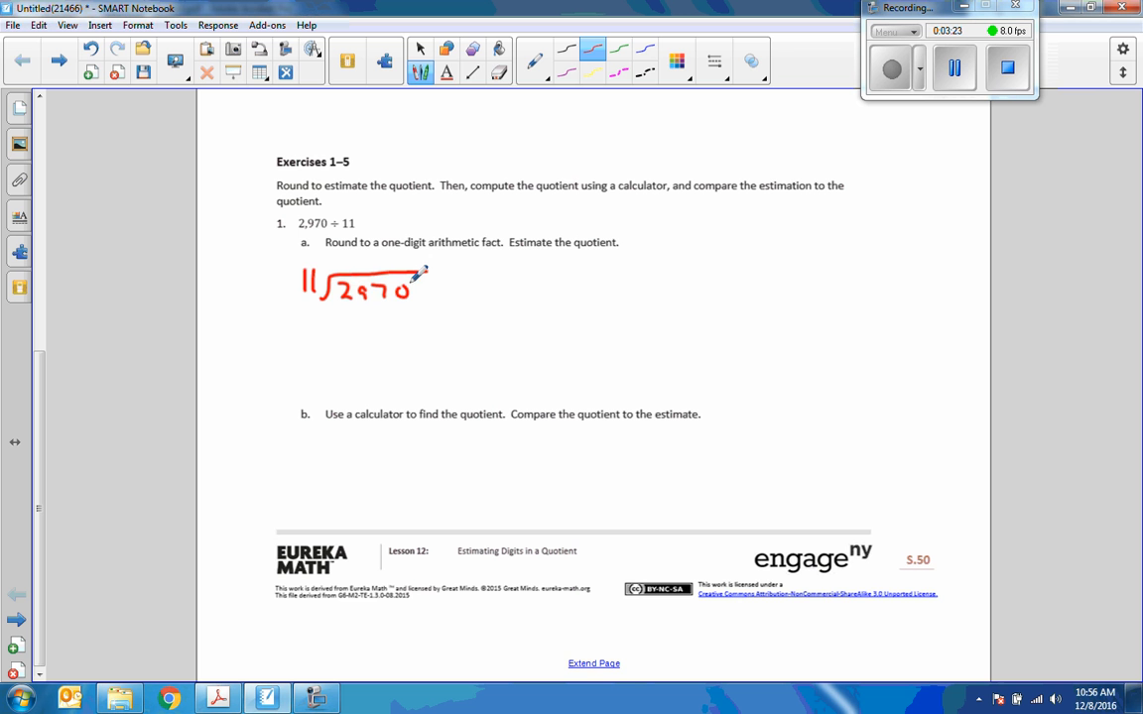
mouse_move(596, 183)
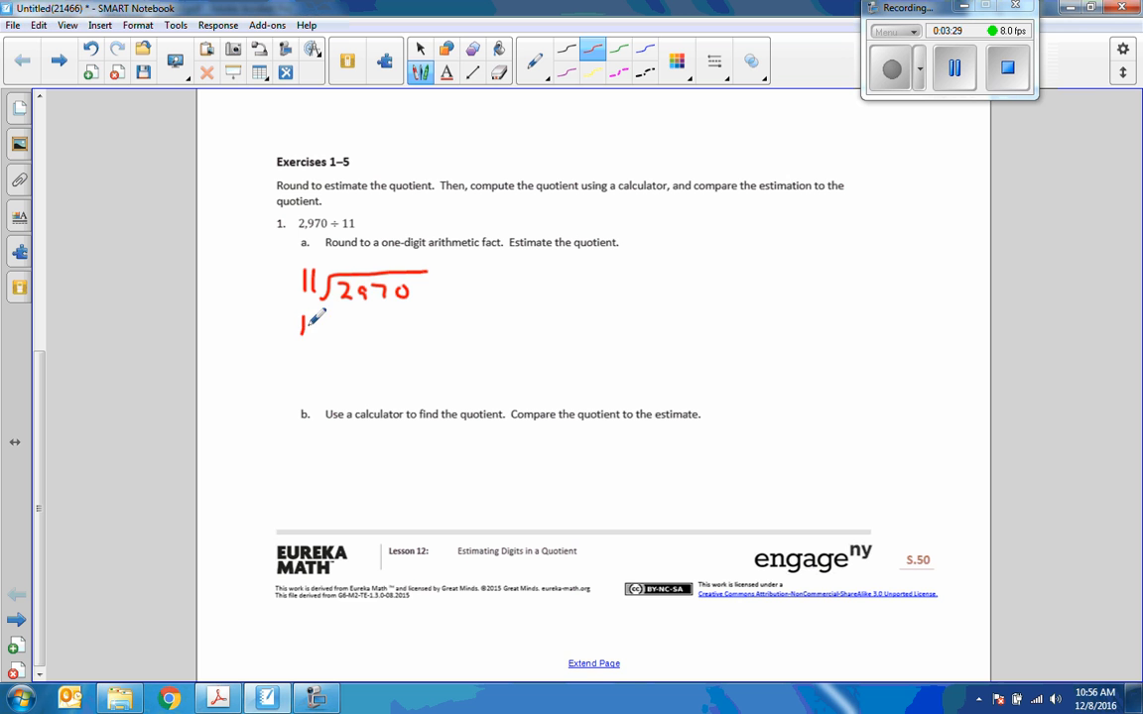
drag(313, 318, 321, 338)
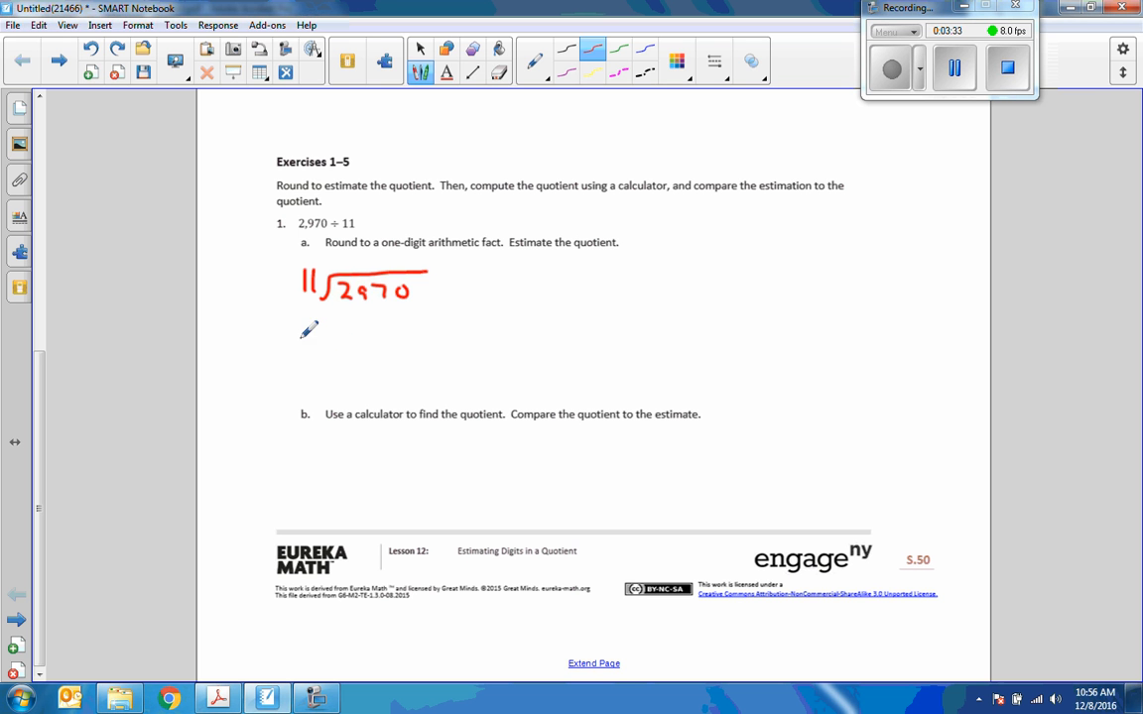
drag(297, 348, 381, 337)
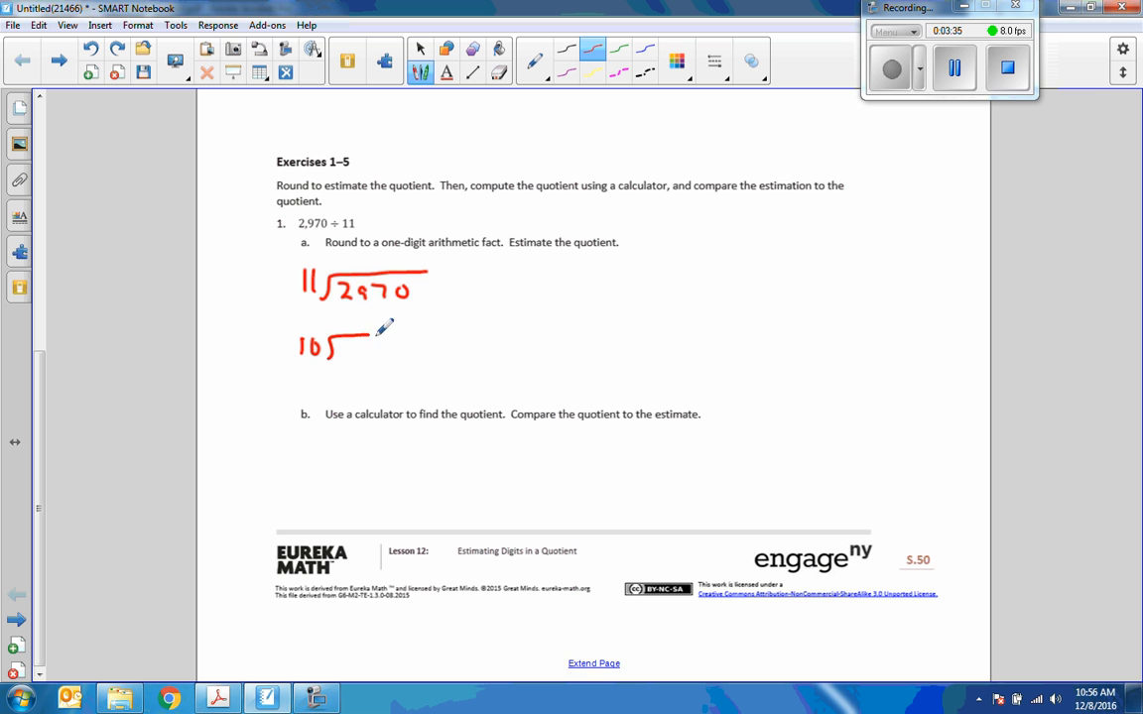
drag(353, 333, 432, 333)
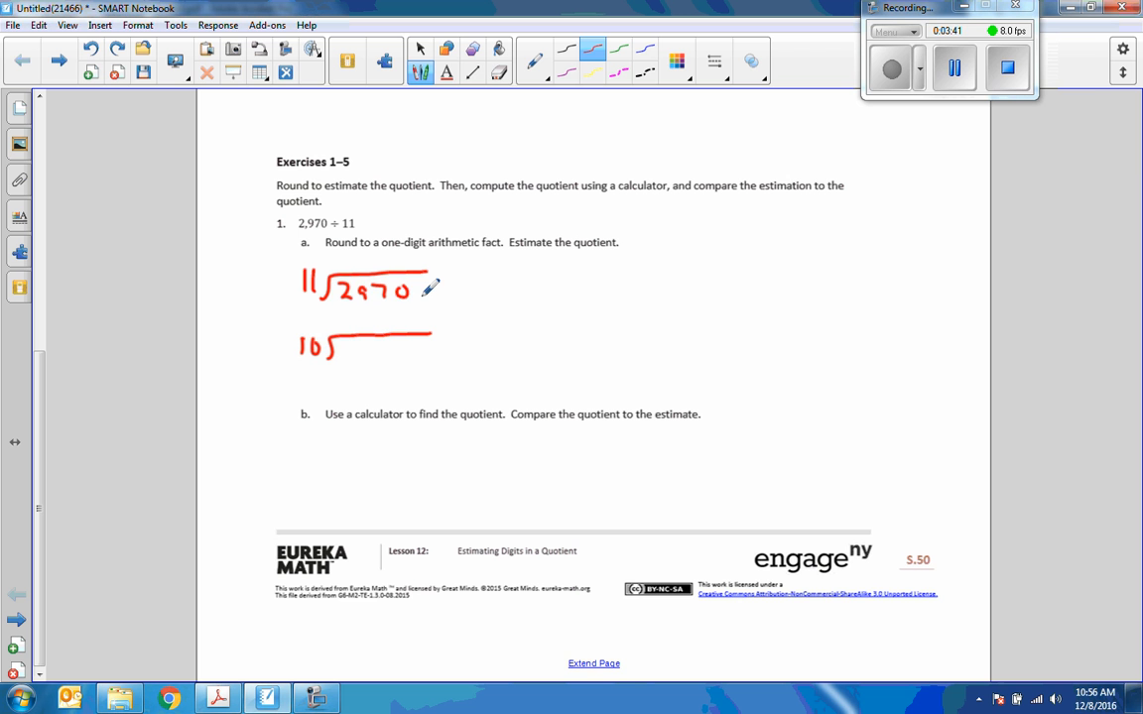
mouse_move(353, 338)
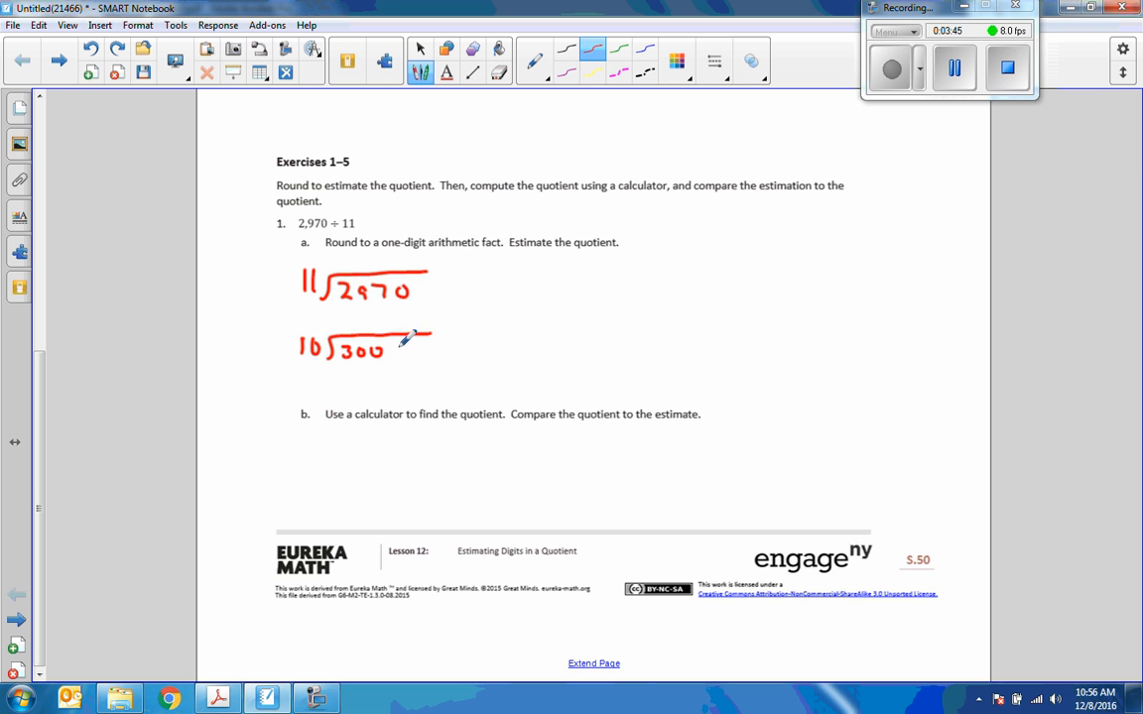
drag(397, 347, 406, 353)
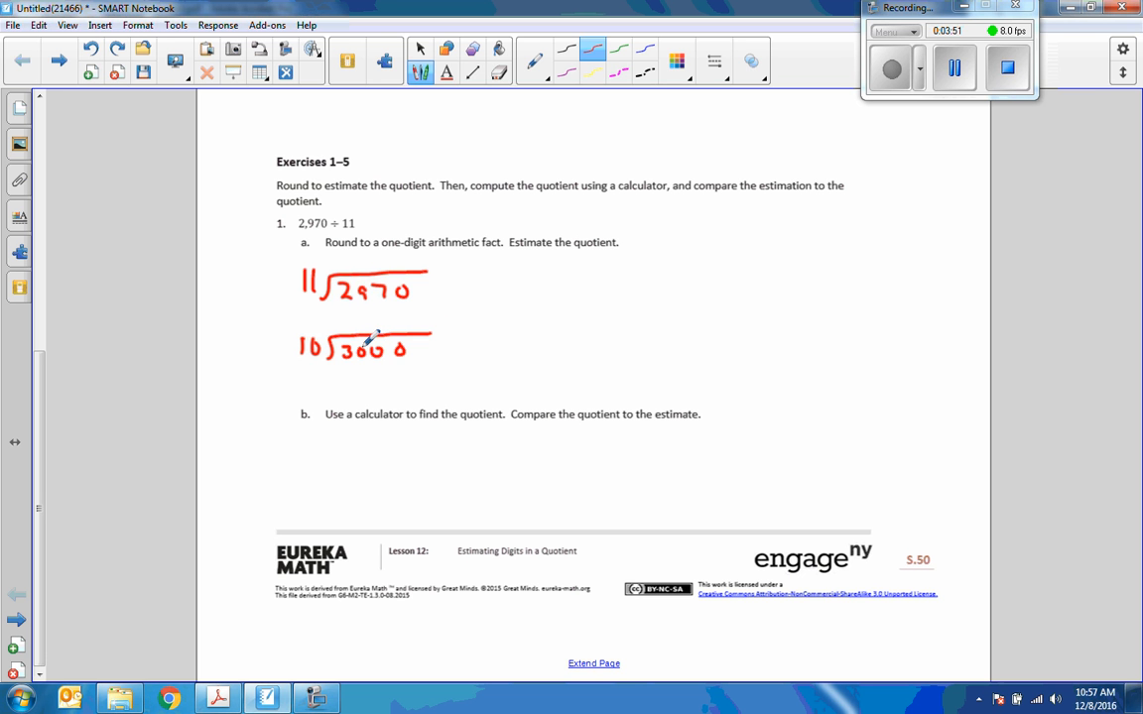
Step: Work the division to quotient 300 with remainder 0 and label it 'estimate'
drag(353, 334, 367, 318)
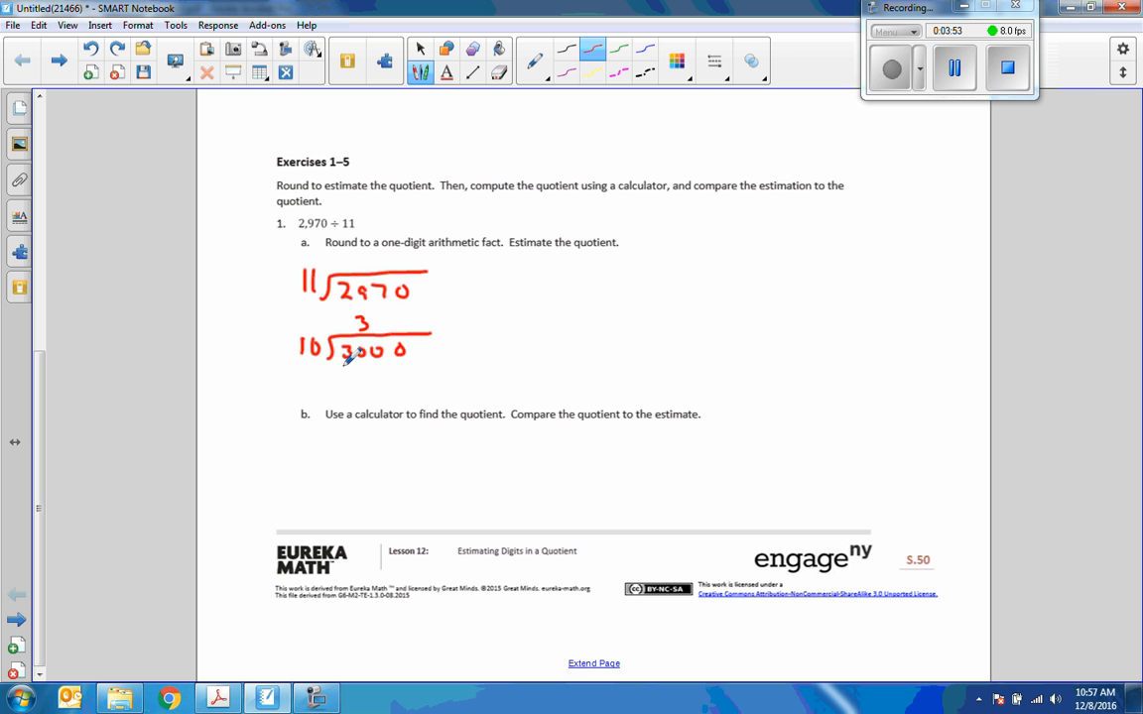
drag(337, 373, 441, 381)
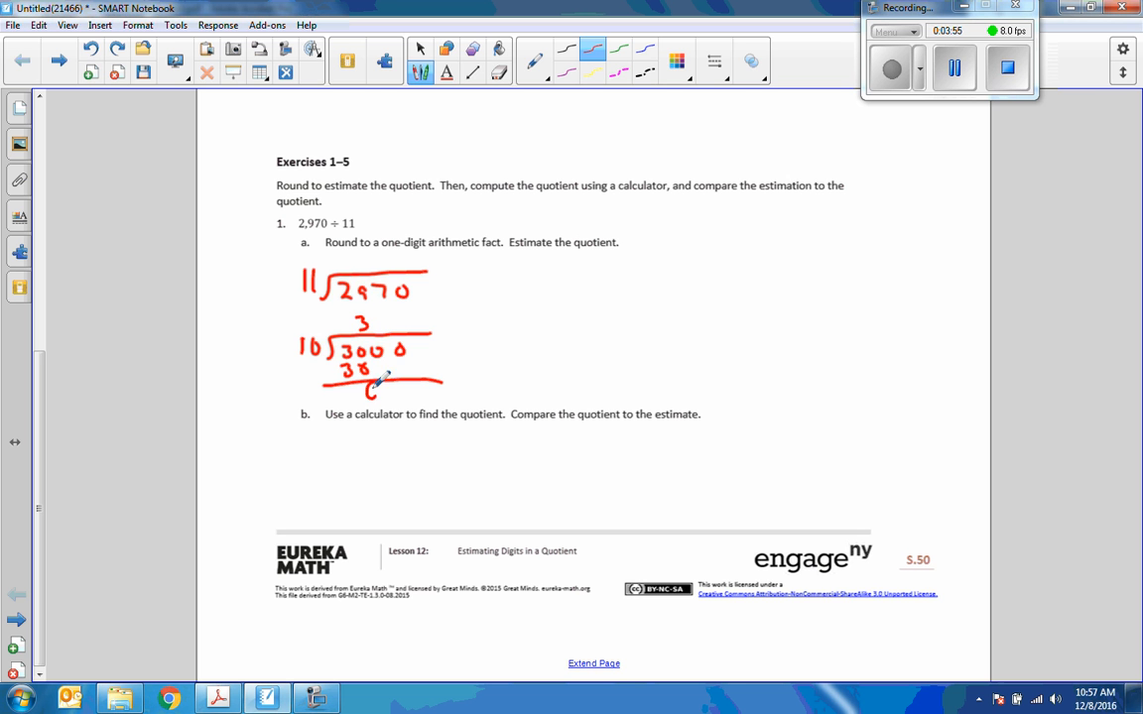
drag(373, 393, 407, 387)
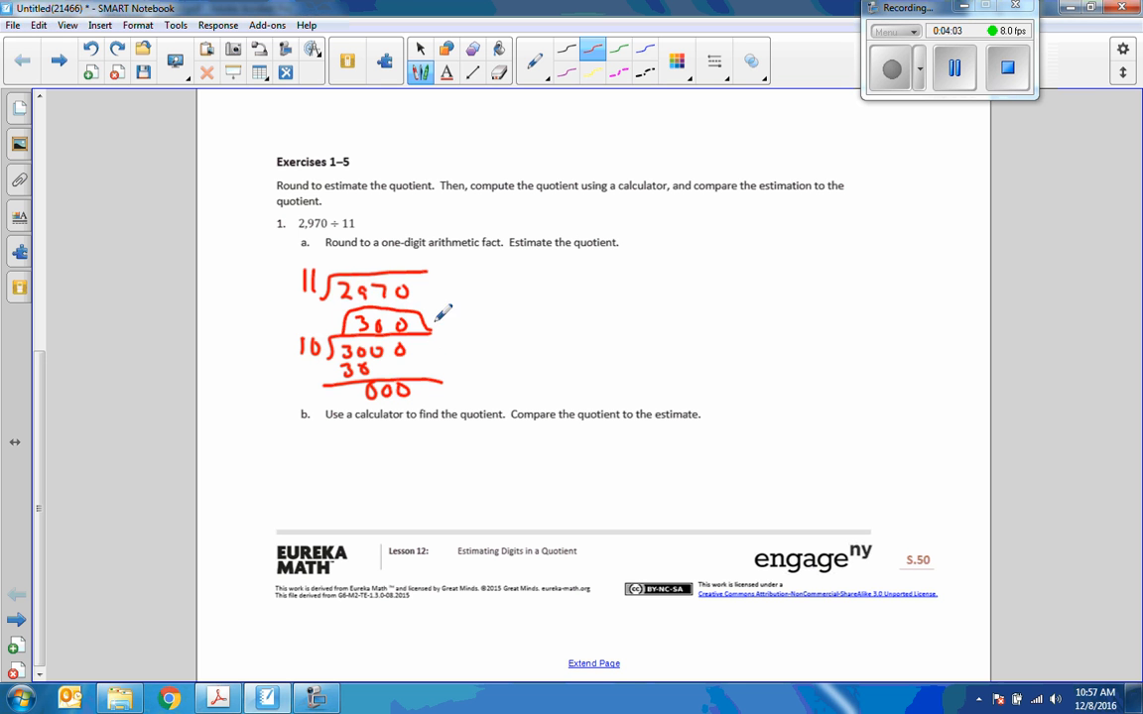
drag(242, 333, 288, 327)
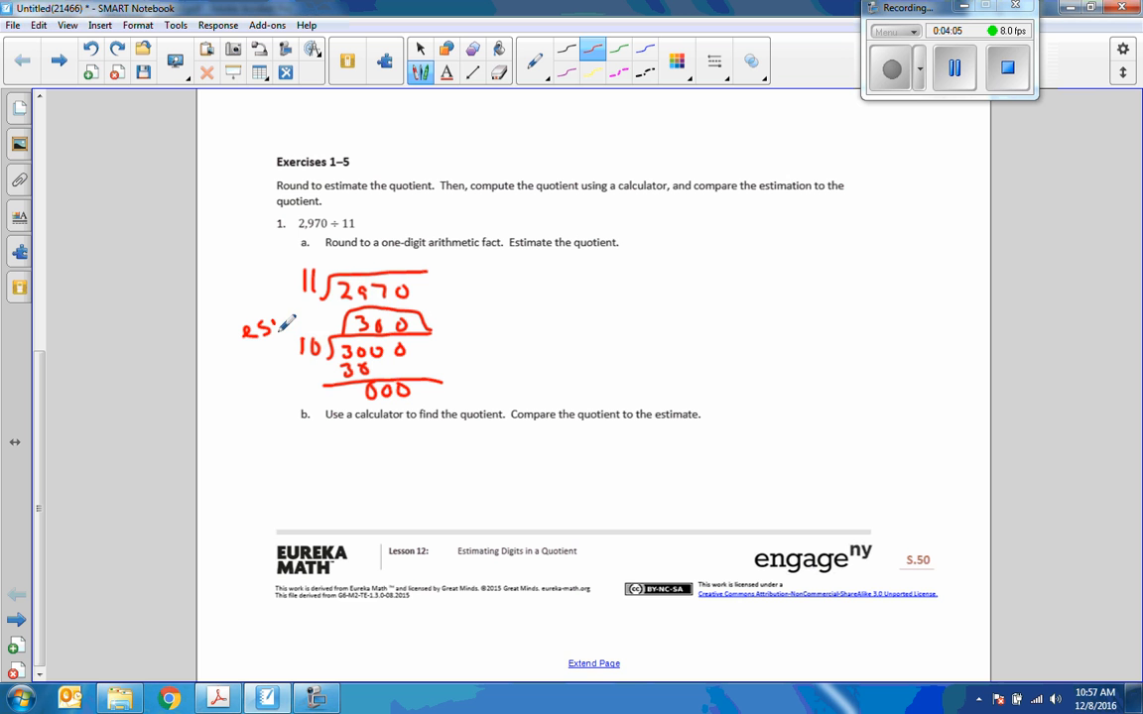
drag(258, 327, 334, 322)
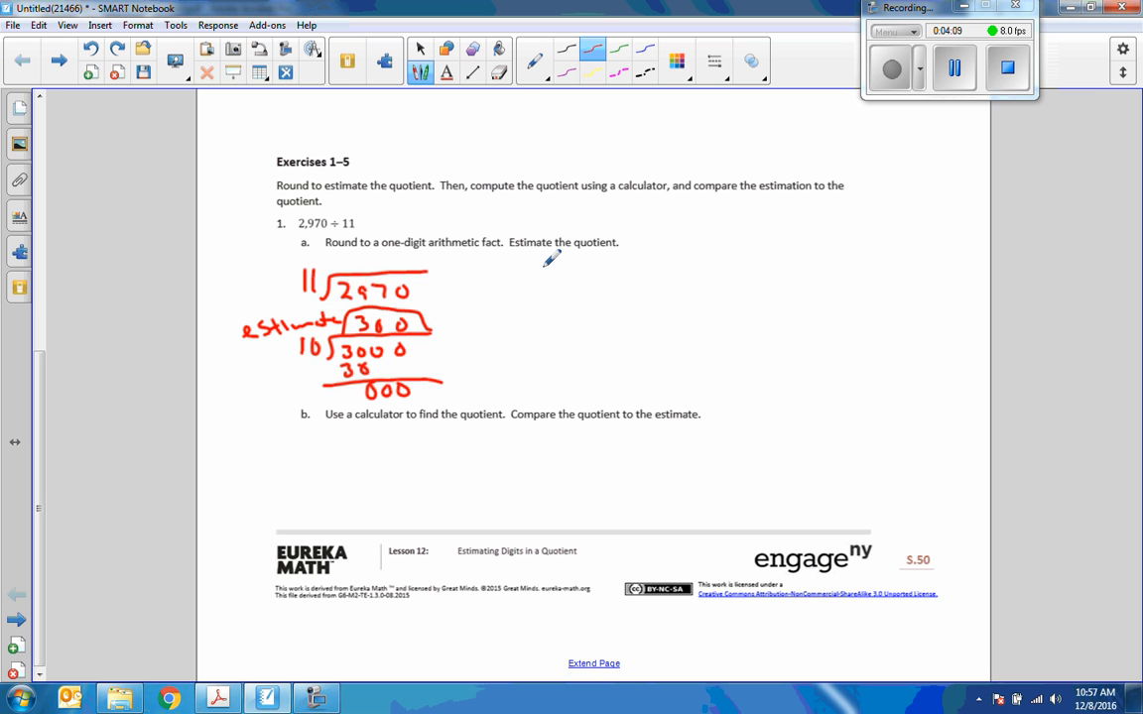
mouse_move(941, 353)
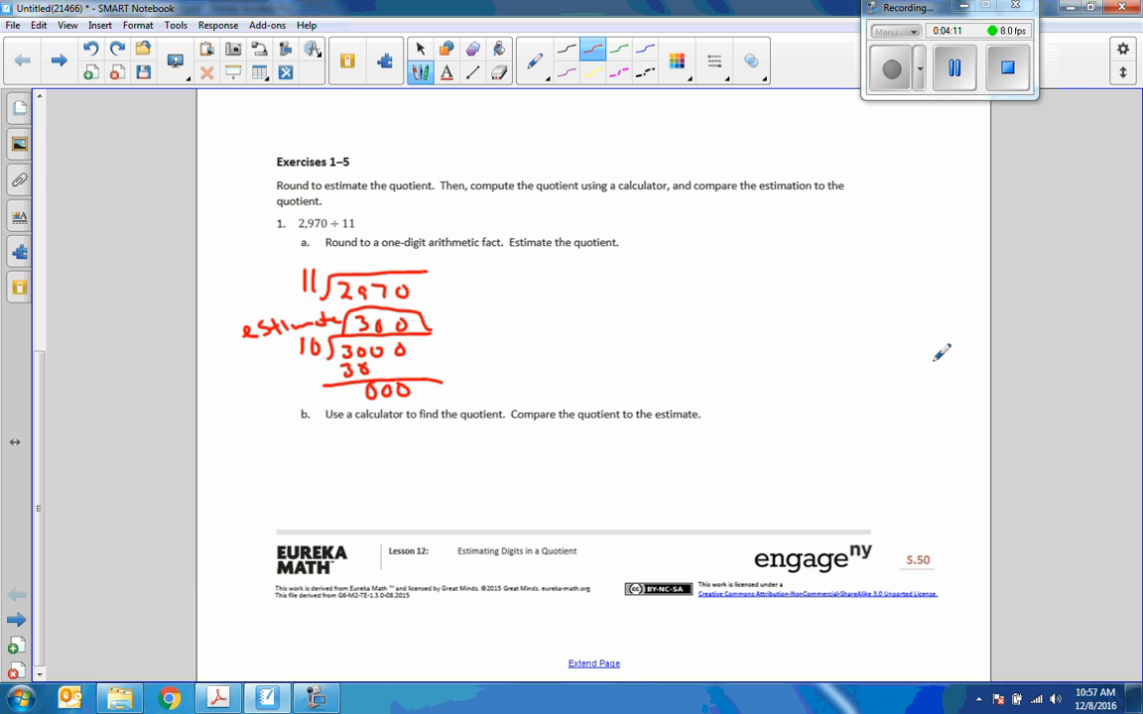
click(315, 698)
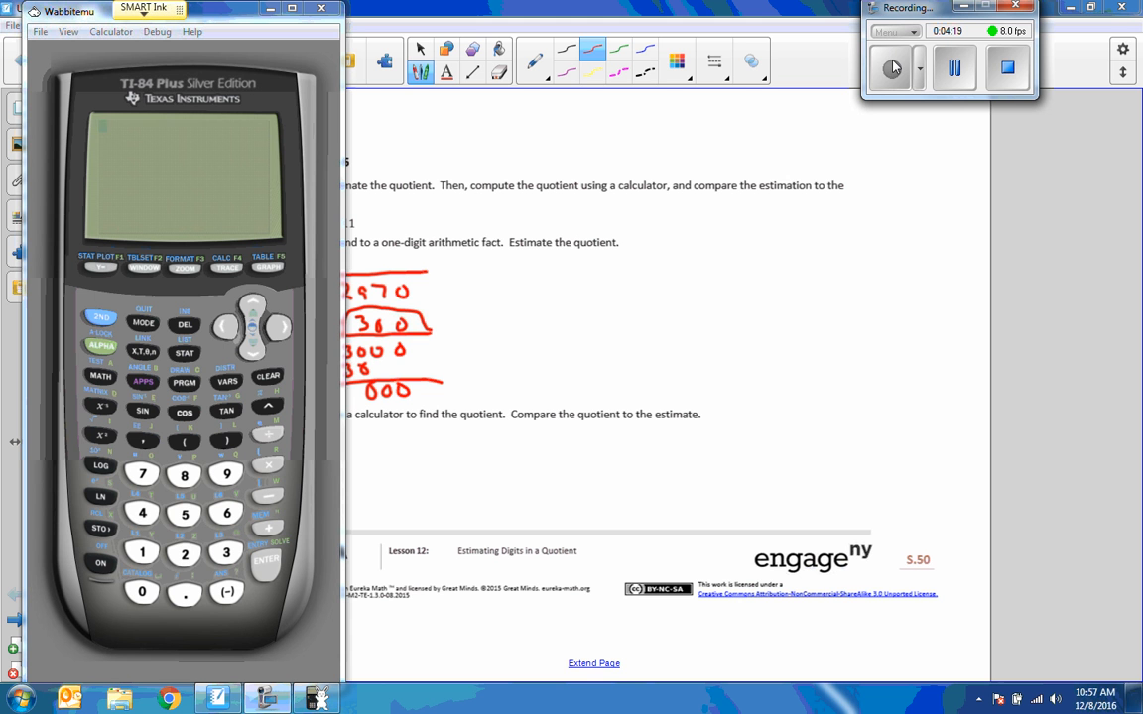
Step: Turn the TI-84 on and evaluate 2970 ÷ 11 on the calculator
click(182, 552)
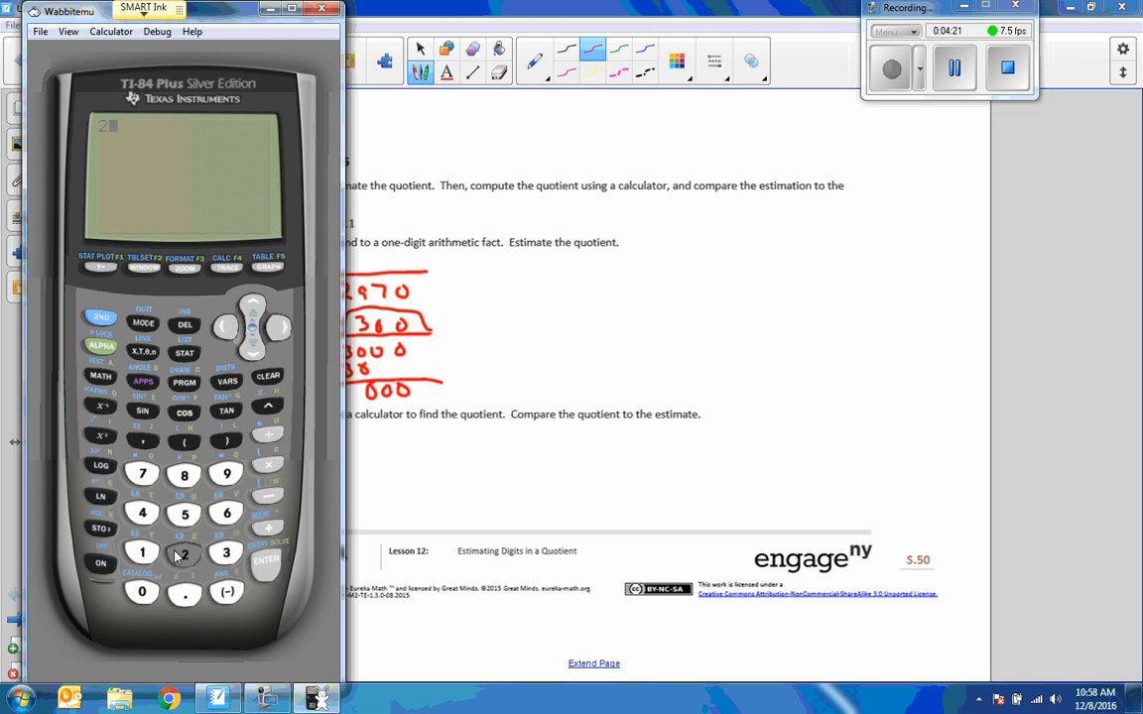
click(227, 474)
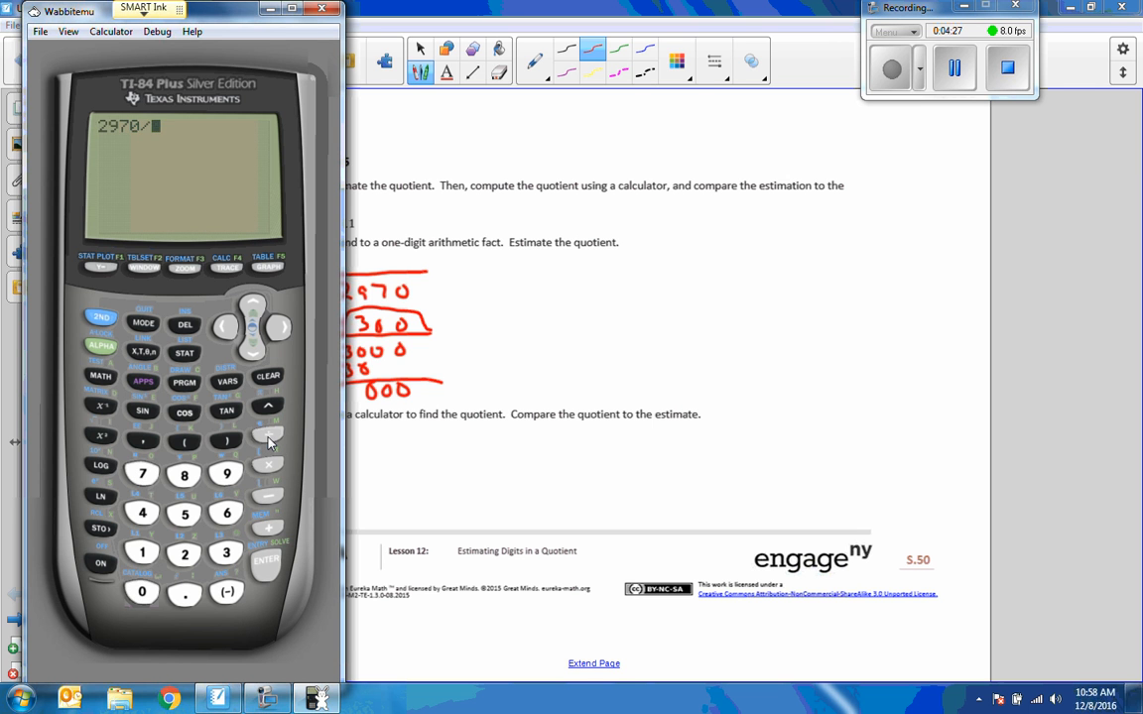
click(143, 551)
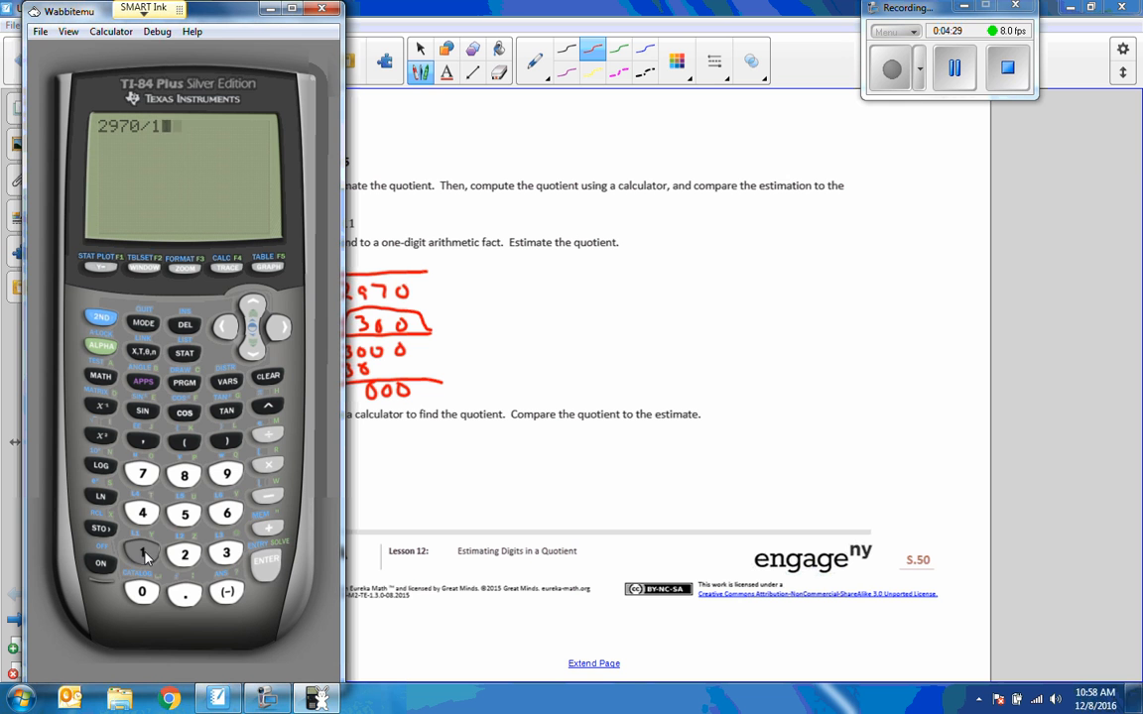
click(266, 560)
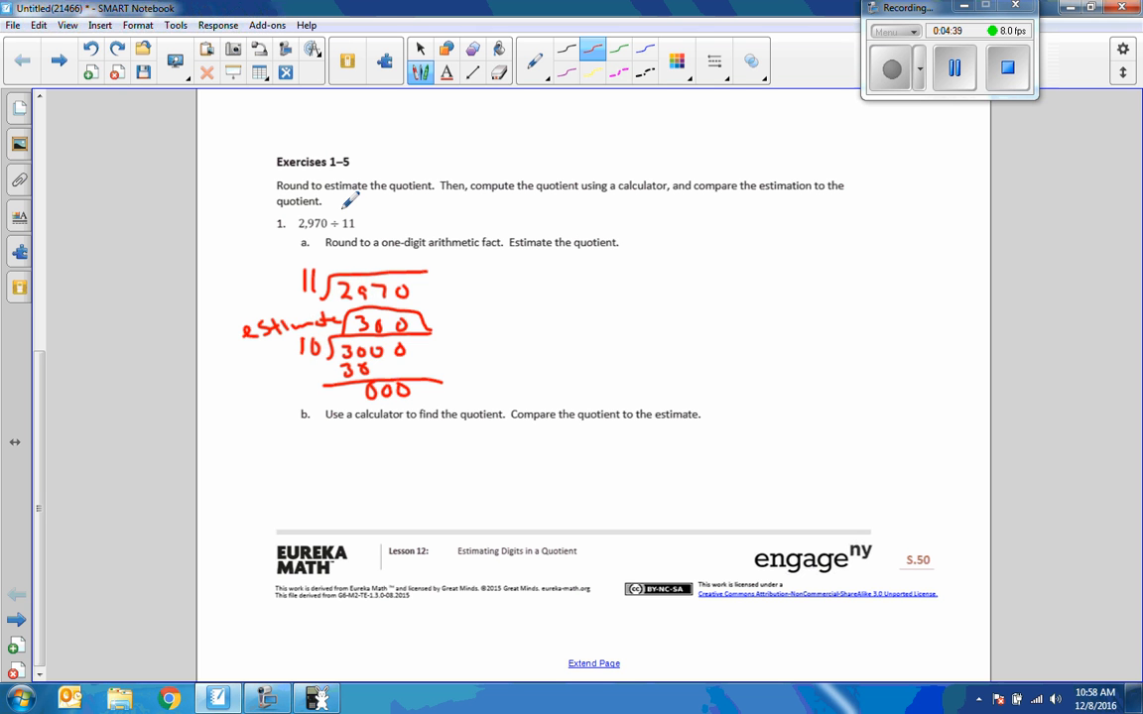
mouse_move(379, 276)
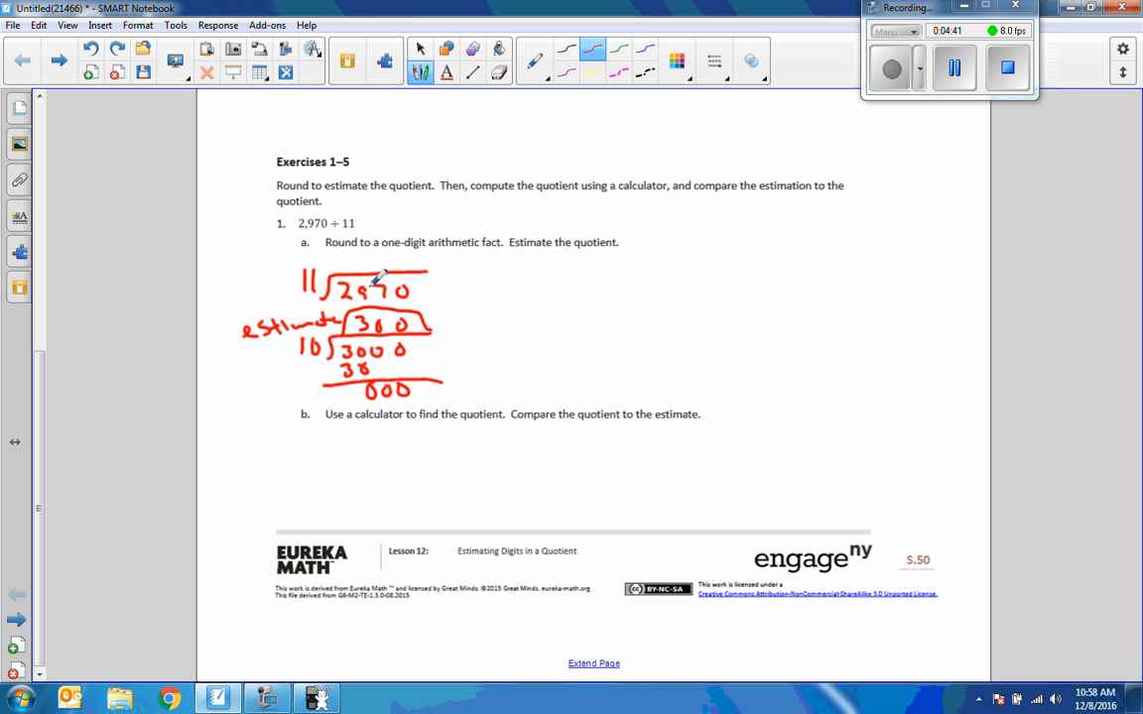
Step: Write the calculator result 2,970 ÷ 11 = 270 in red beside the estimate
drag(534, 298, 548, 282)
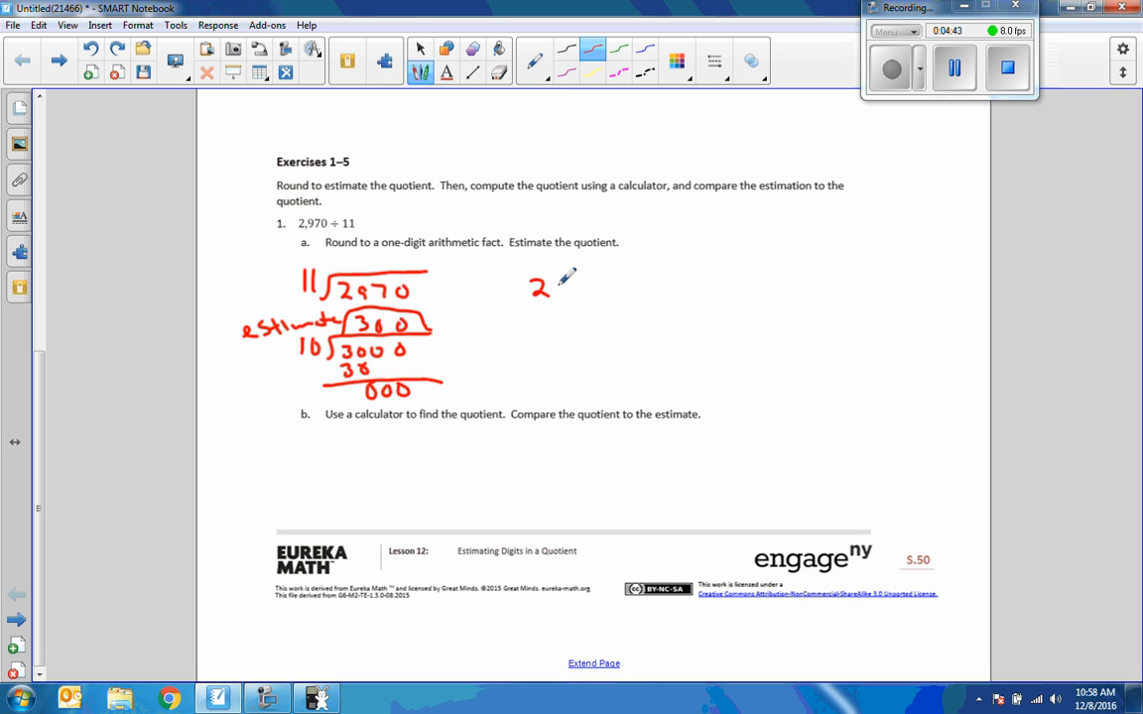
drag(546, 288, 596, 288)
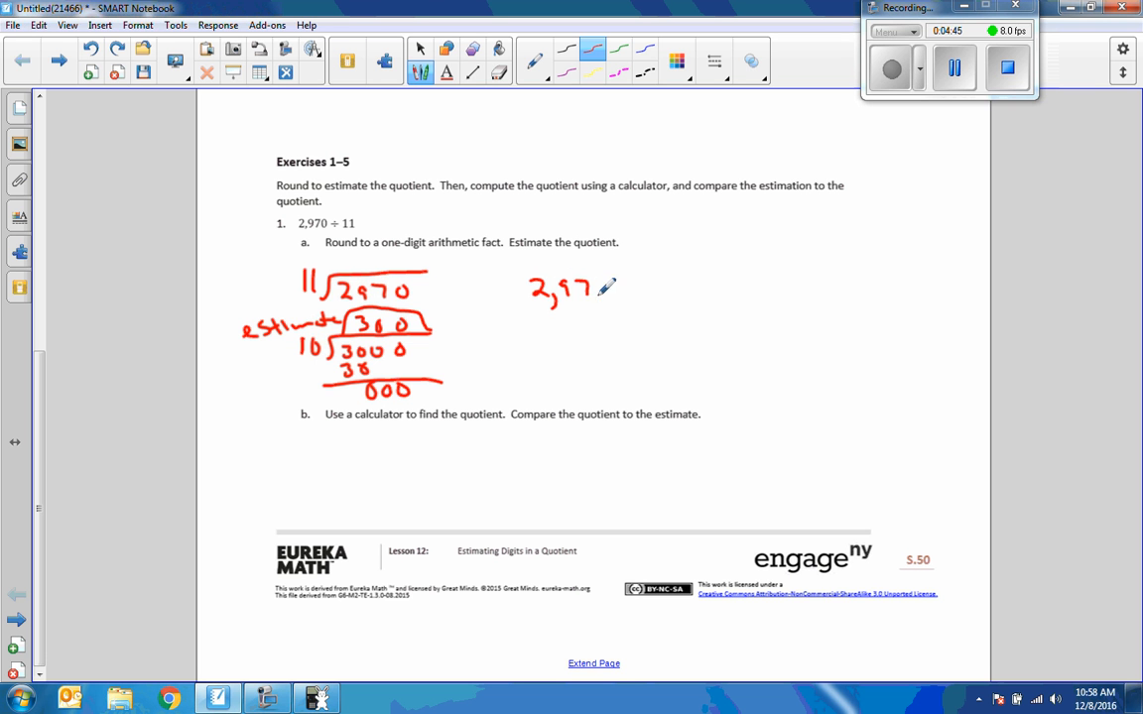
drag(592, 288, 695, 288)
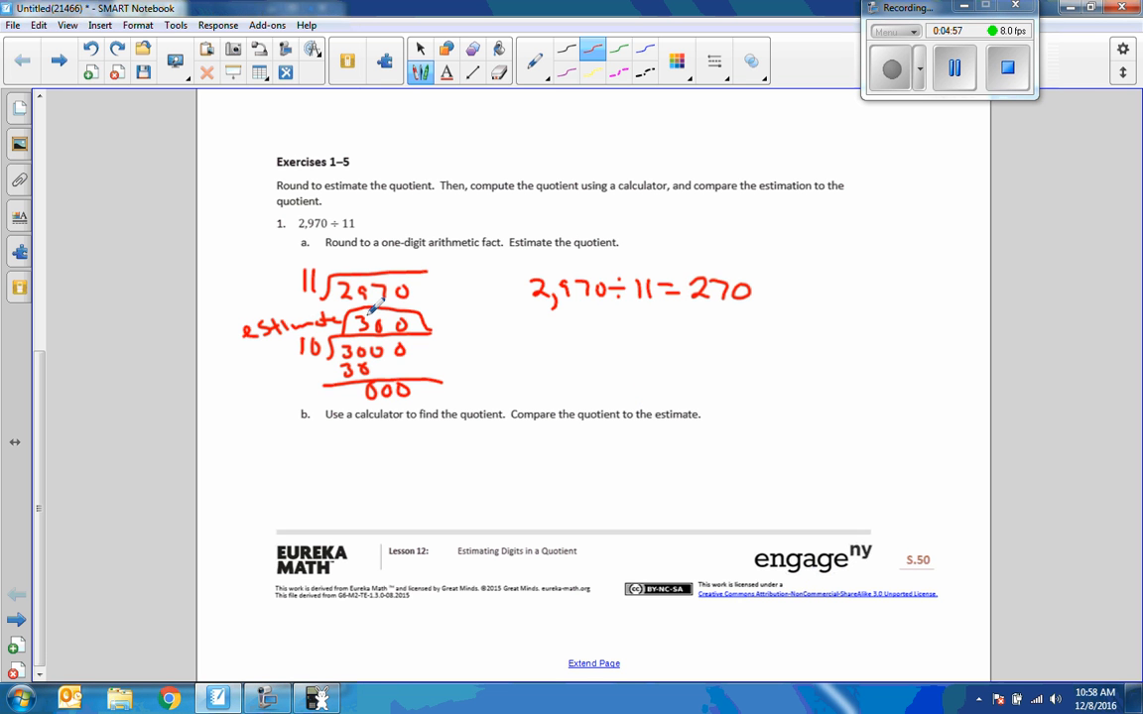
mouse_move(758, 302)
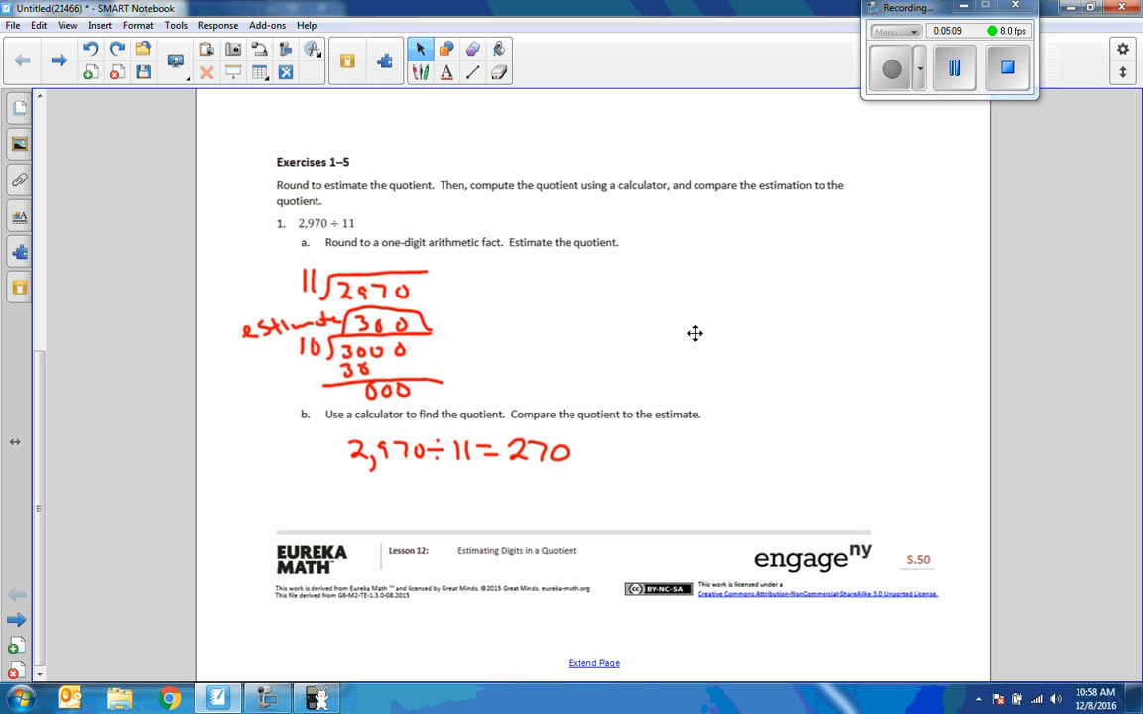
mouse_move(68, 230)
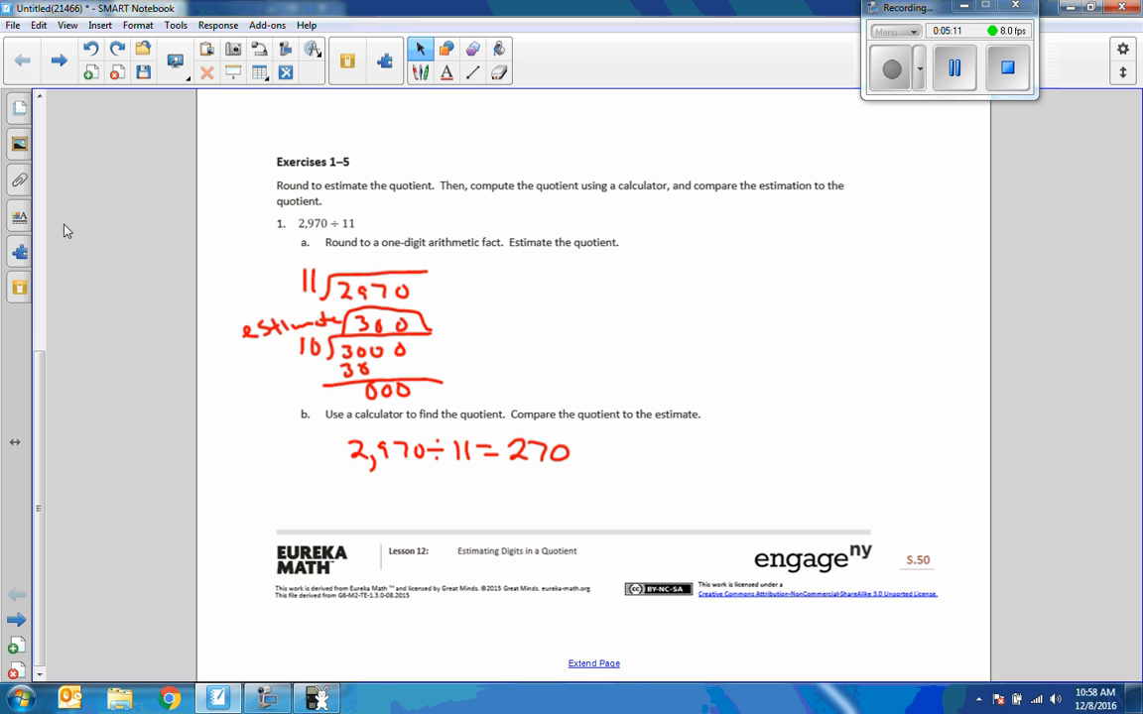
Step: Write the rounded division 10)5000 for Exercise 2 with the estimate 500 above
scroll(down, 3)
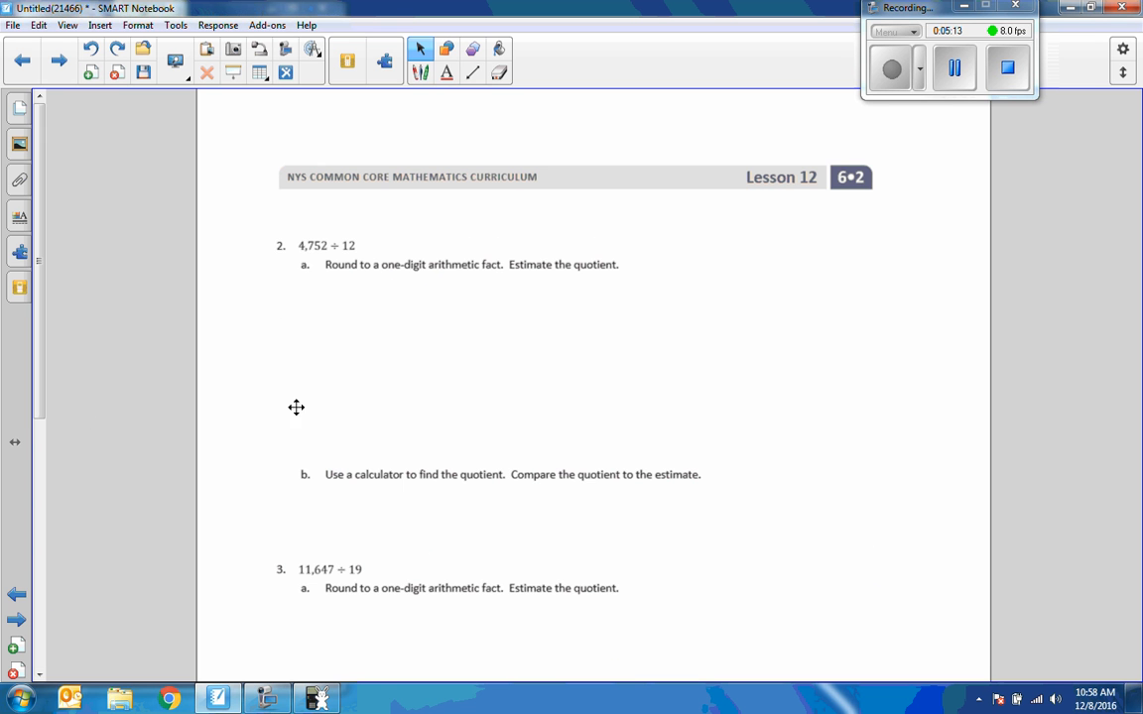
scroll(up, 3)
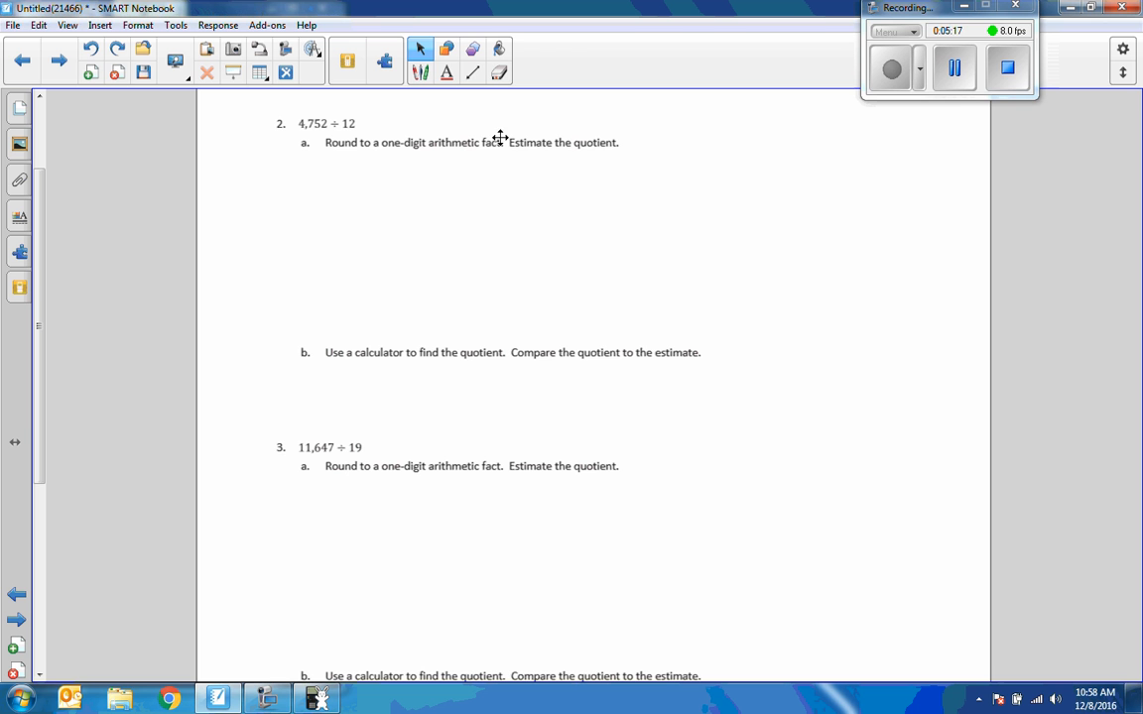
mouse_move(580, 151)
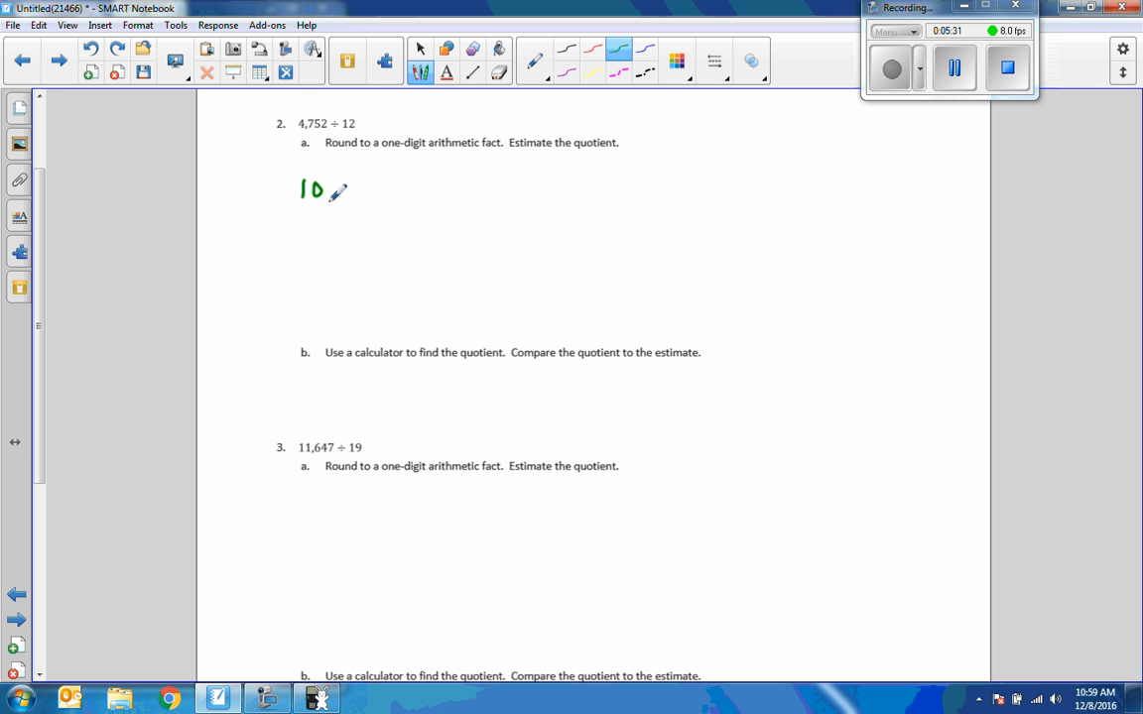
drag(333, 194, 480, 178)
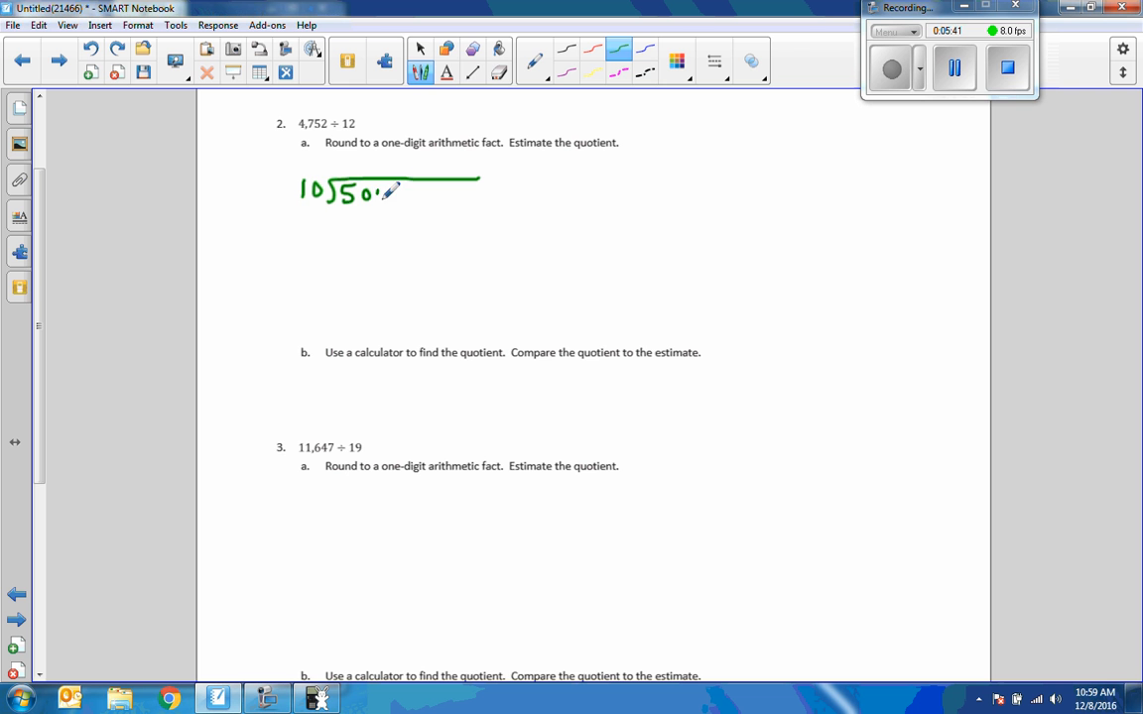
drag(357, 195, 397, 199)
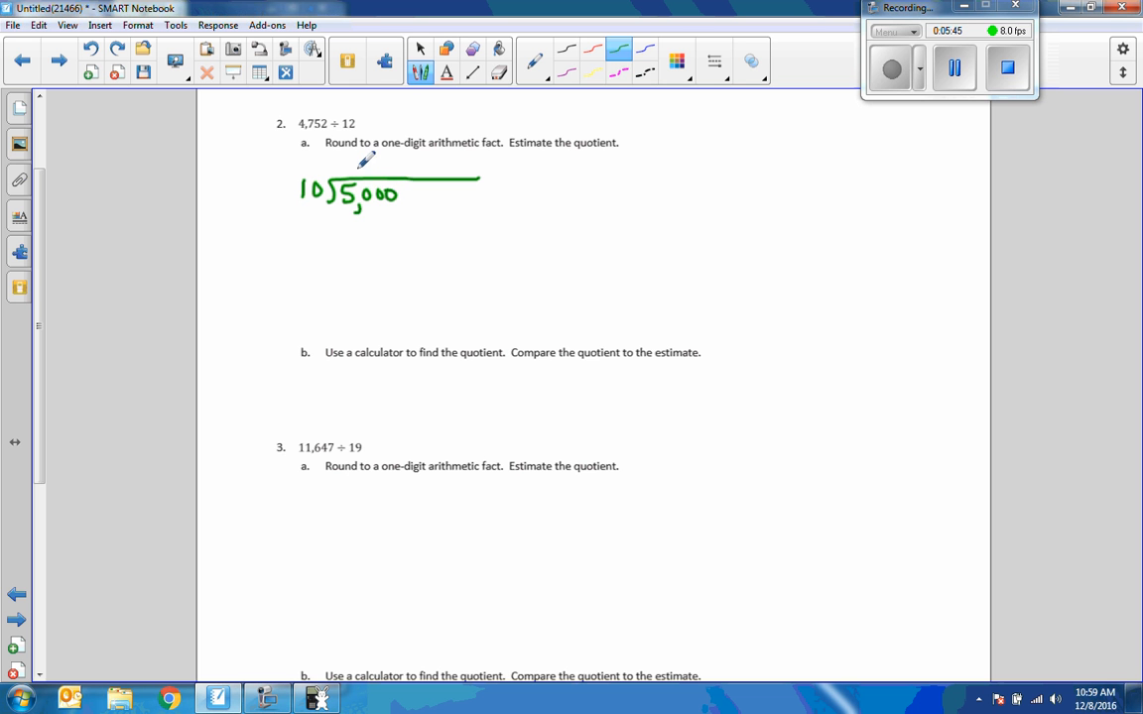
drag(361, 169, 393, 163)
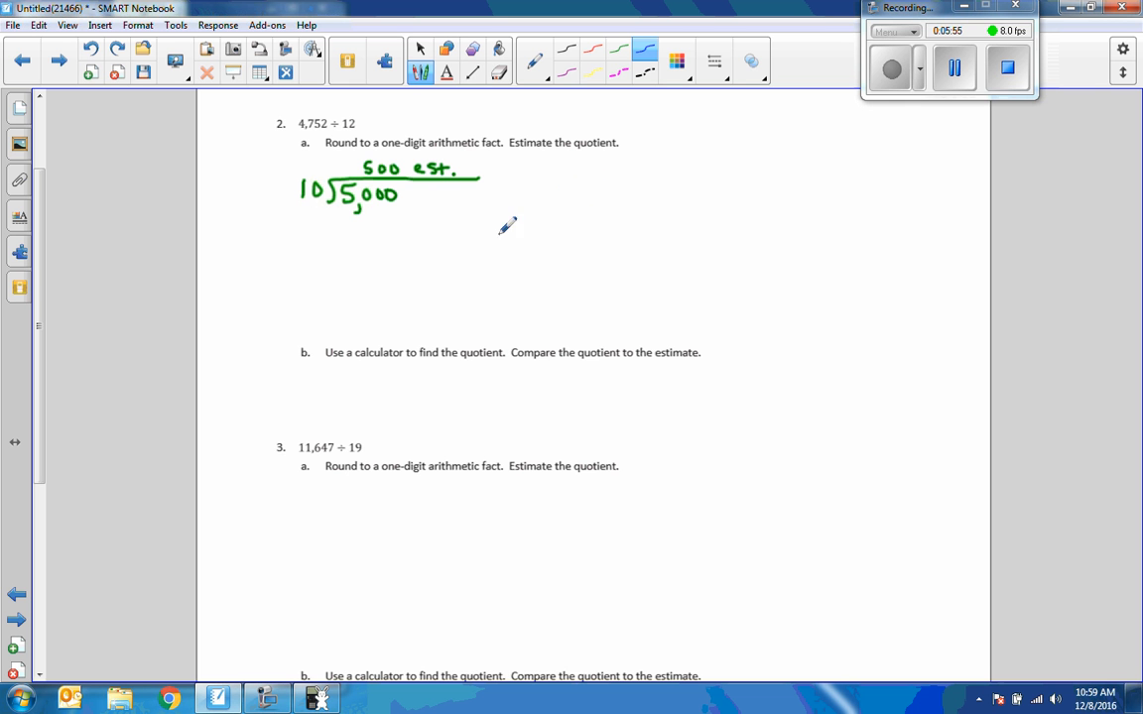
Step: Write 4,752 ÷ 12 = under part b and bring up the calculator
drag(327, 407, 342, 381)
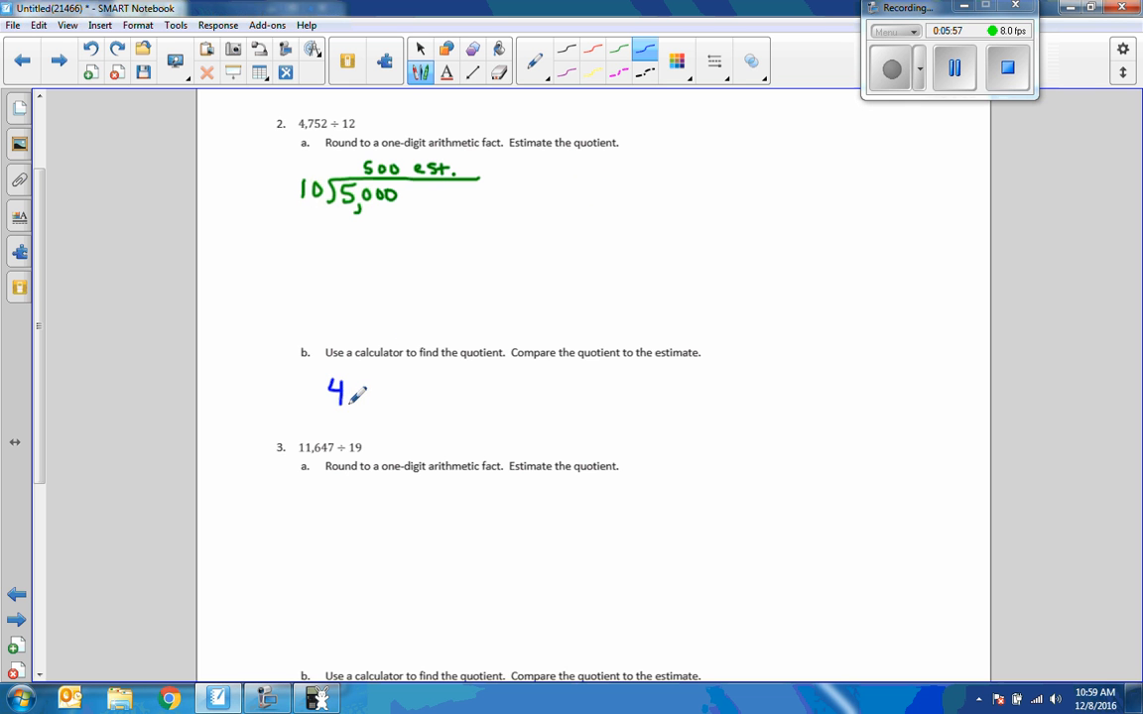
drag(348, 393, 407, 393)
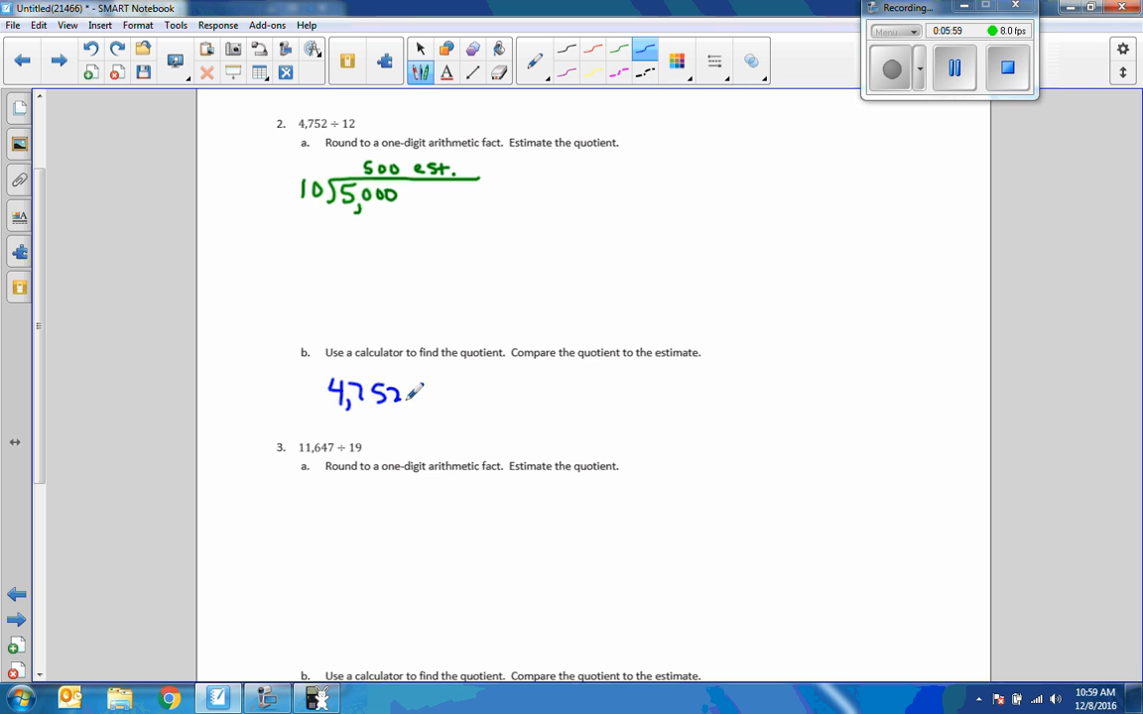
drag(407, 392, 476, 387)
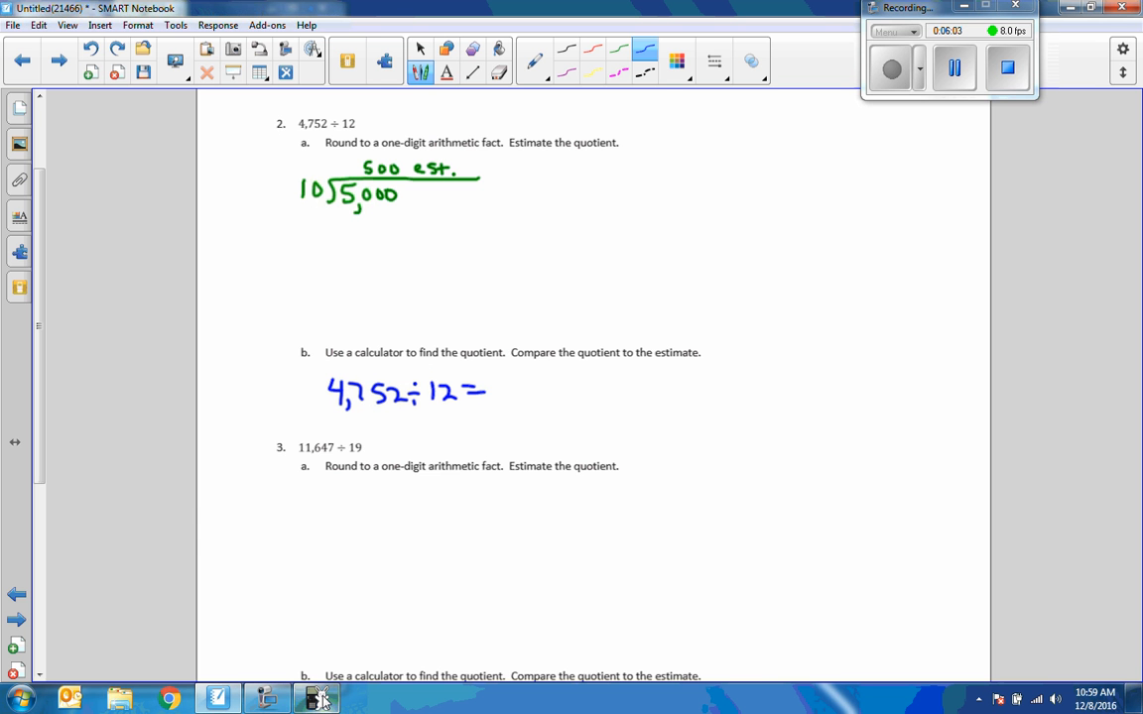
click(318, 699)
text(4752/12)
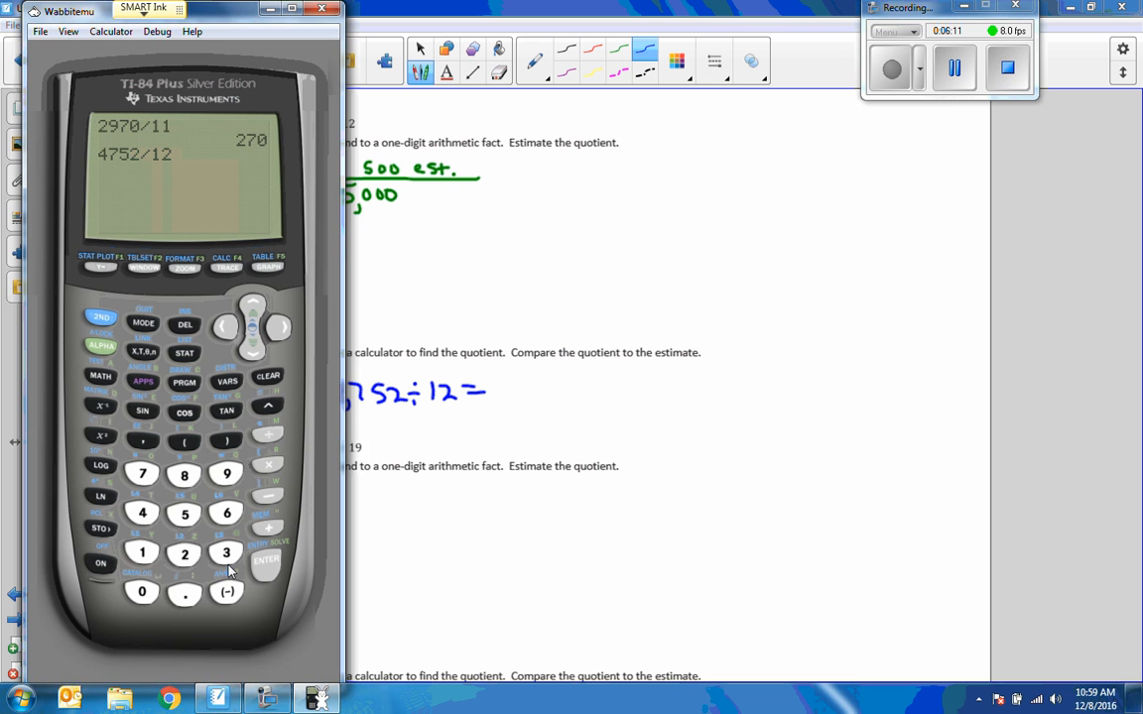
Step: Evaluate 4752/12 on the calculator and return to the notebook
click(266, 560)
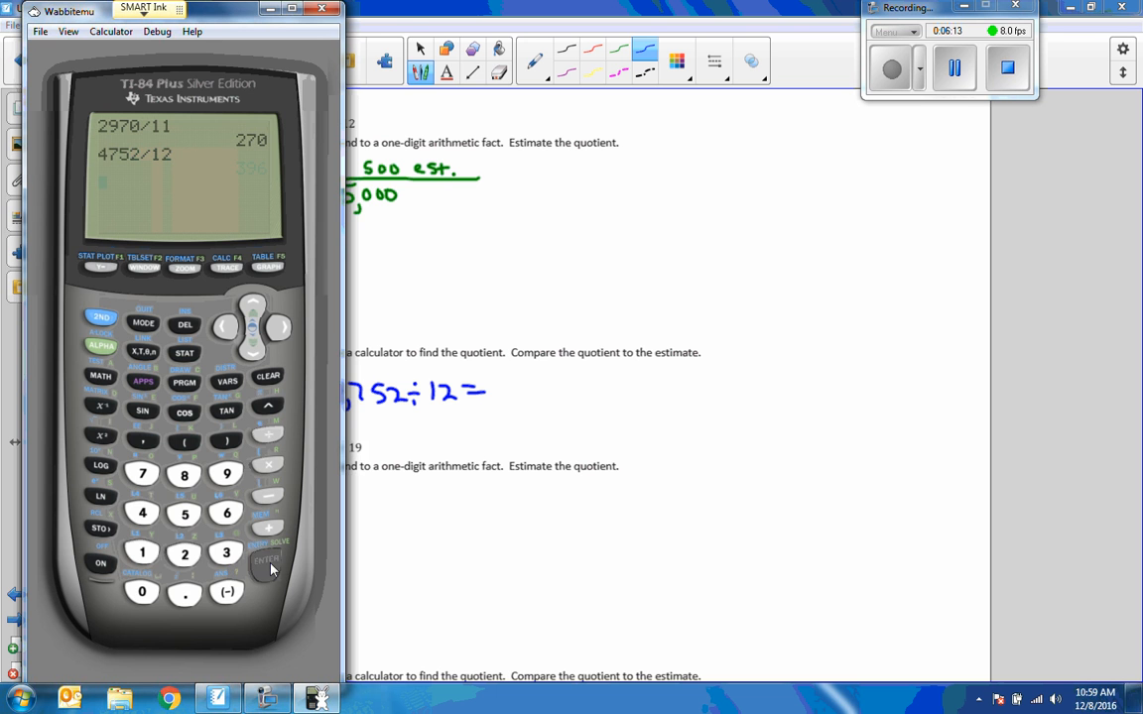
click(321, 8)
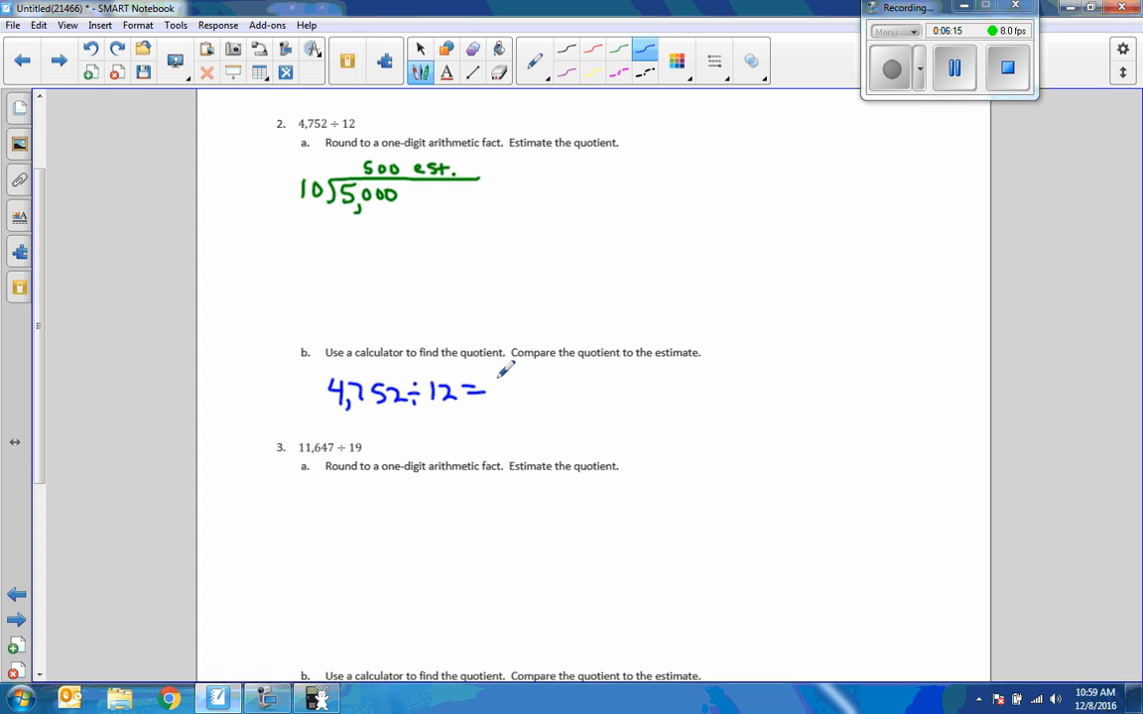
Step: Write the quotient 396 after 4,752 ÷ 12 = and scroll to Exercise 3
drag(492, 387, 555, 397)
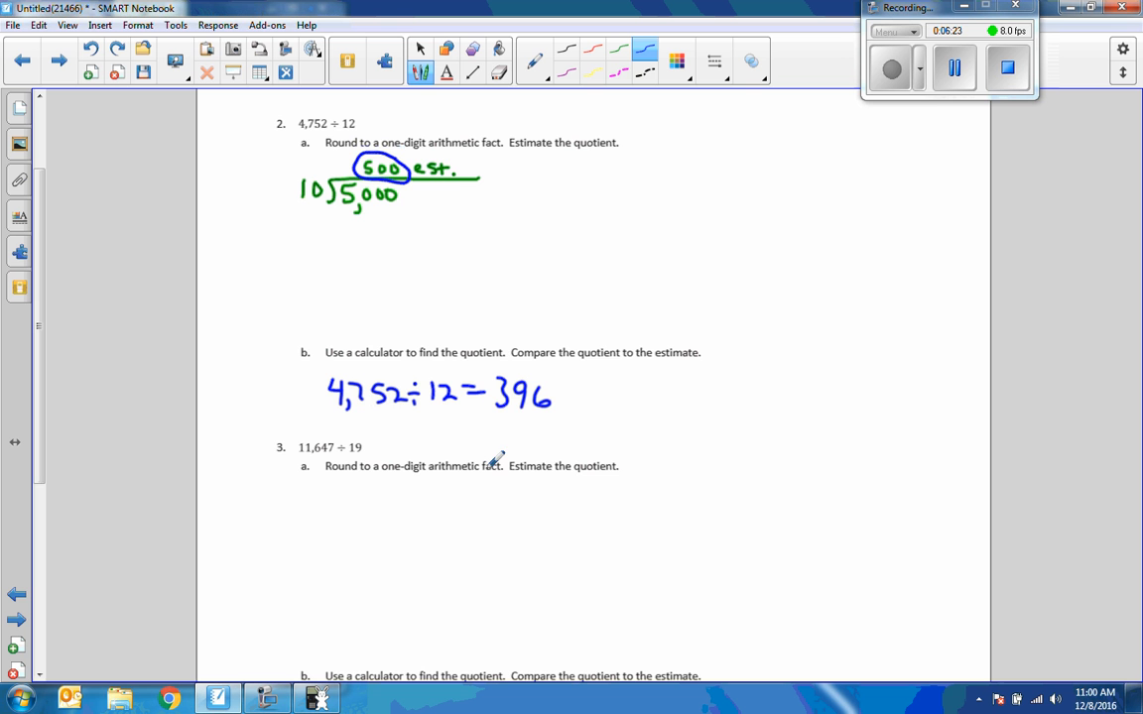
mouse_move(84, 371)
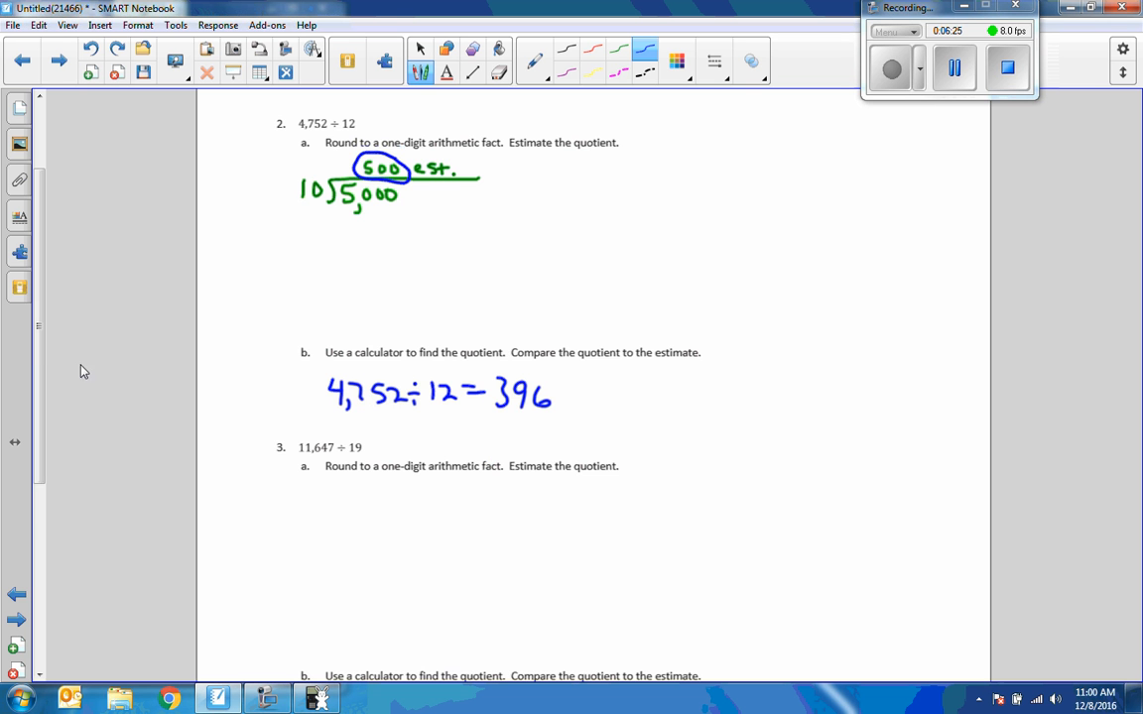
scroll(down, 3)
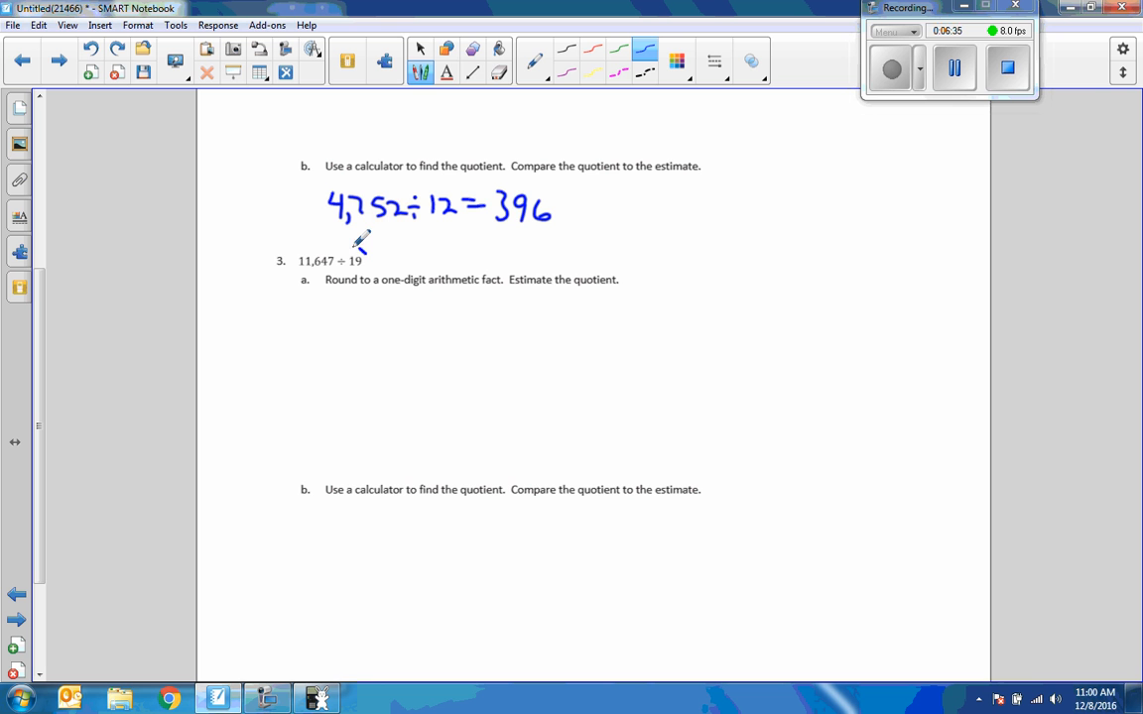
Step: Circle the divisor 19 in problem 3 and set it up as 20 into 12,000
drag(348, 268, 363, 254)
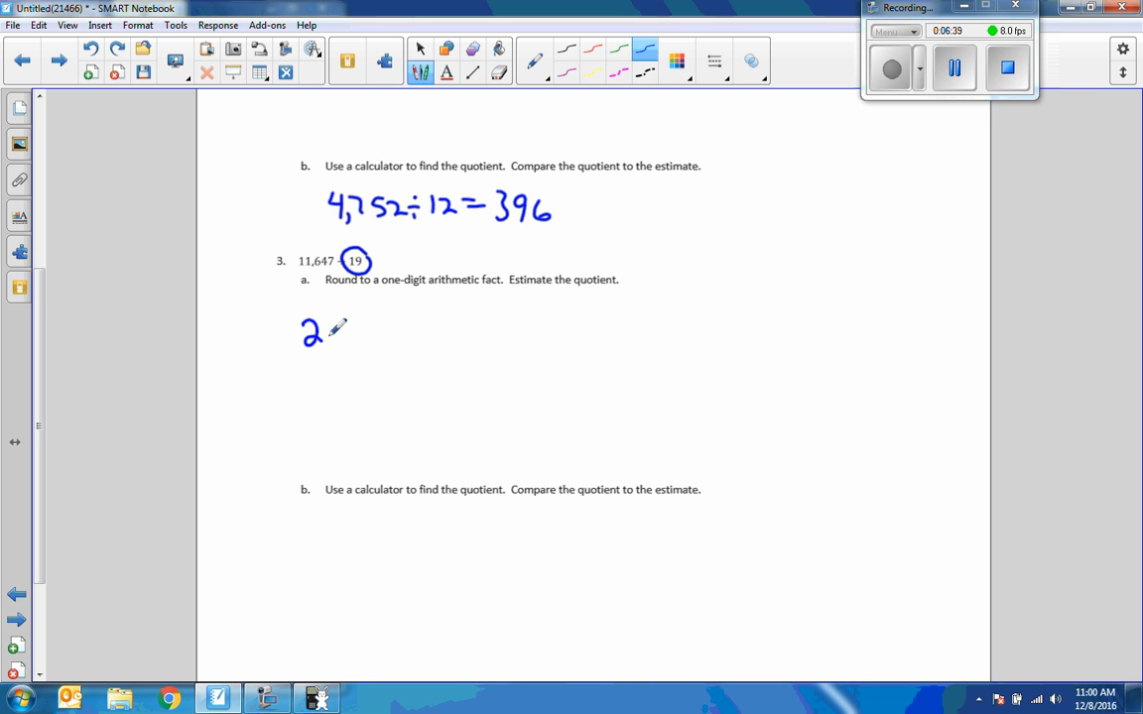
drag(337, 333, 456, 319)
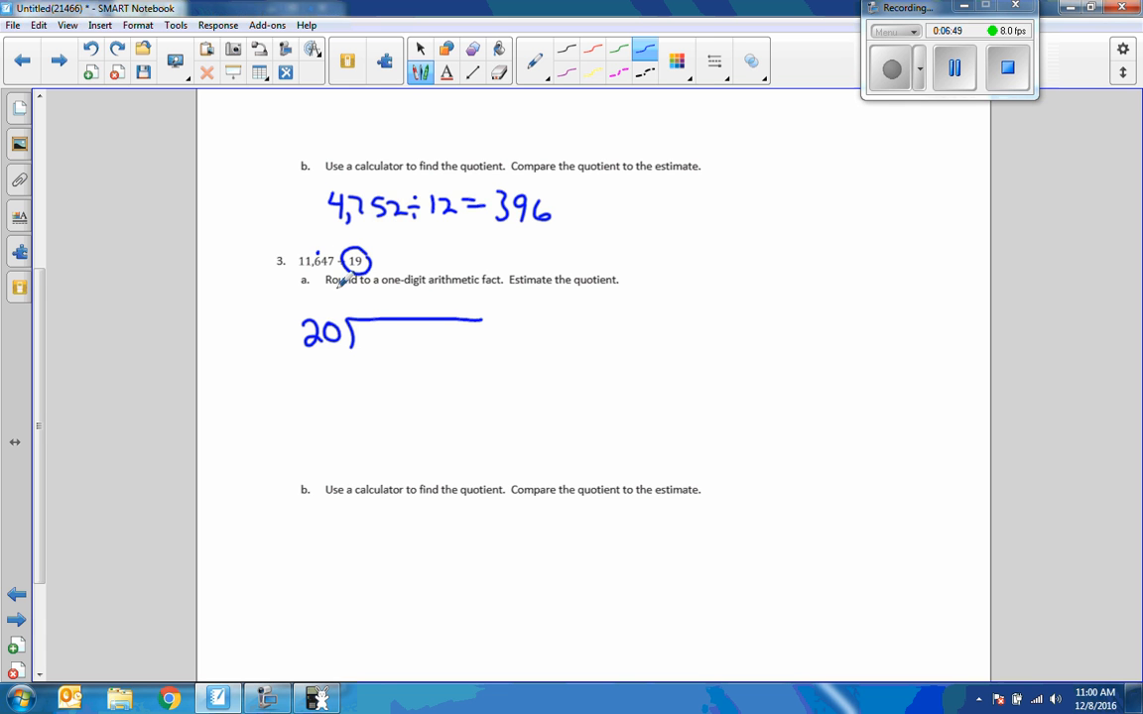
drag(357, 333, 393, 333)
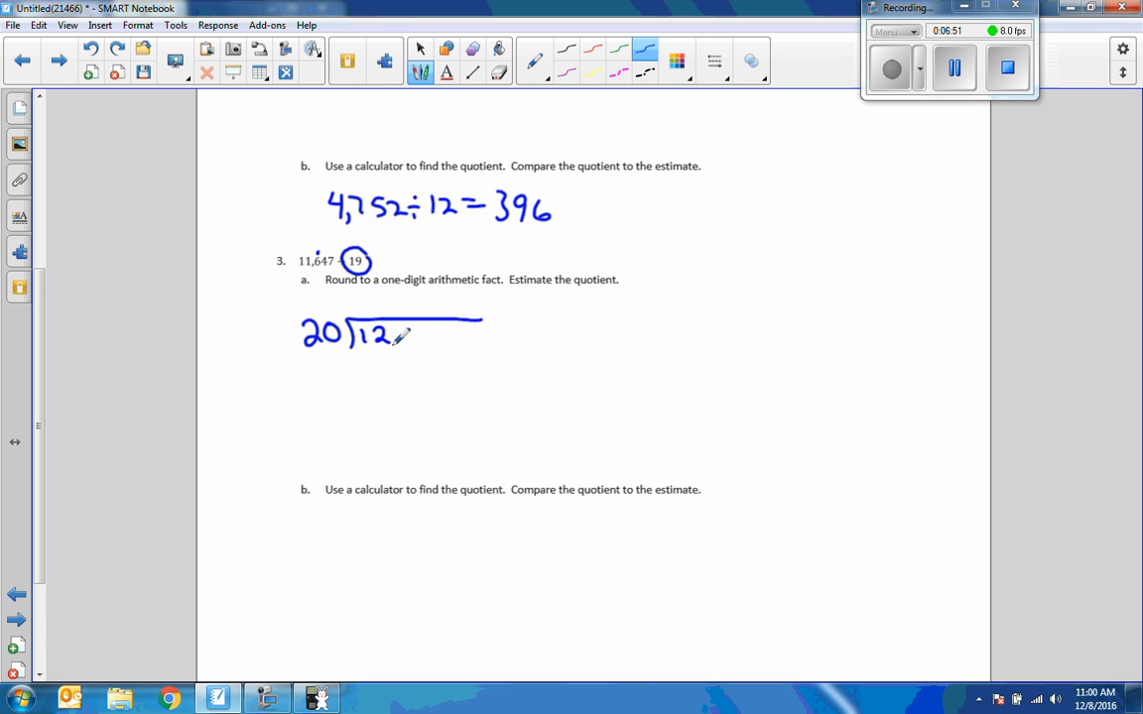
drag(397, 335, 437, 336)
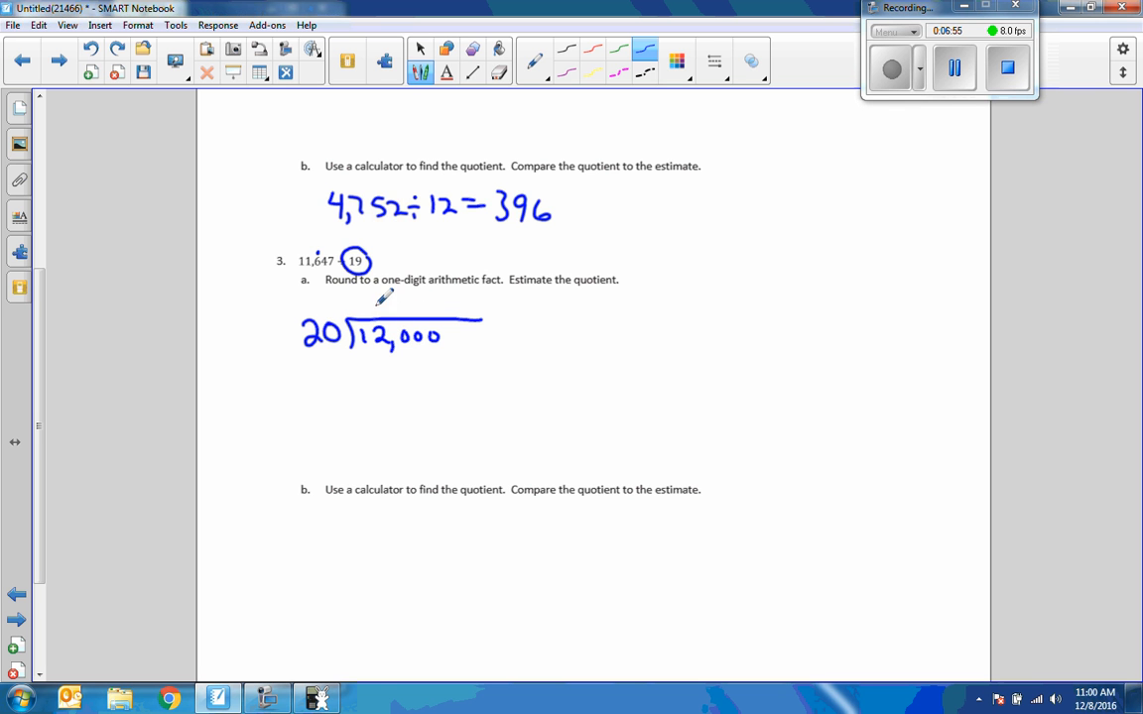
Step: Work the estimate to 6,000 est. with the 120 beneath, and begin 11,647 ÷ 19 under part b
drag(375, 313, 385, 302)
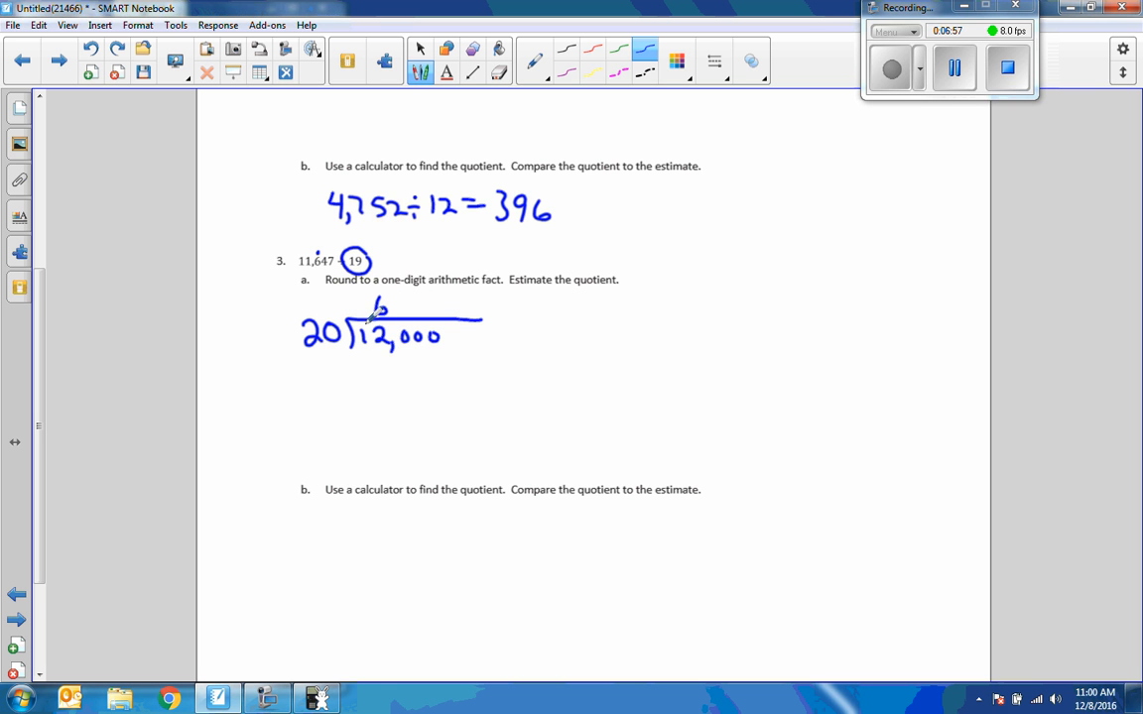
drag(361, 354, 387, 373)
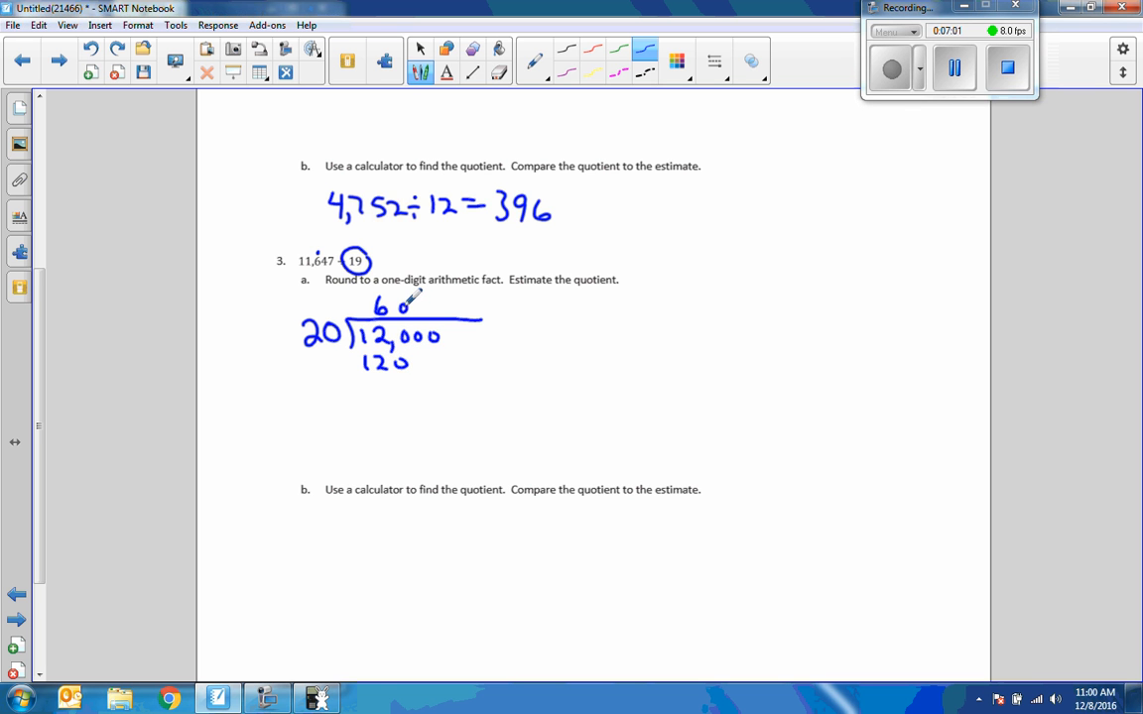
drag(397, 307, 437, 309)
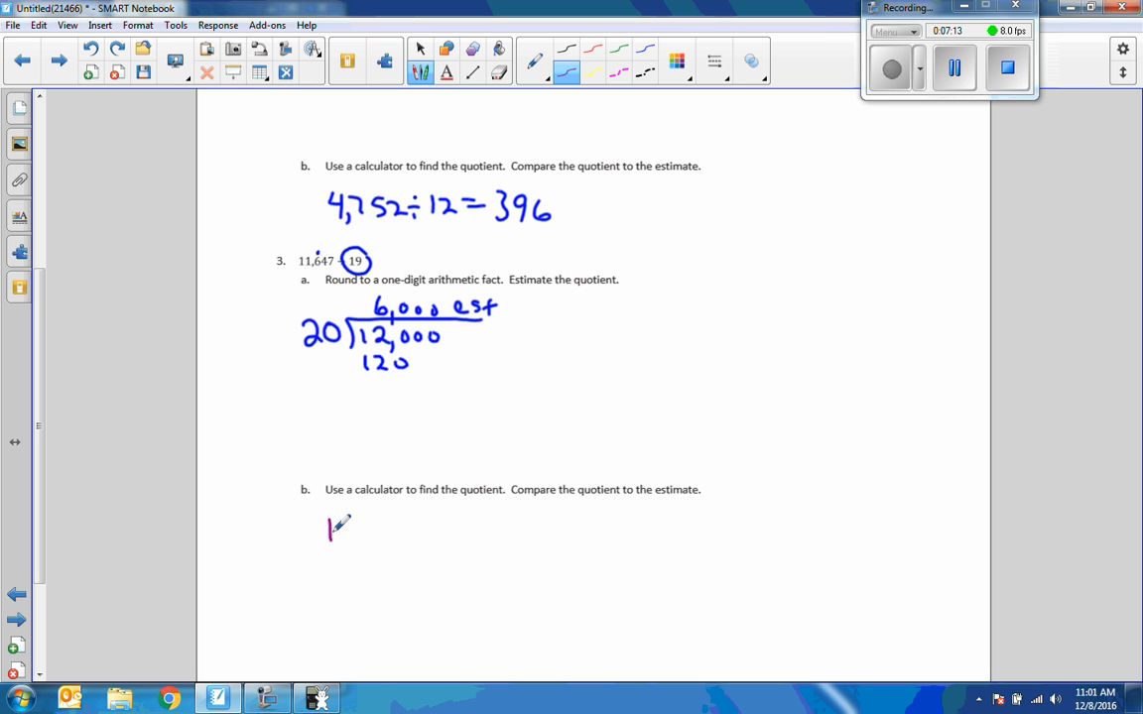
drag(327, 532, 377, 531)
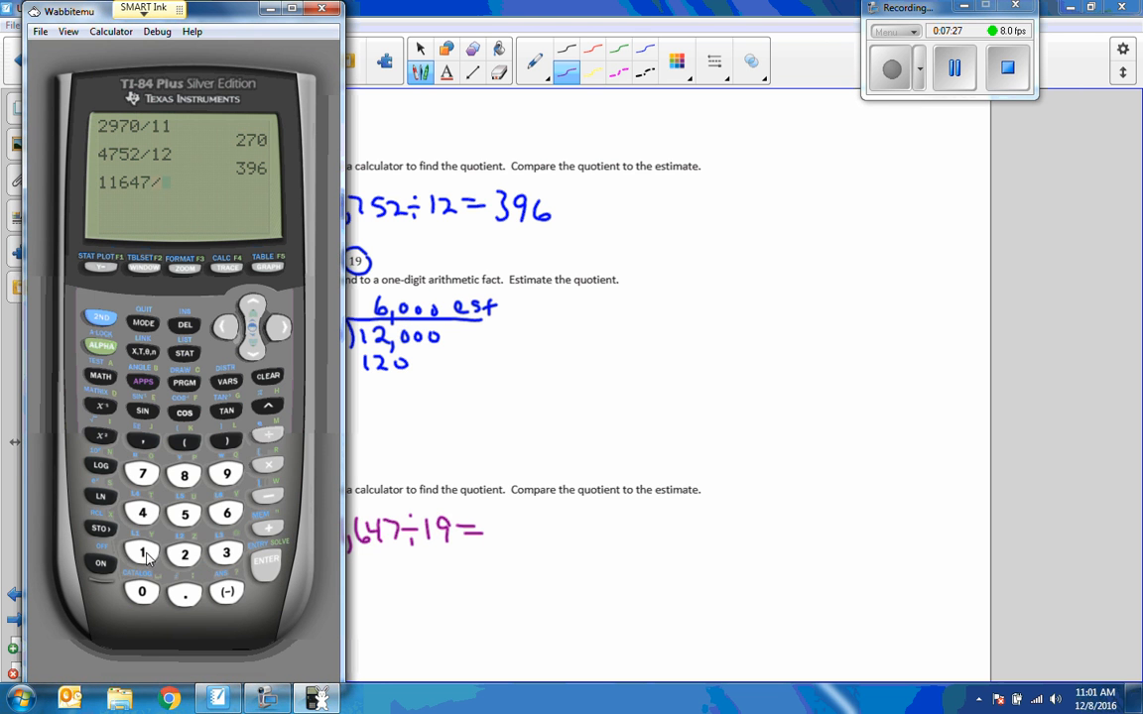
Step: Evaluate 11647/19 in Wabbitemu to get 613 and circle the 6,000 estimate for comparison
click(266, 559)
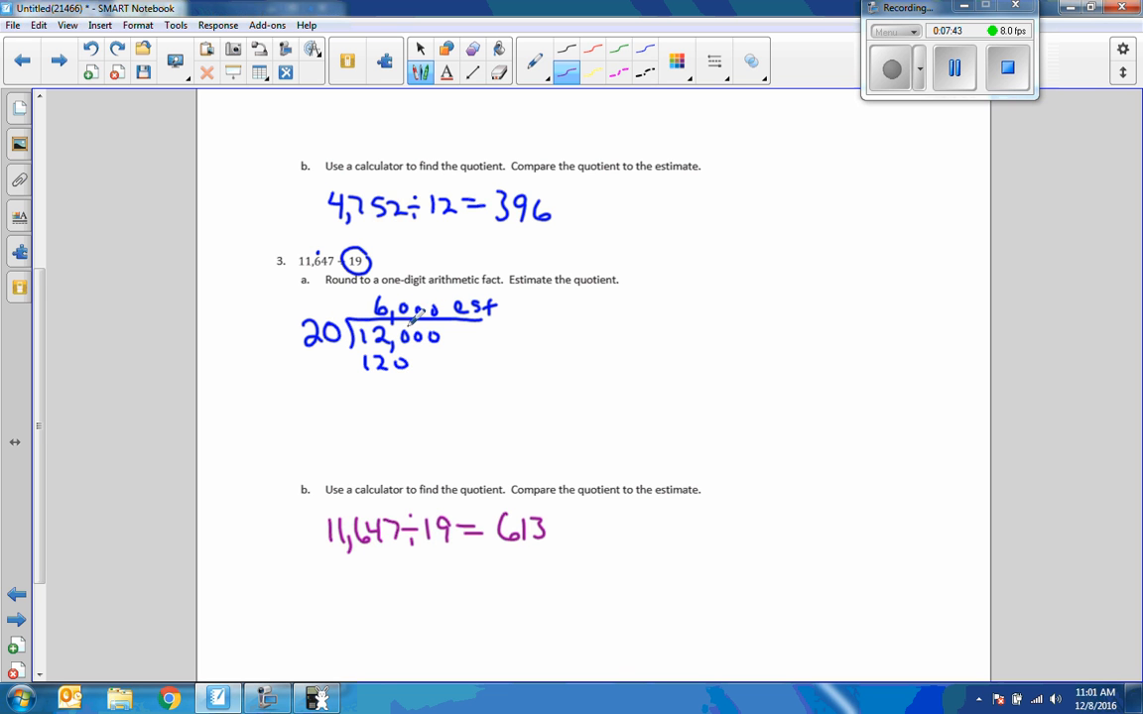
drag(414, 316, 435, 310)
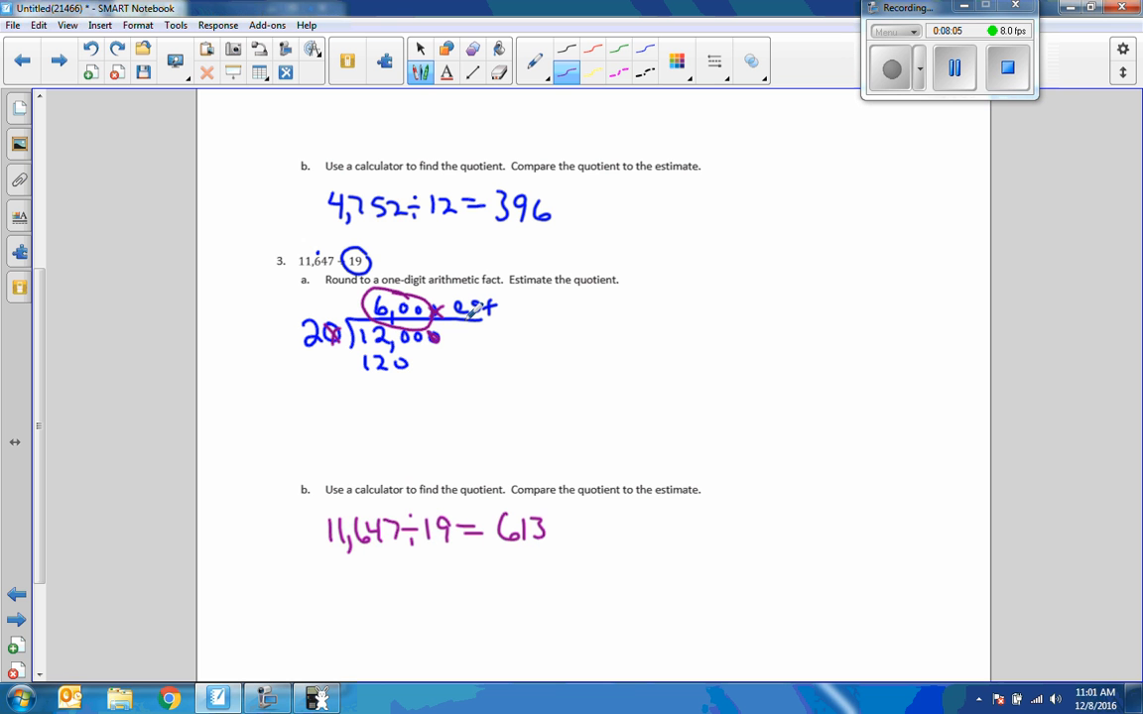
mouse_move(472, 379)
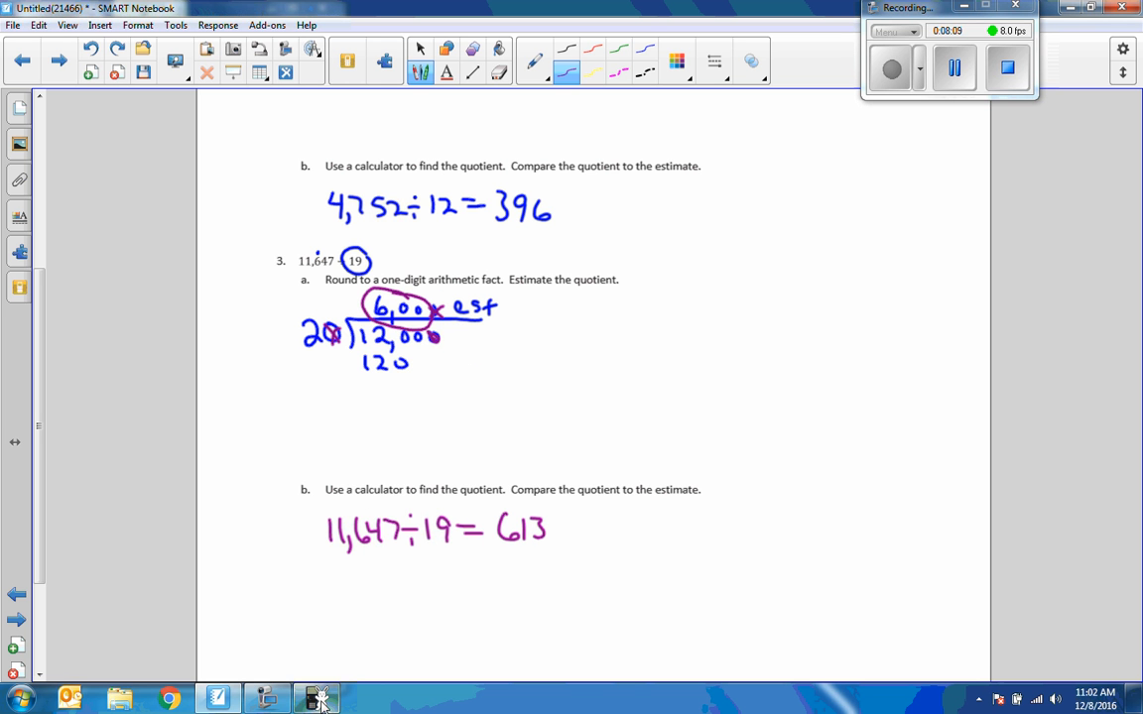
Step: Advance to the next page showing Exercise 4, 40,644 ÷ 18
click(317, 698)
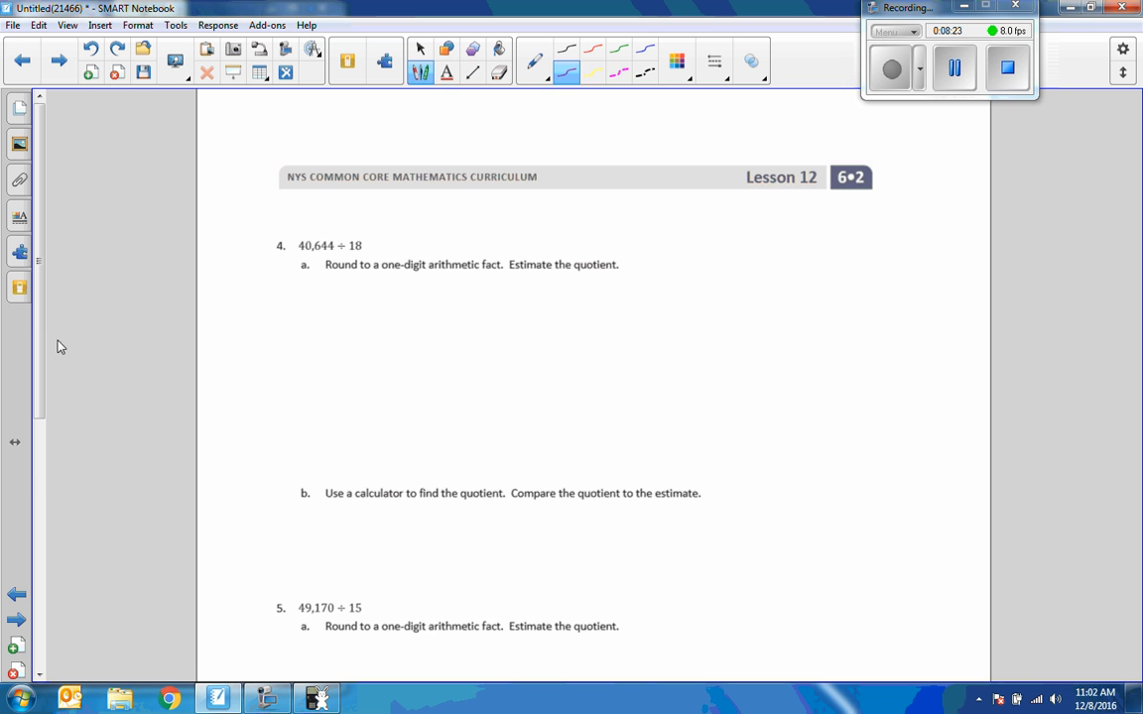
Step: Write the long division 20 into 40,000 under 4a with quotient 2000 and its subtraction working
scroll(up, 3)
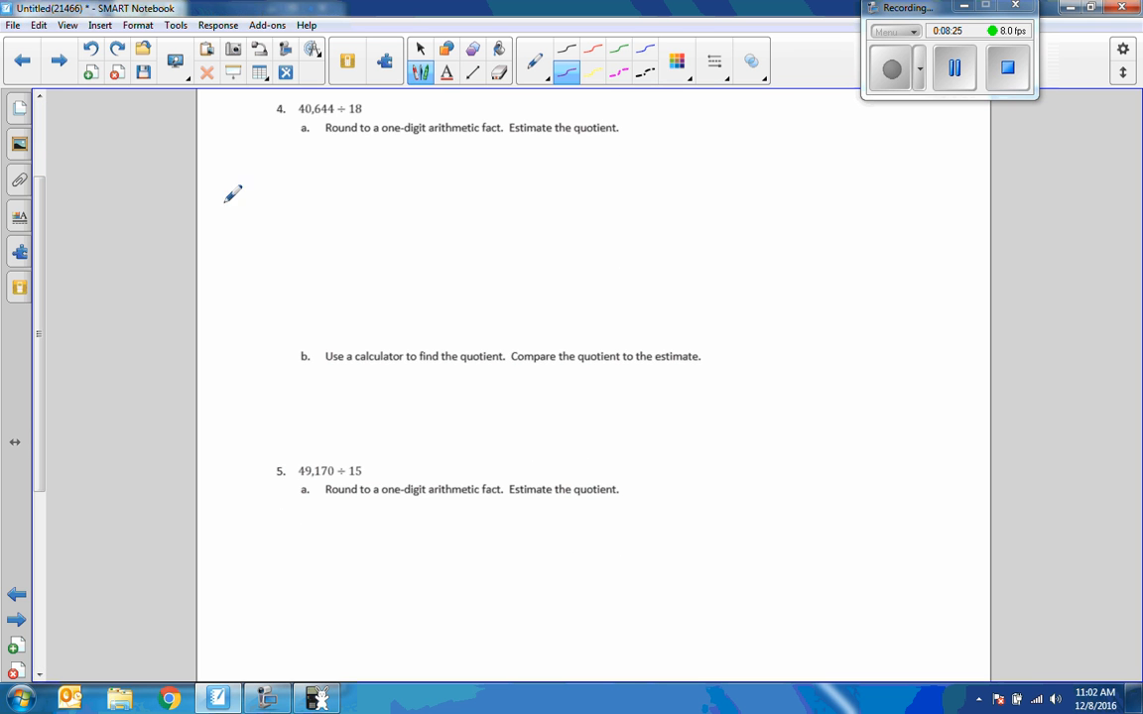
mouse_move(373, 99)
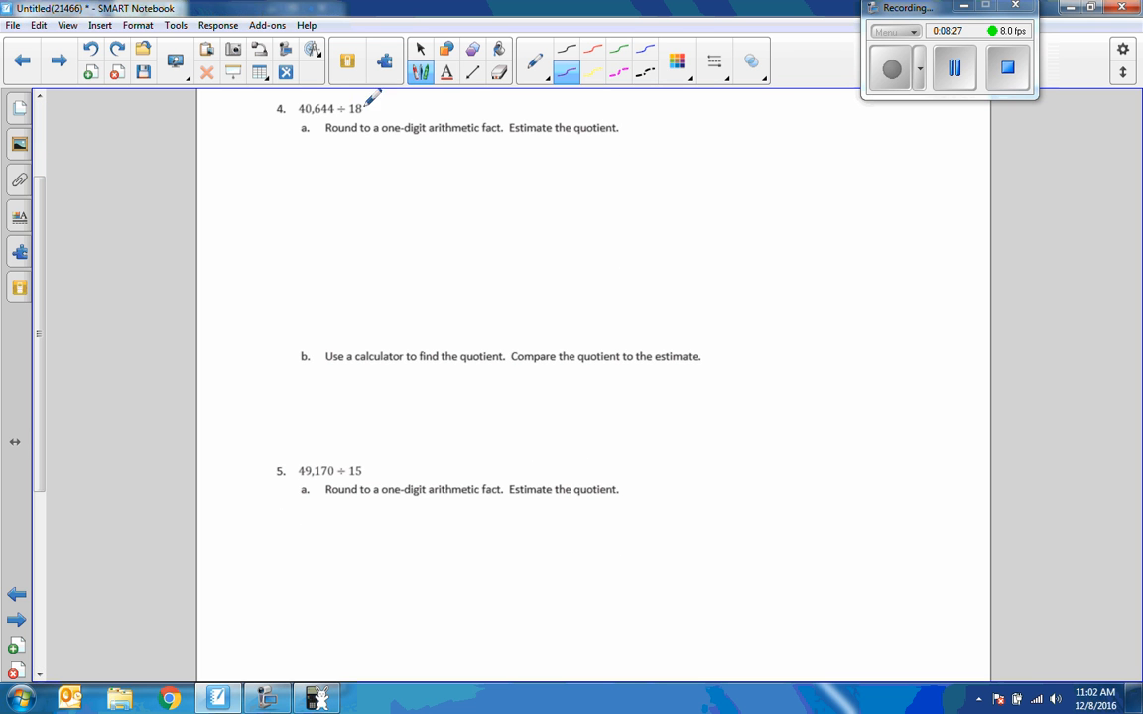
mouse_move(486, 119)
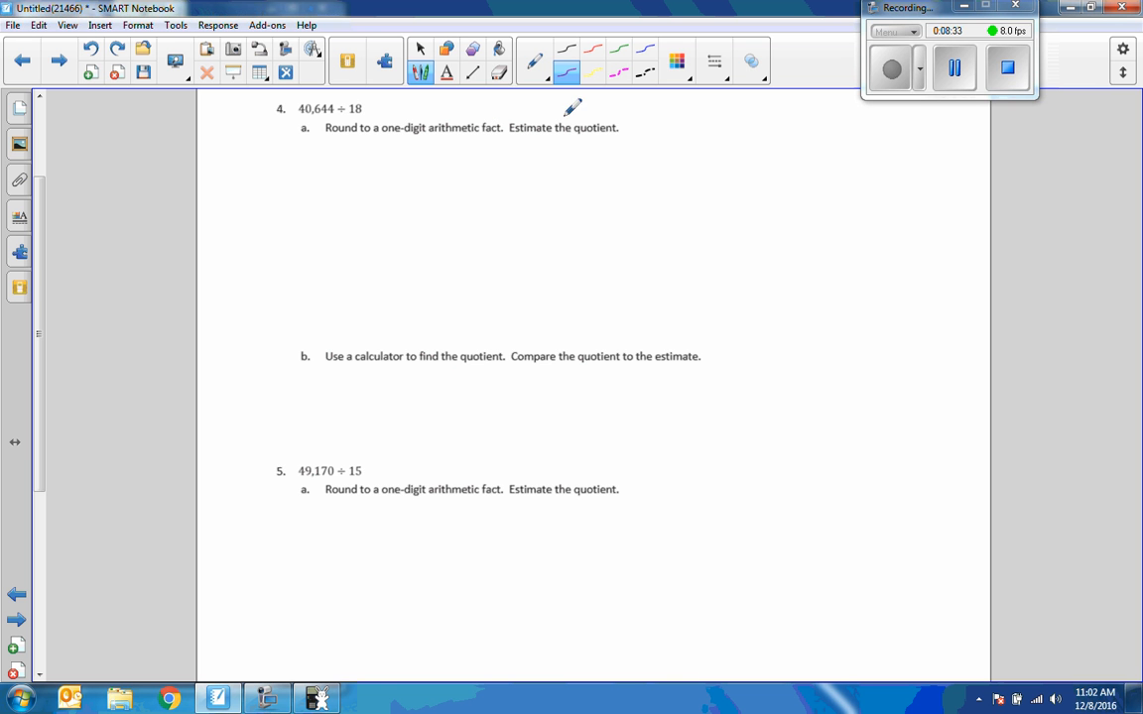
mouse_move(300, 160)
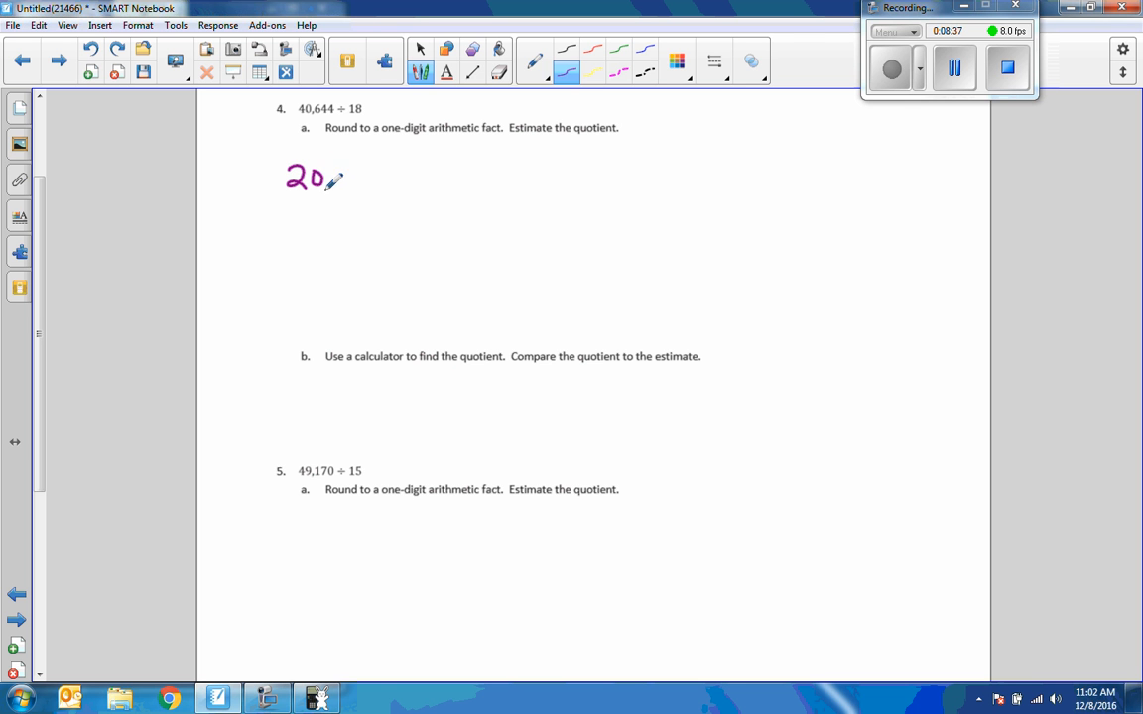
drag(333, 182, 476, 163)
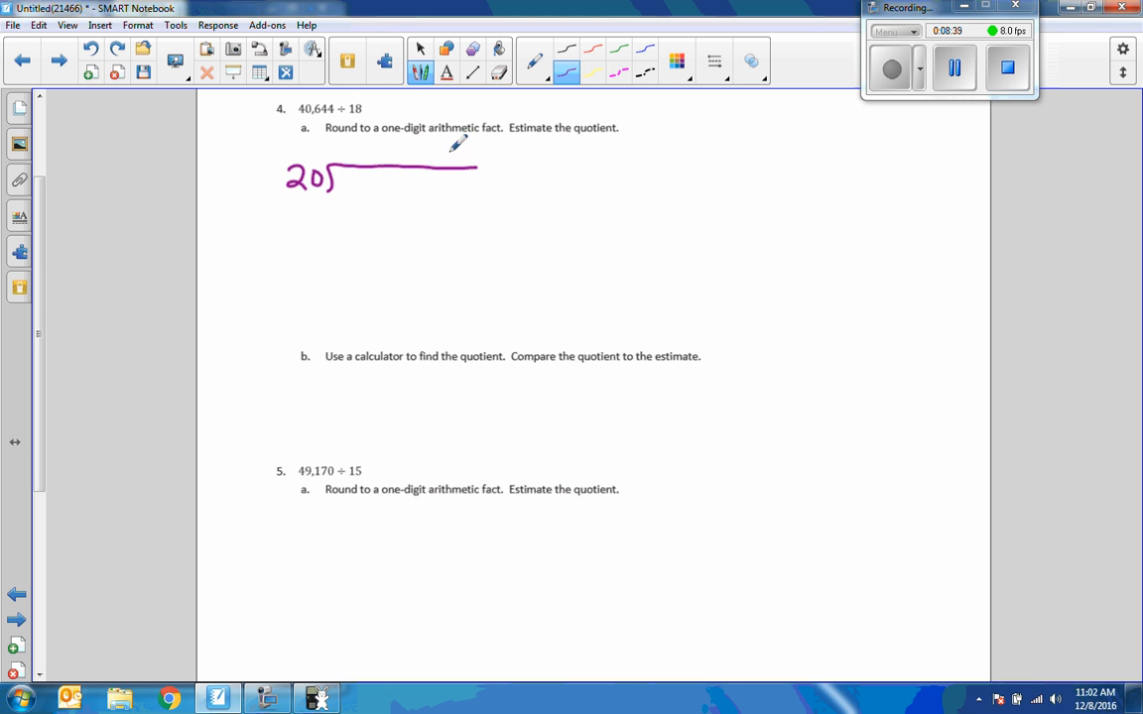
mouse_move(327, 103)
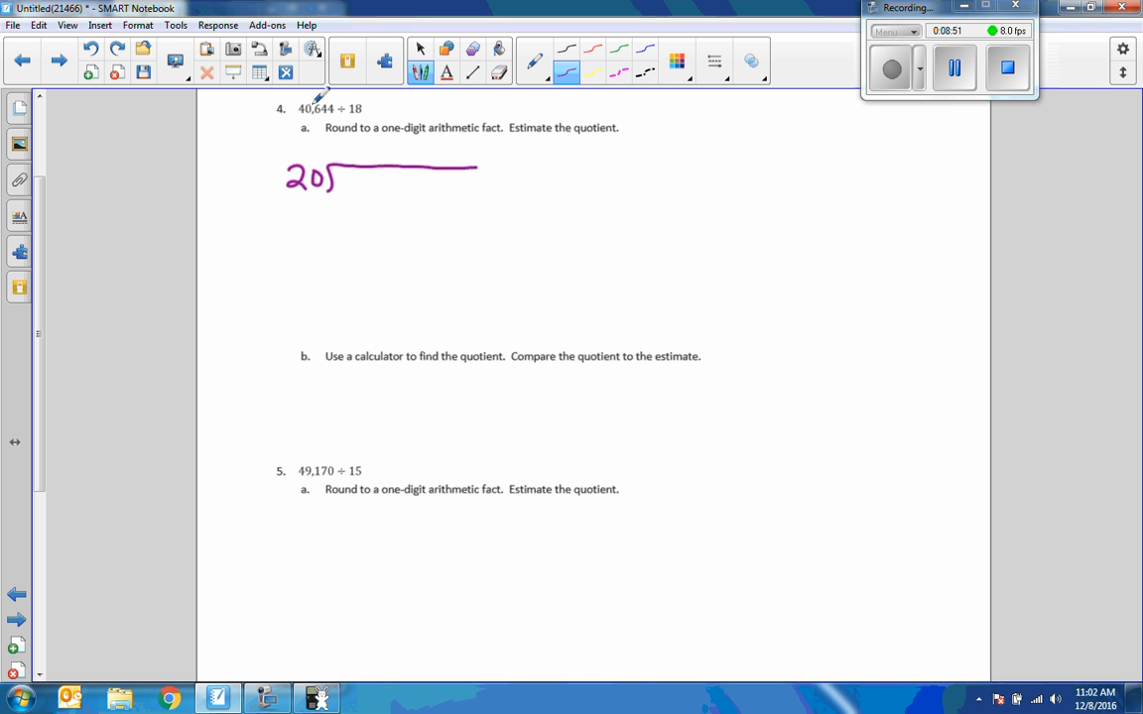
mouse_move(348, 135)
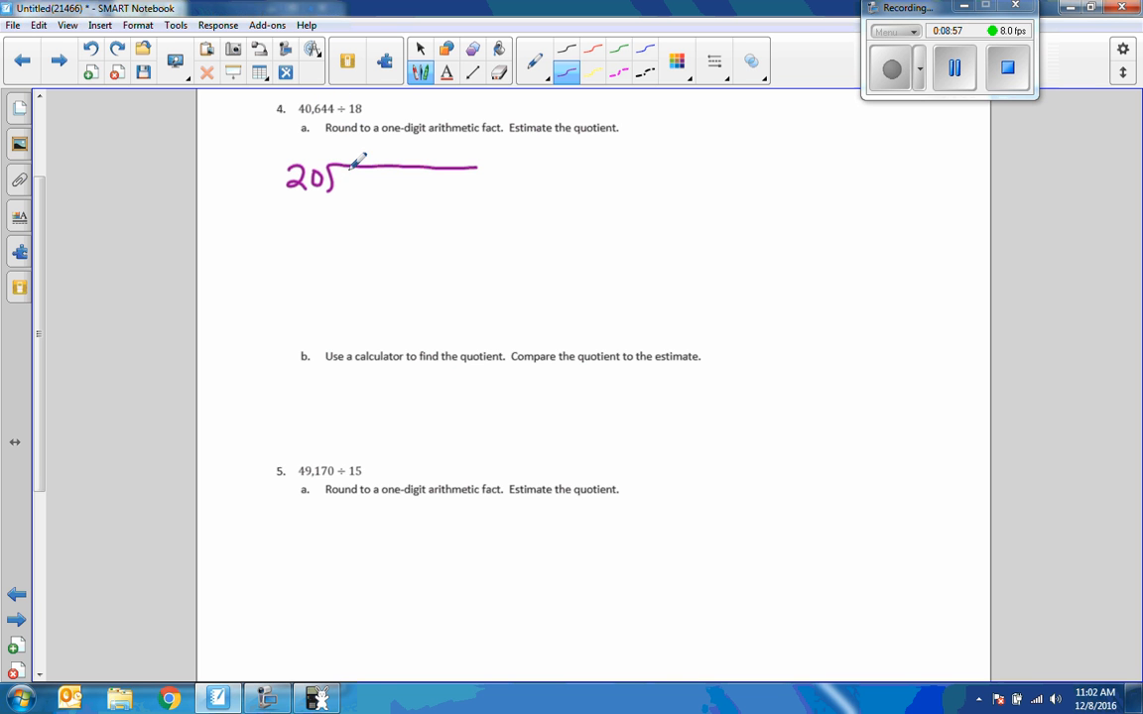
drag(338, 183, 381, 182)
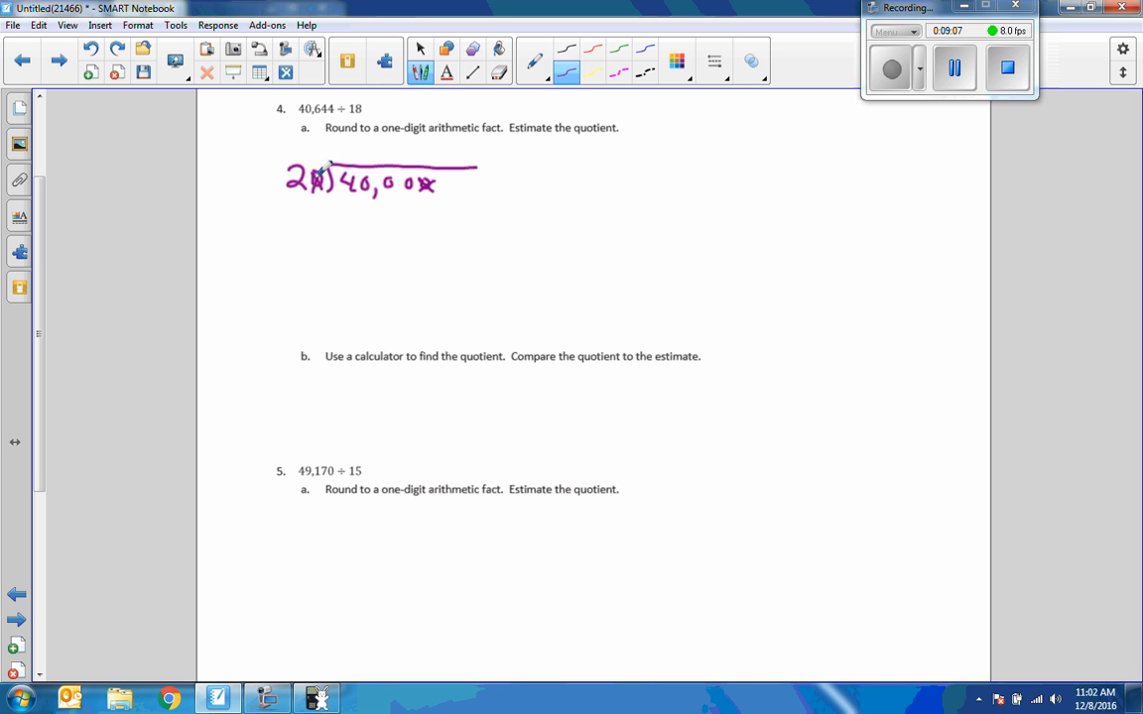
drag(341, 159, 357, 149)
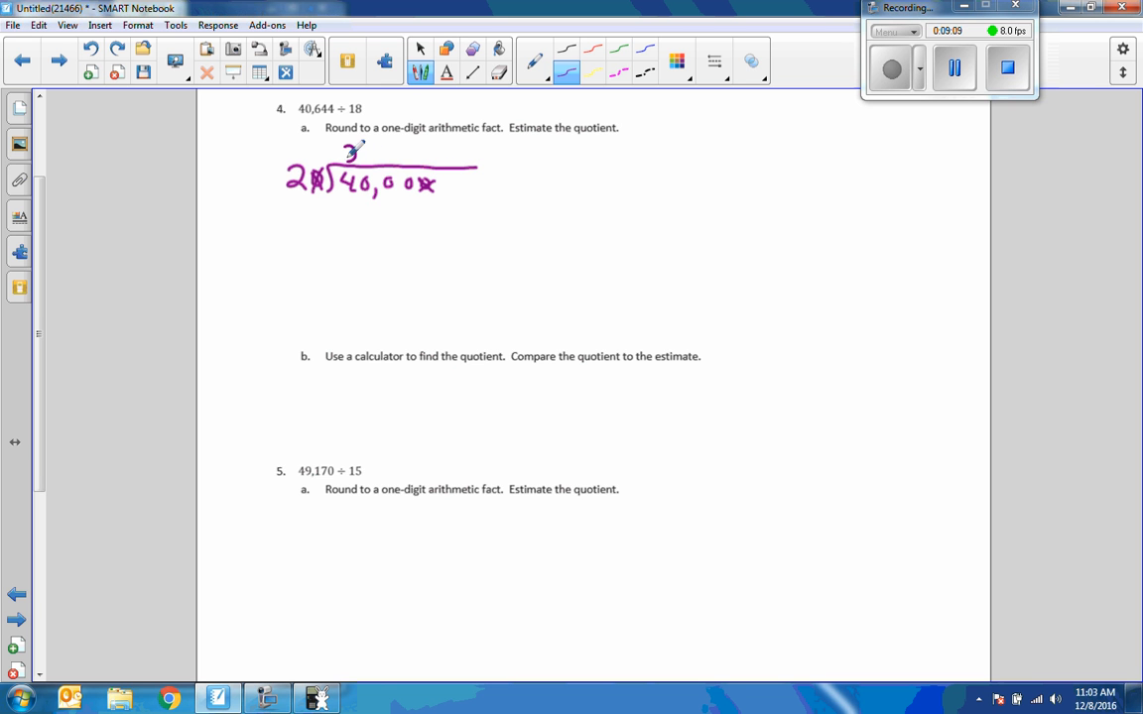
drag(347, 159, 397, 159)
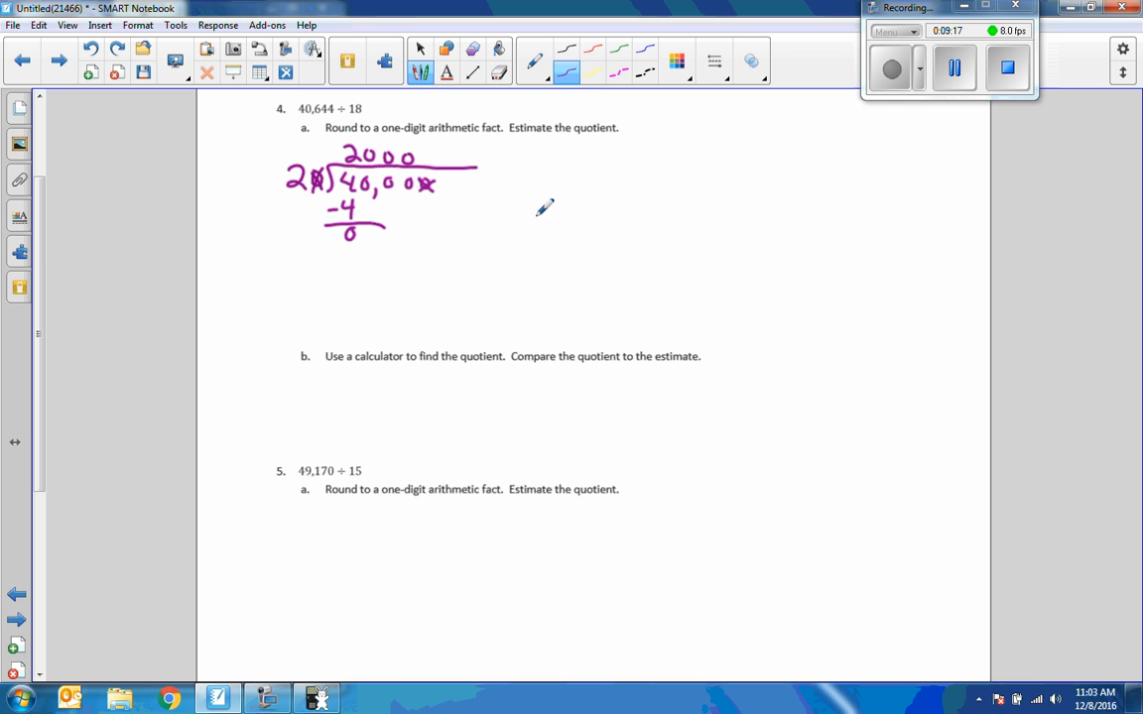
mouse_move(341, 147)
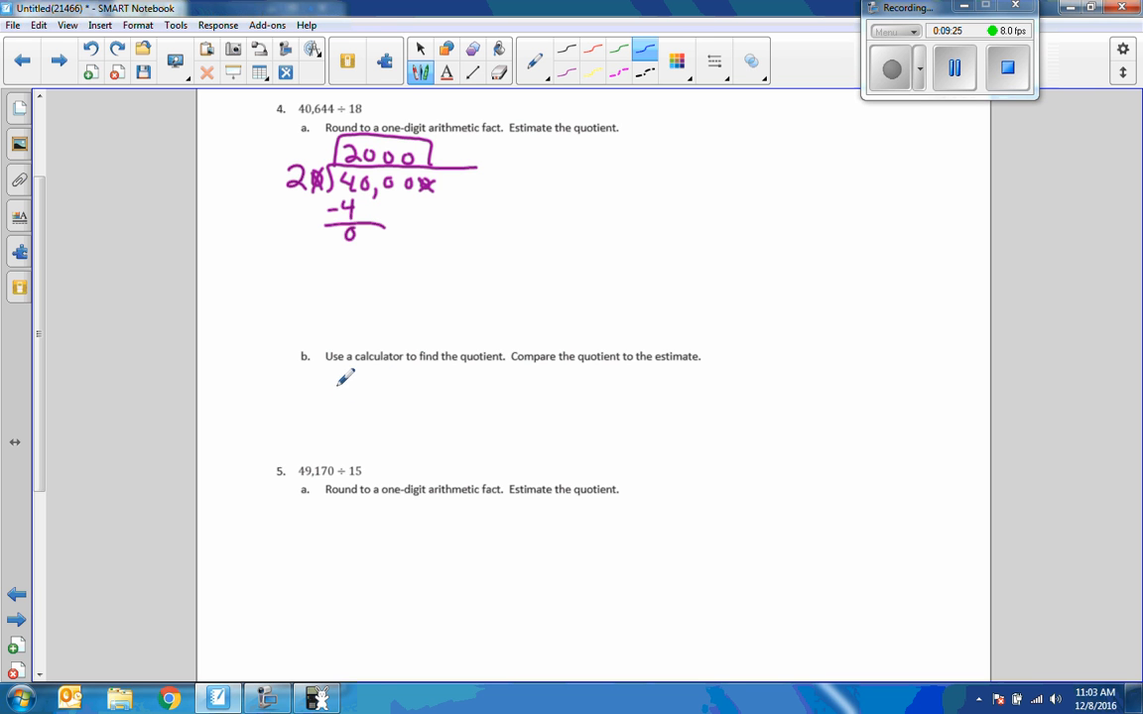
Step: Write 40,644 ÷ 18 = under 4b and fill in the calculator quotient 2,258
drag(335, 401, 389, 381)
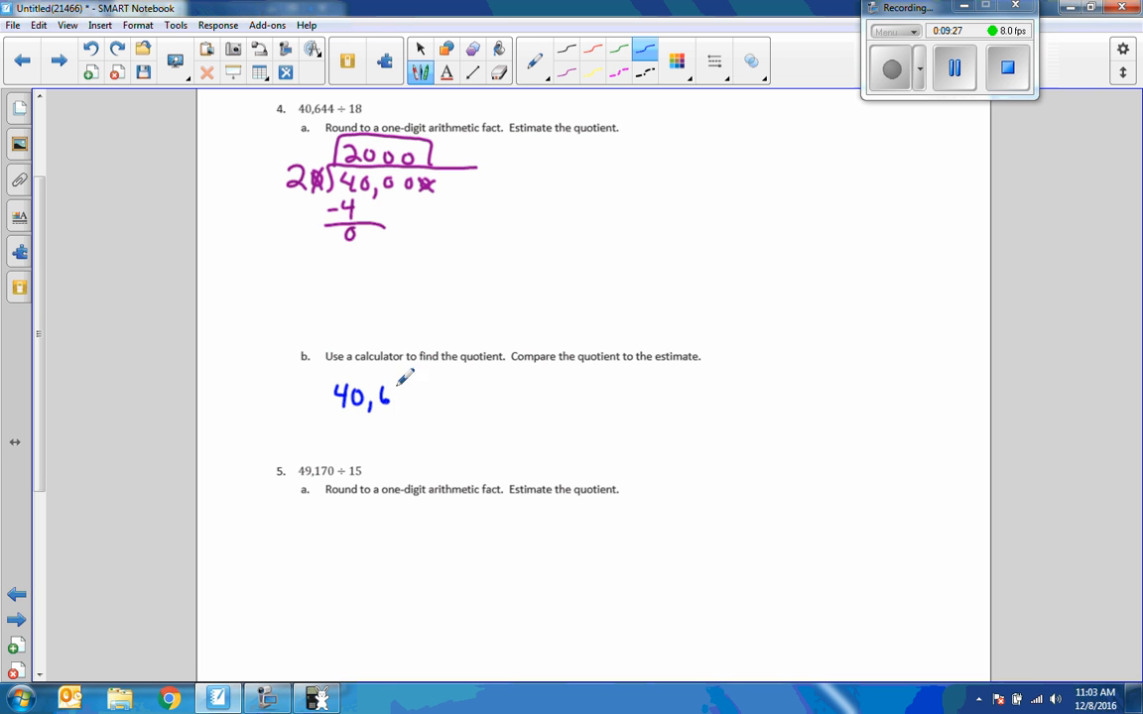
drag(397, 393, 457, 397)
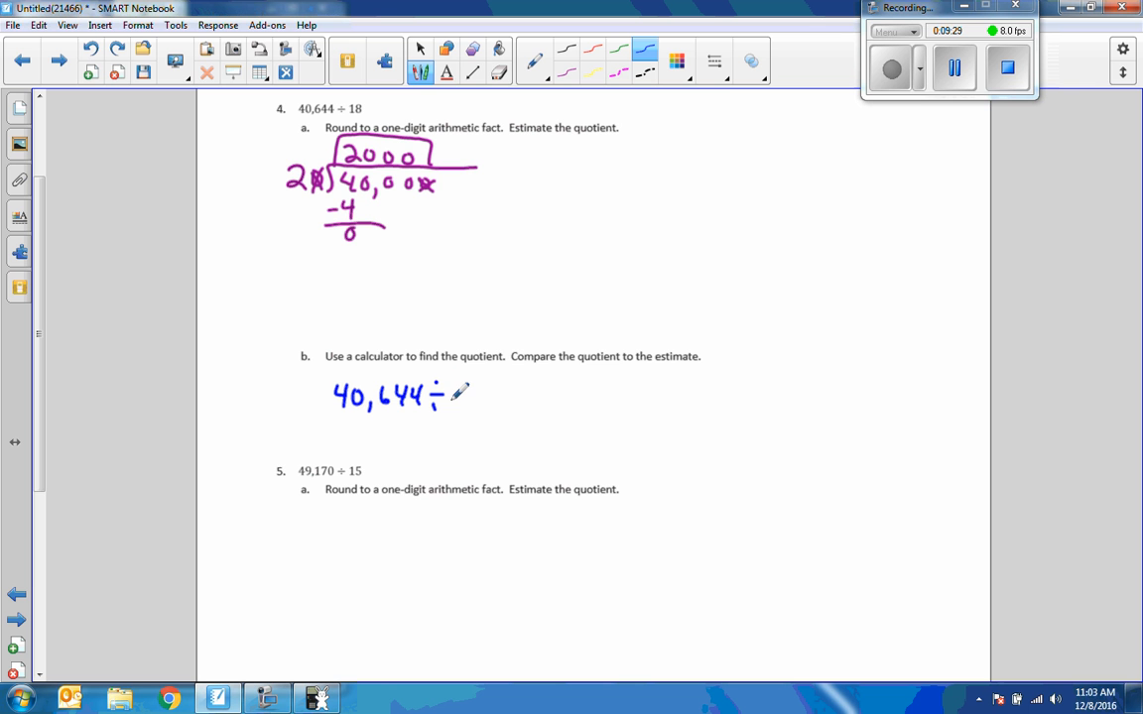
drag(446, 397, 516, 397)
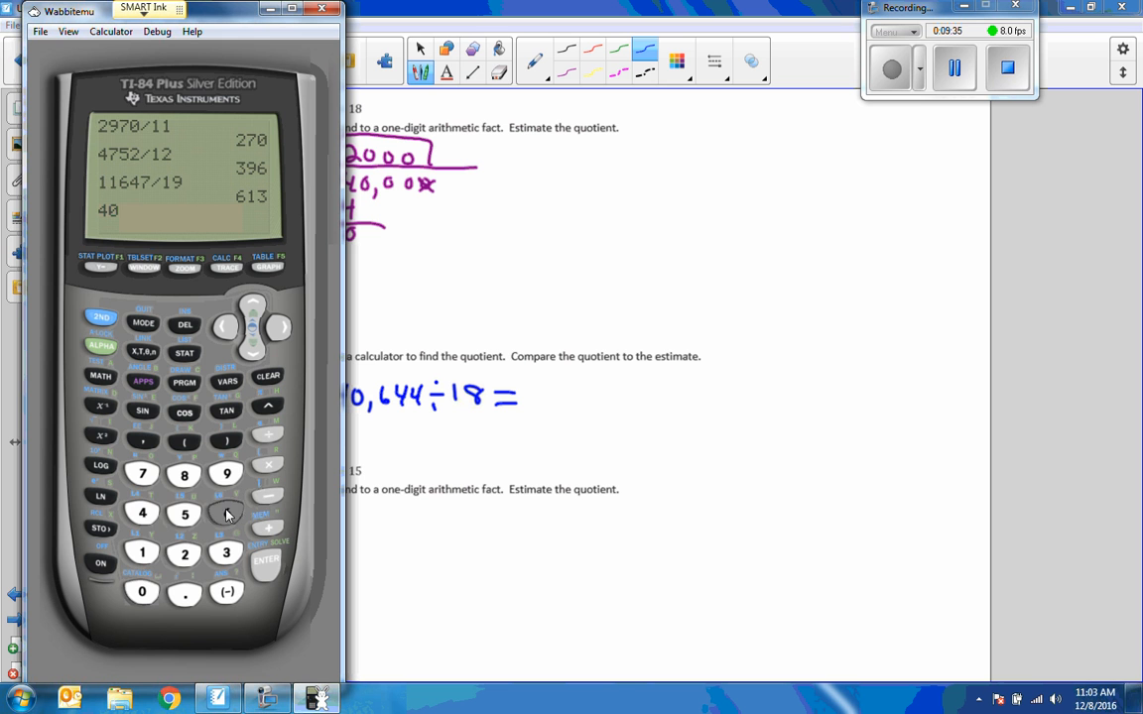
click(227, 512)
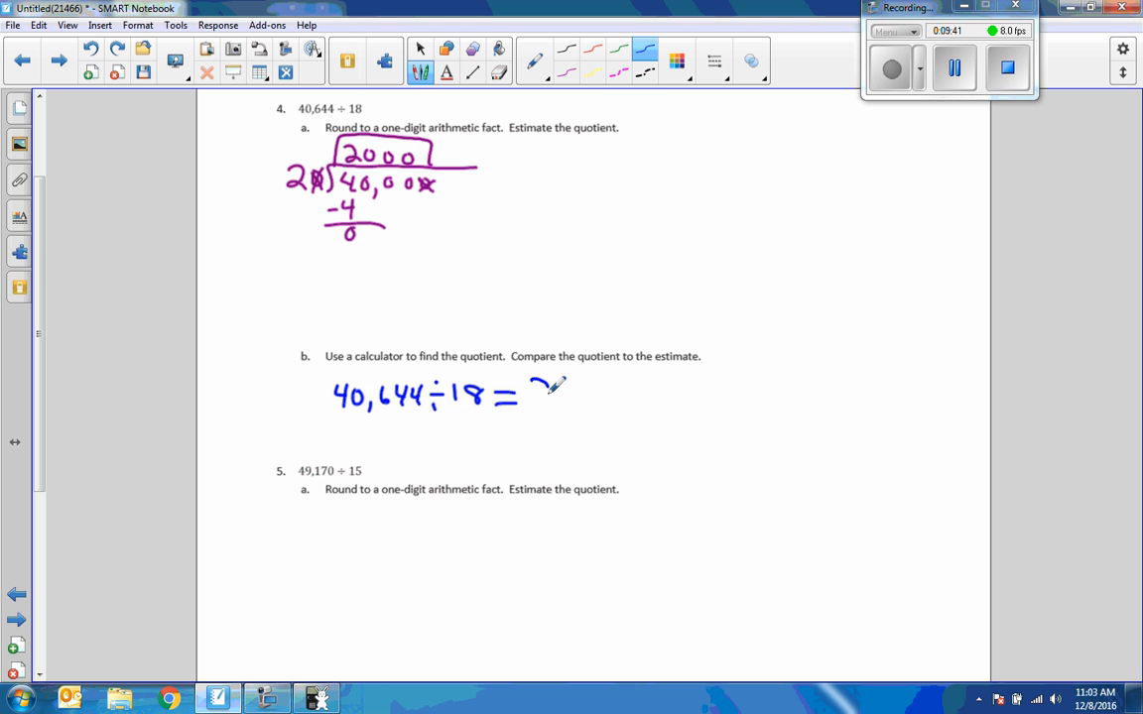
drag(536, 397, 615, 401)
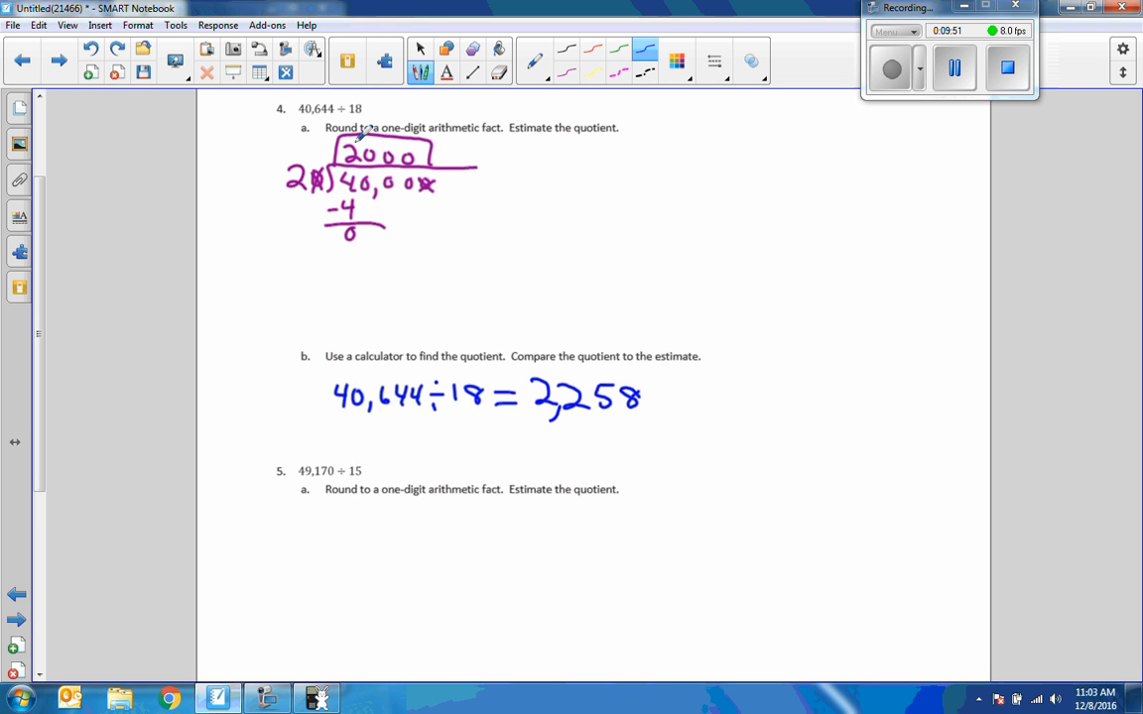
mouse_move(625, 439)
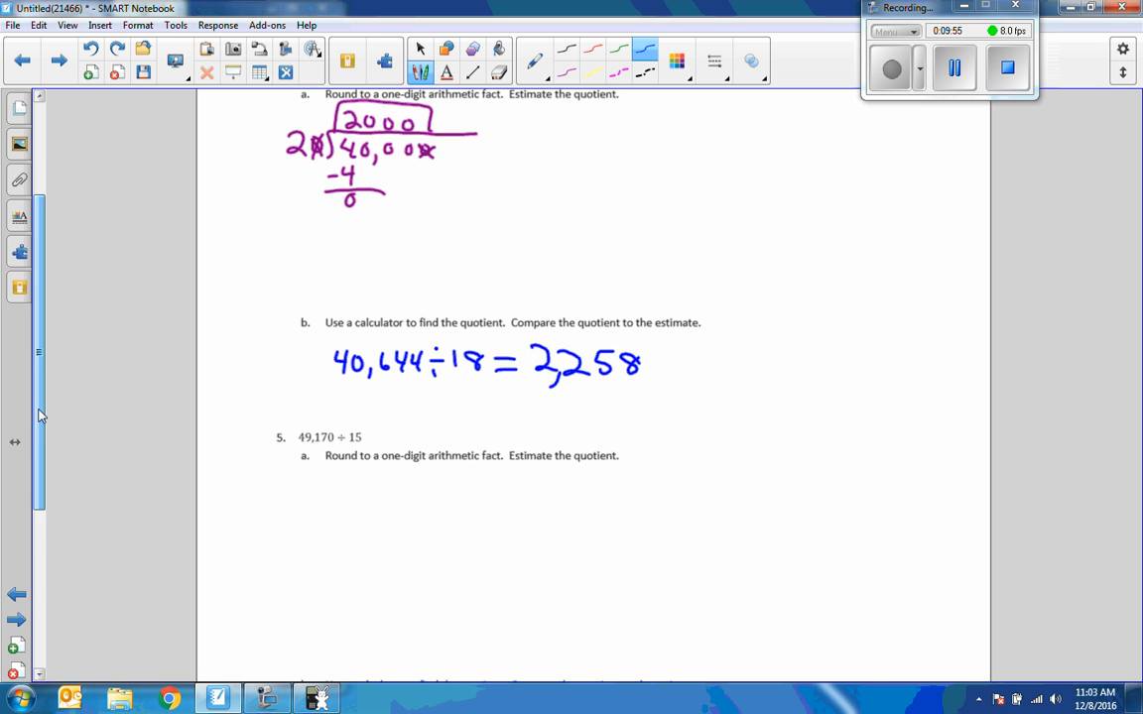
Step: Under 5a, write 20 into 50,000 as a long division giving 2500 with remainder 0
scroll(down, 3)
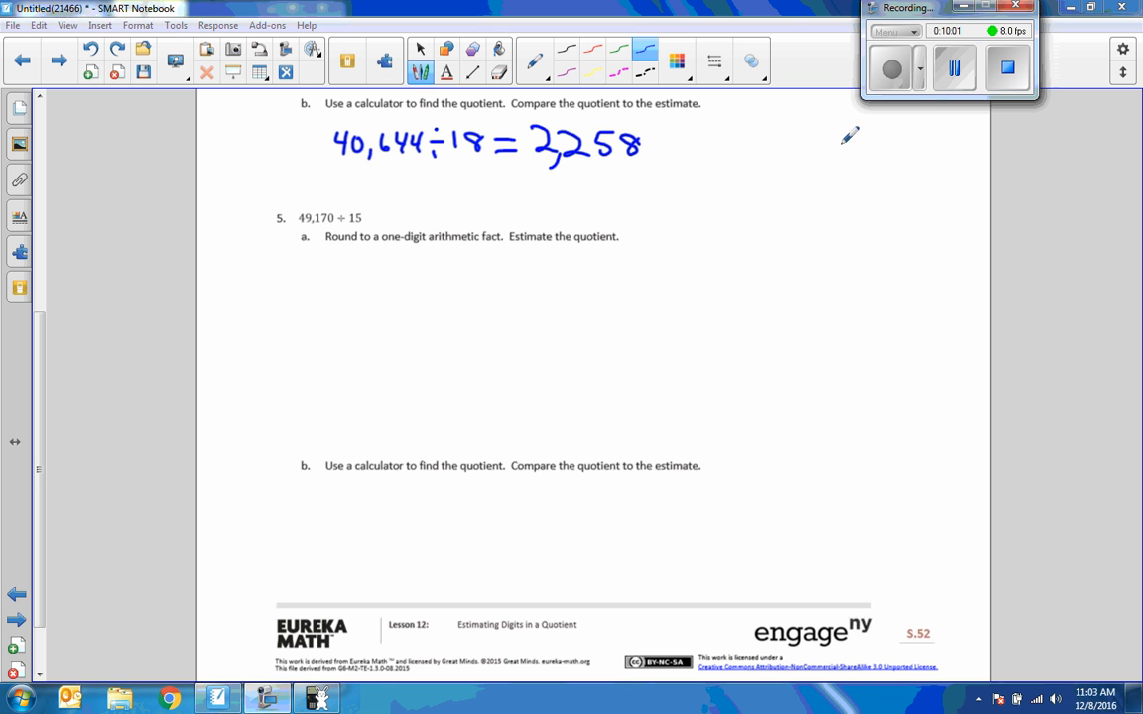
mouse_move(319, 270)
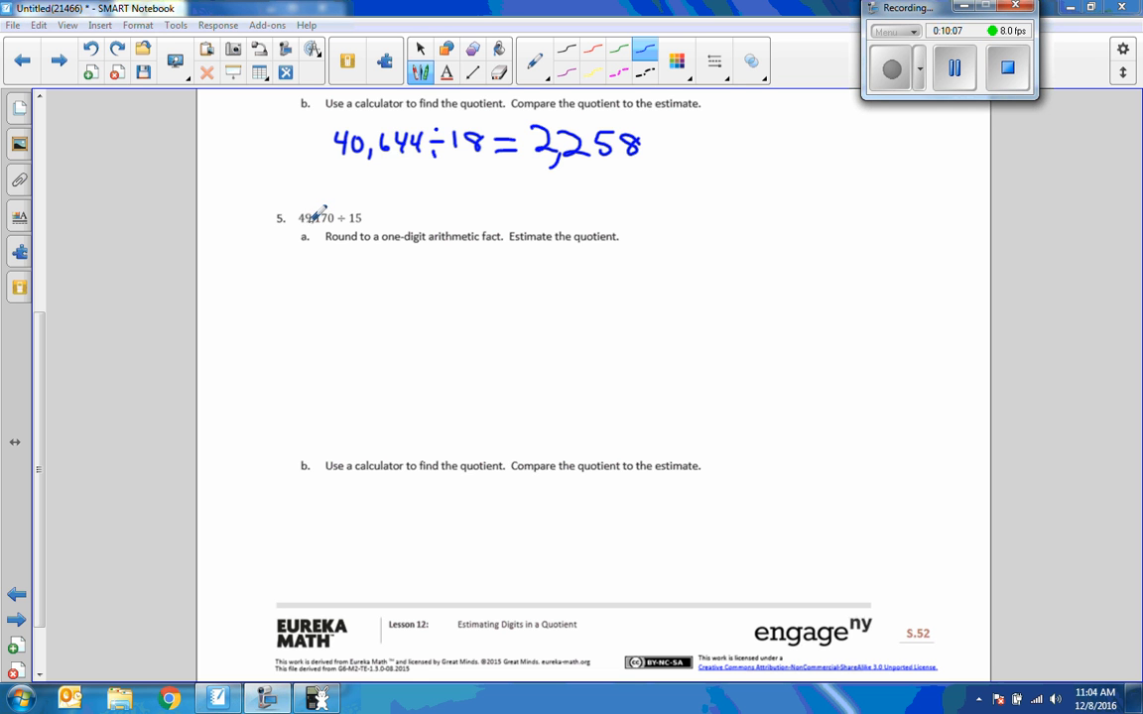
drag(337, 282, 360, 270)
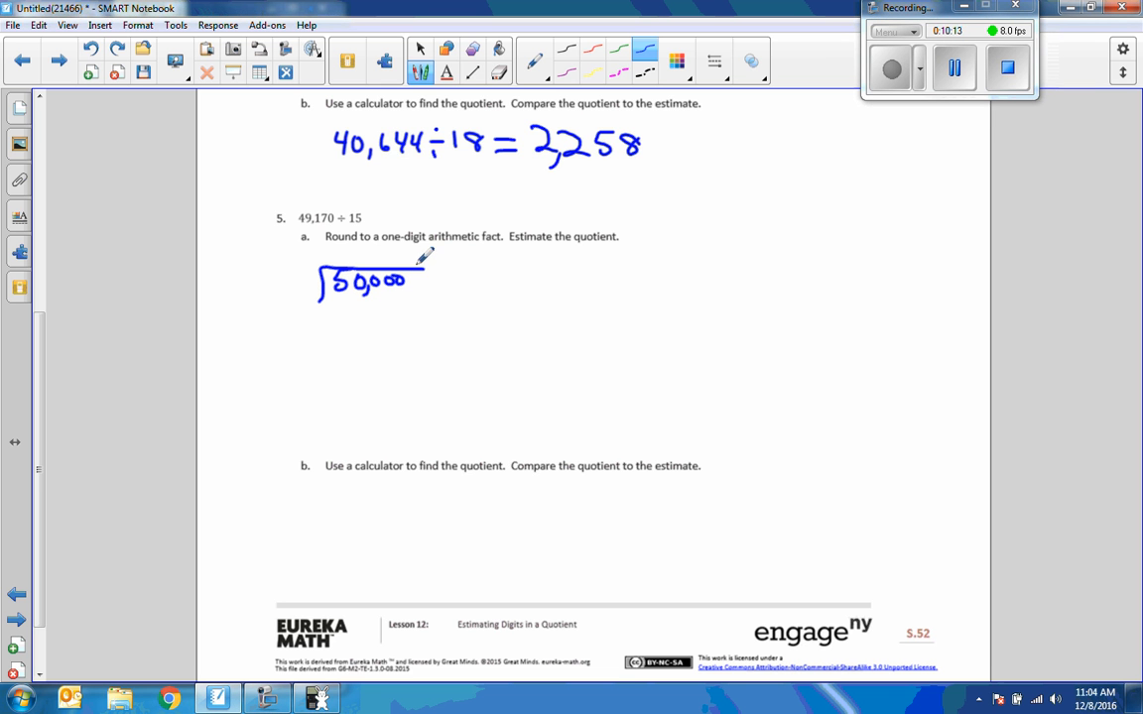
mouse_move(373, 211)
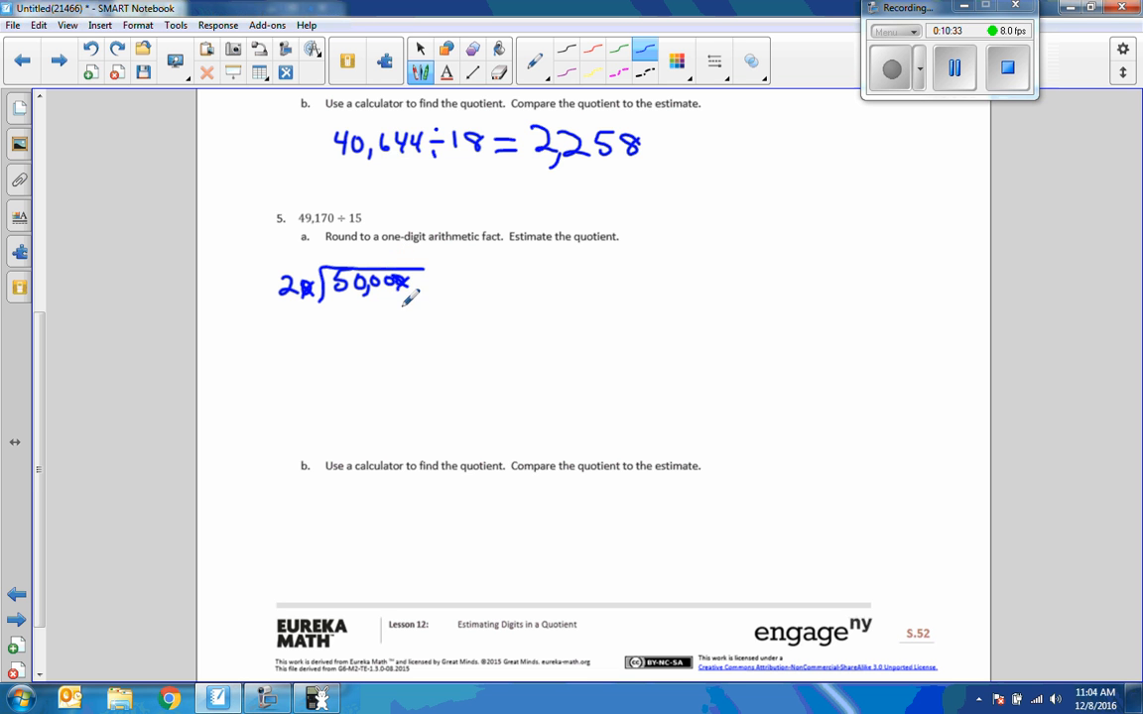
drag(341, 256, 356, 248)
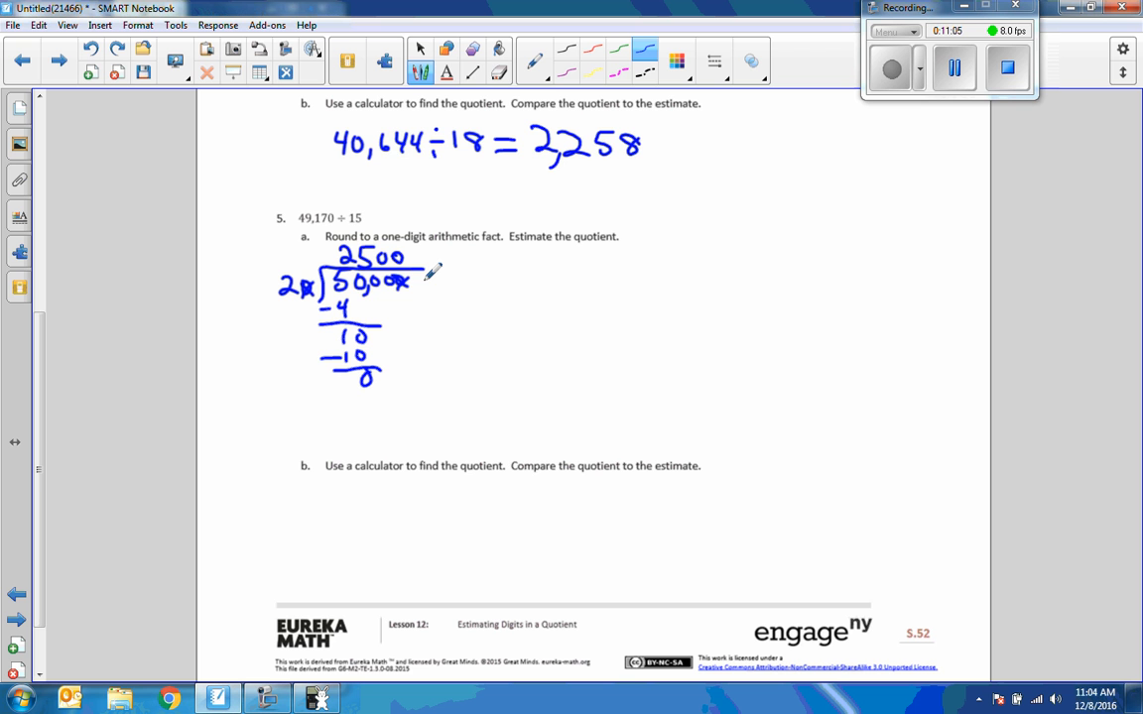
mouse_move(870, 111)
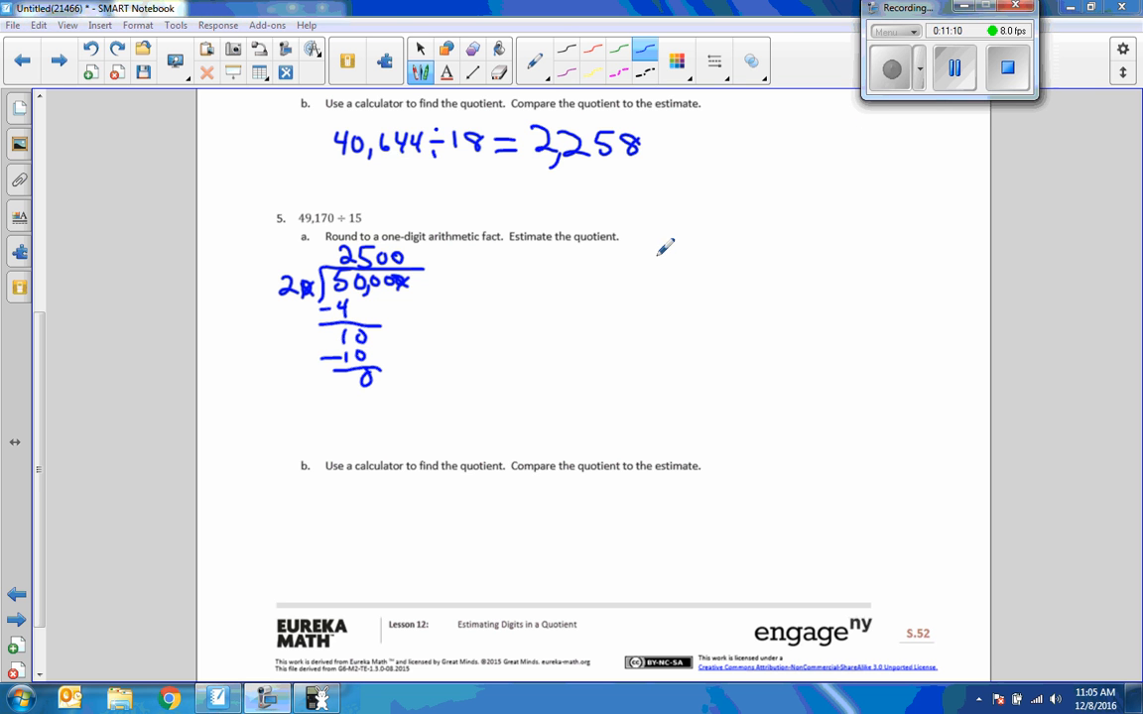
mouse_move(415, 333)
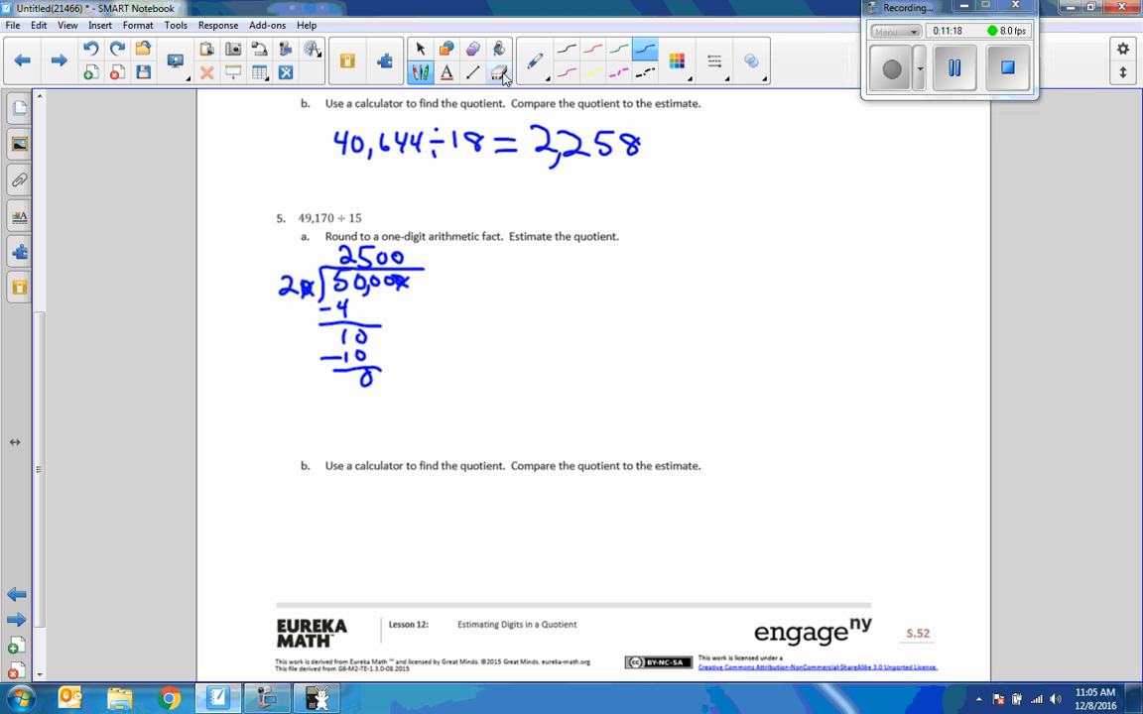
Step: Erase the old 5a ink and draw a 10–15–20 number line with -5 and +5 jumps
click(500, 76)
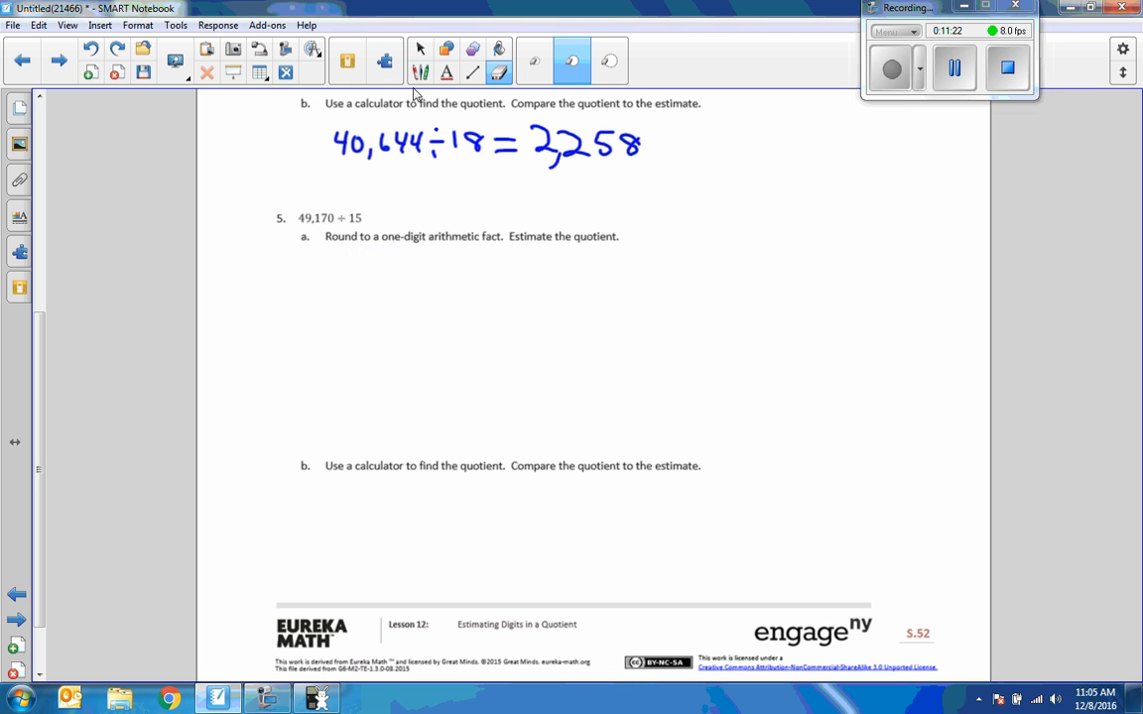
click(421, 71)
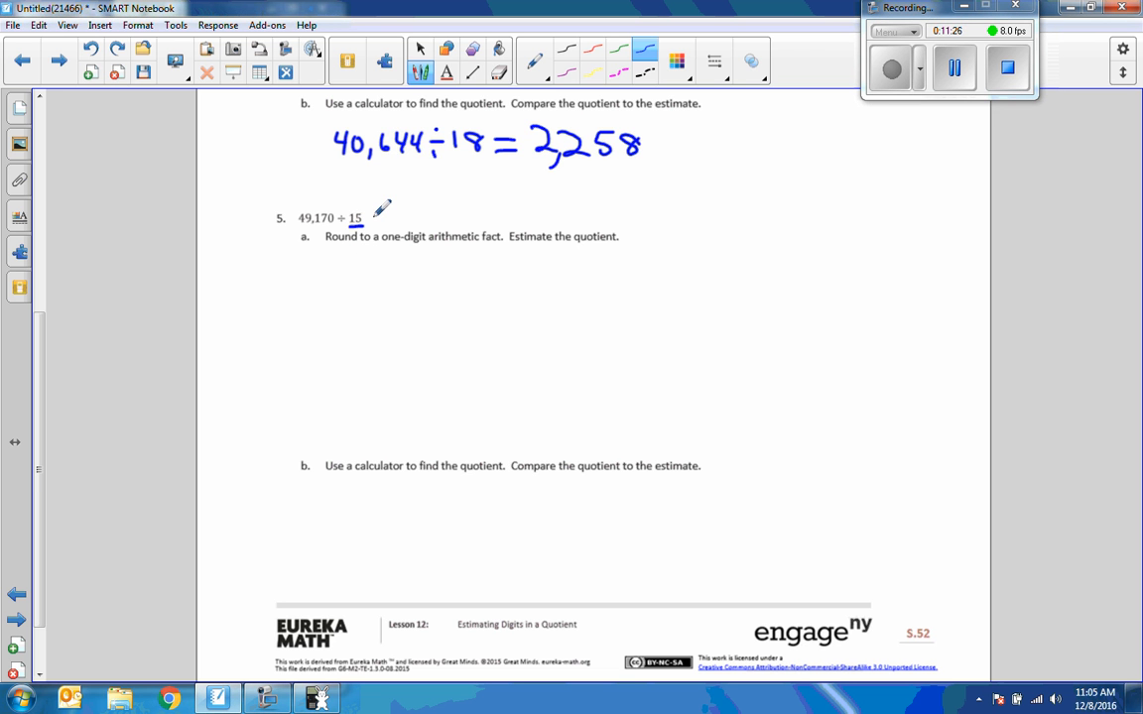
mouse_move(512, 187)
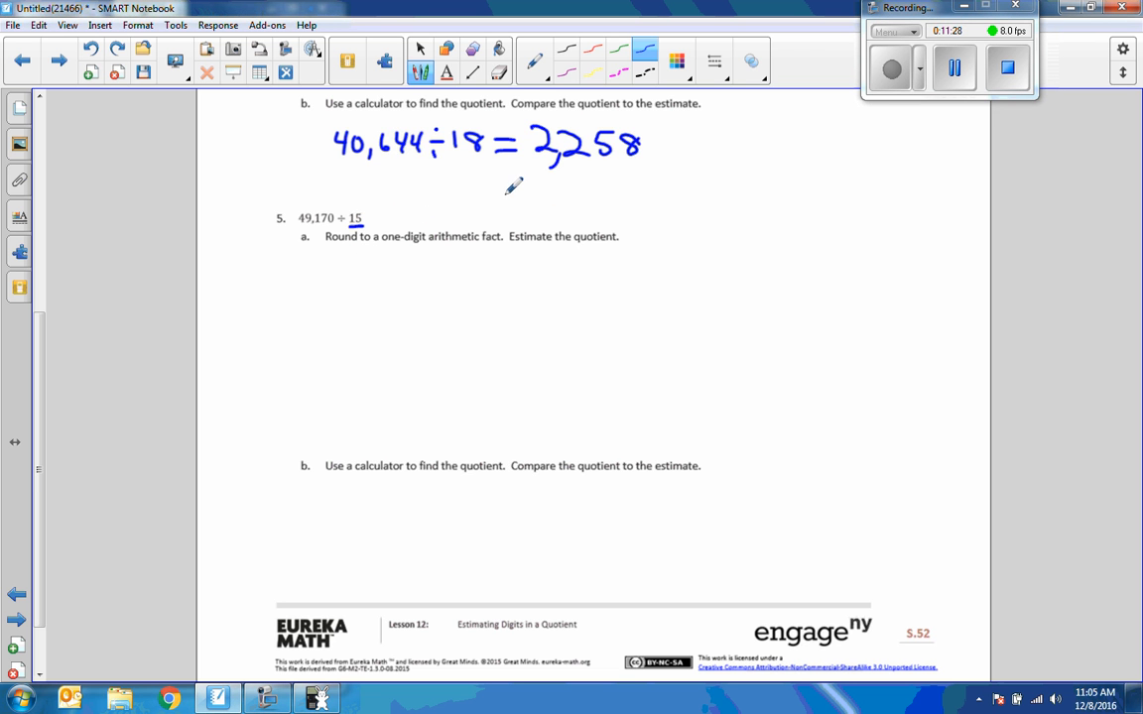
drag(509, 188, 496, 222)
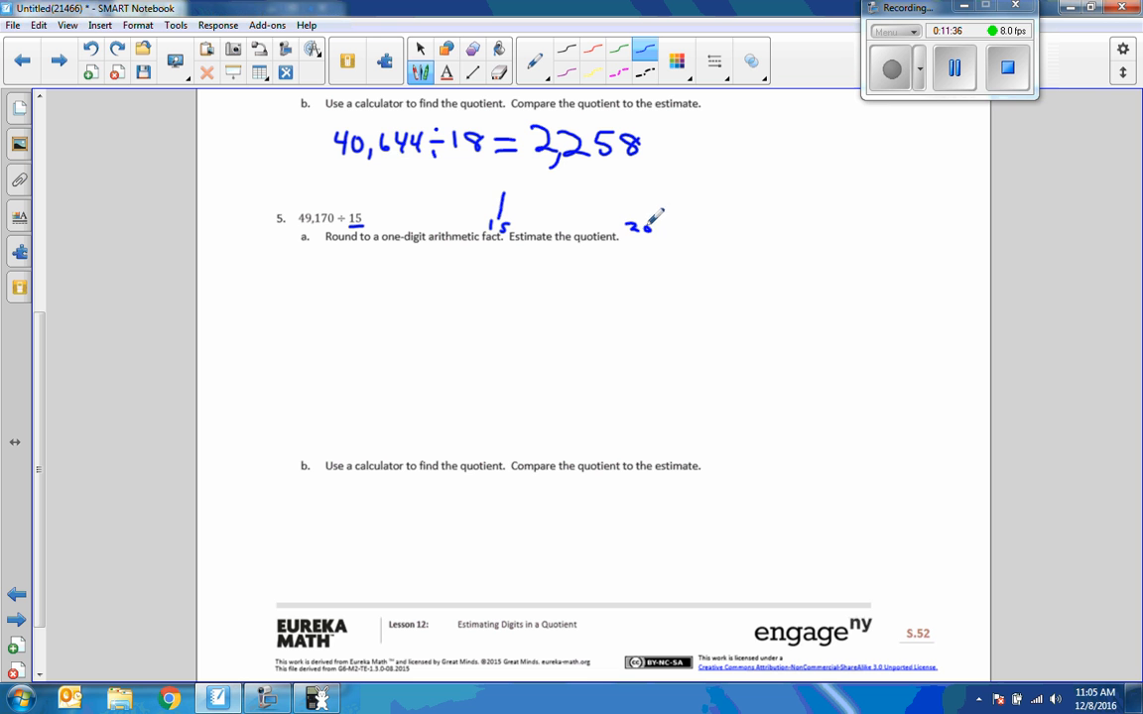
drag(377, 222, 397, 226)
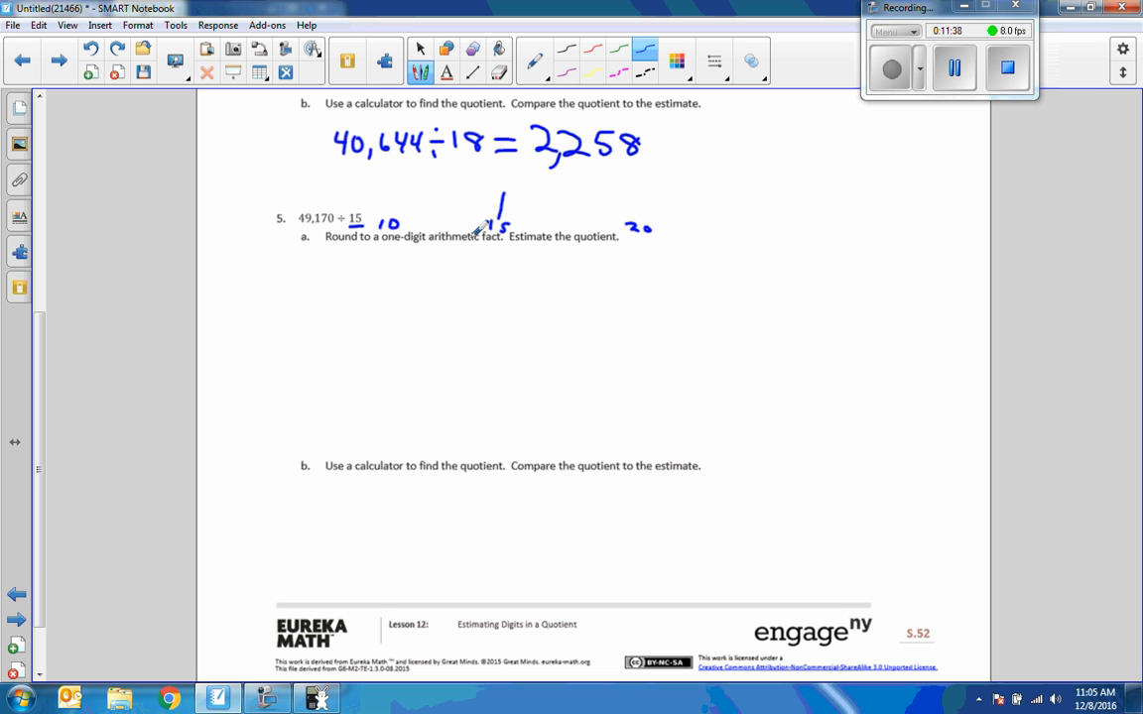
drag(409, 214, 486, 223)
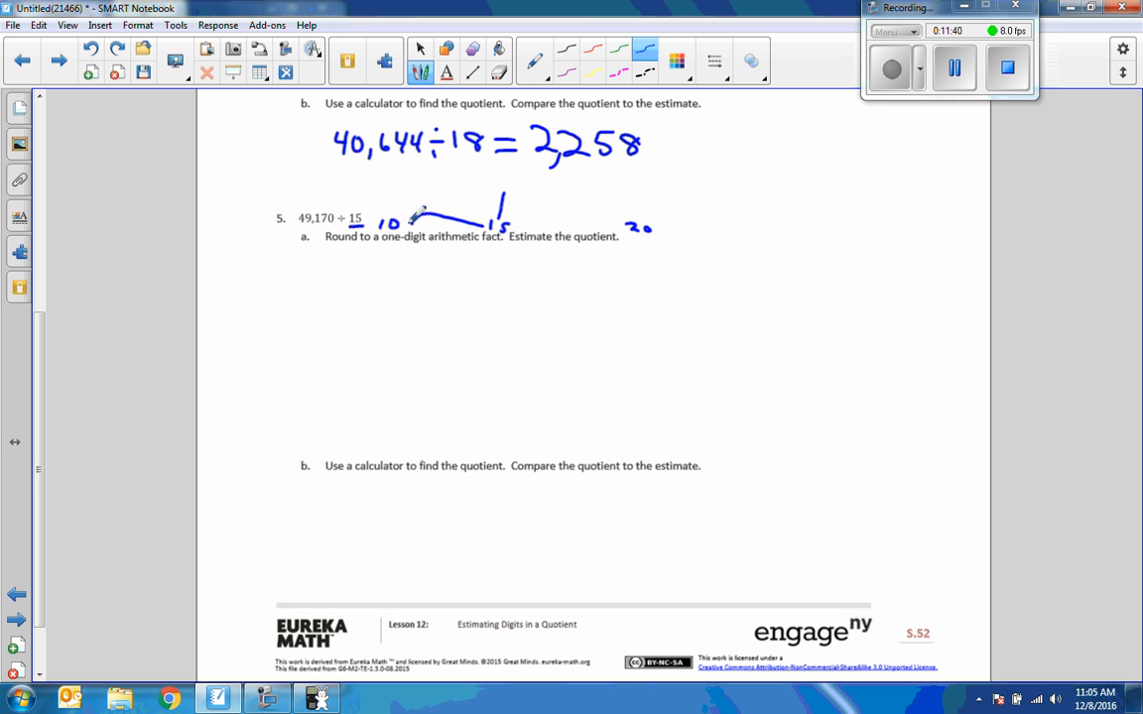
drag(427, 215, 461, 195)
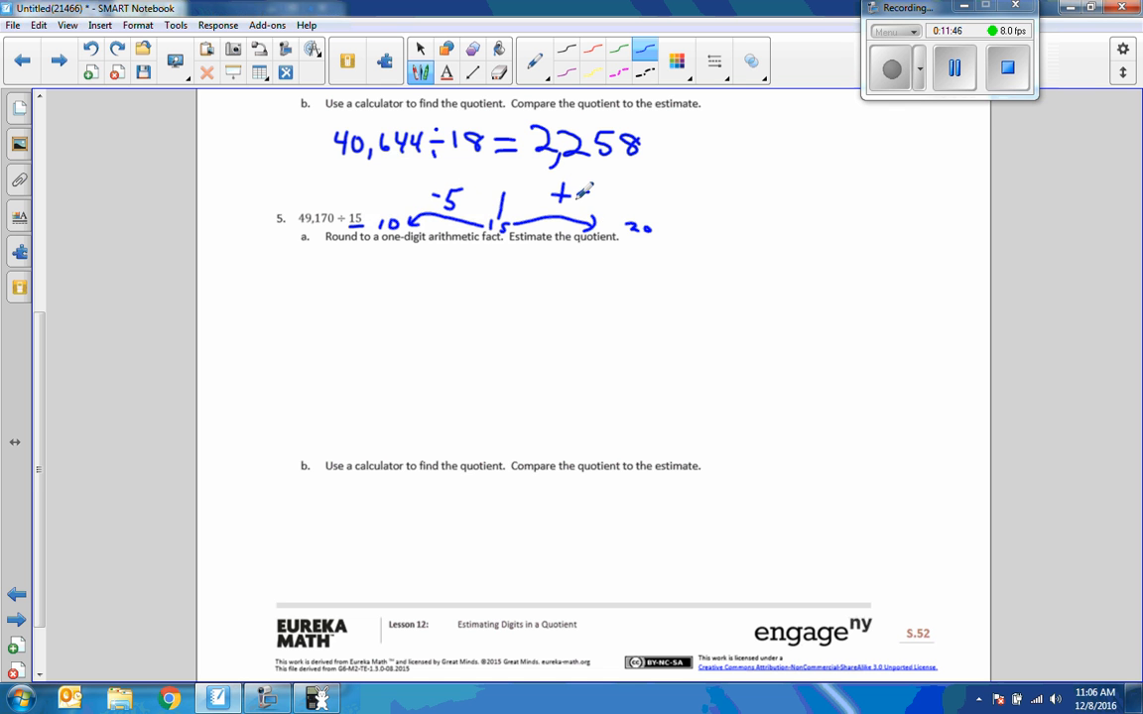
drag(572, 198, 591, 214)
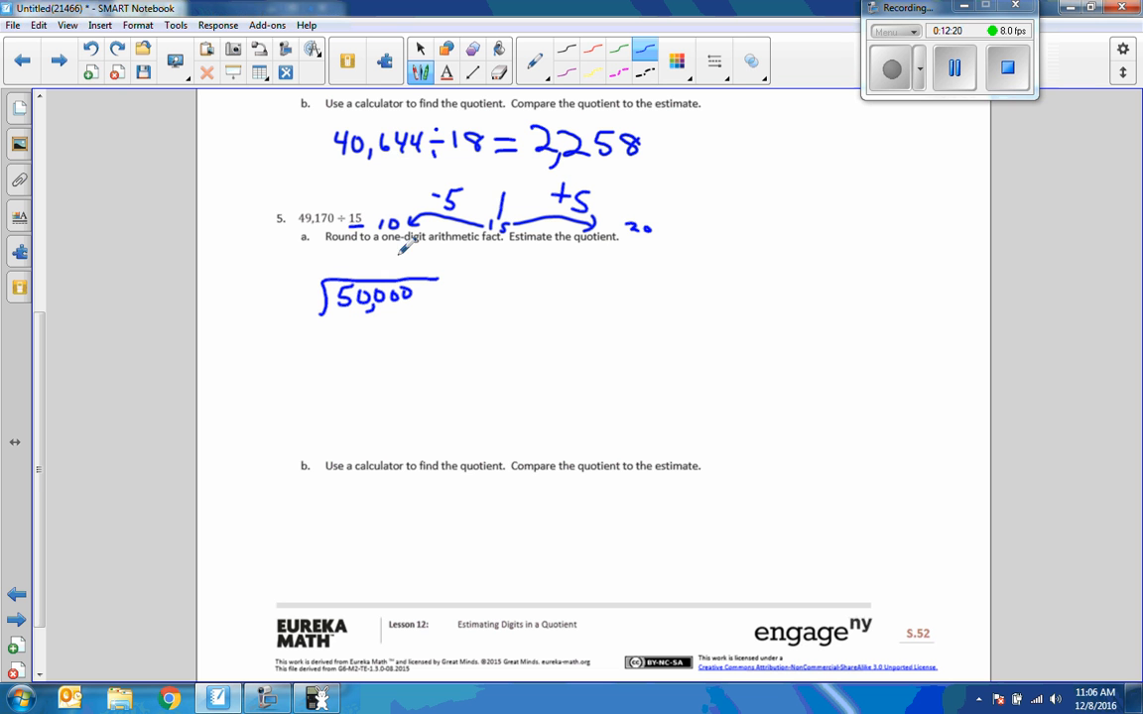
Step: Mark 49,170 rounding up and 15 rounding down, writing the blue estimate 50,000 ÷ 10 = 5,000
drag(308, 208, 314, 189)
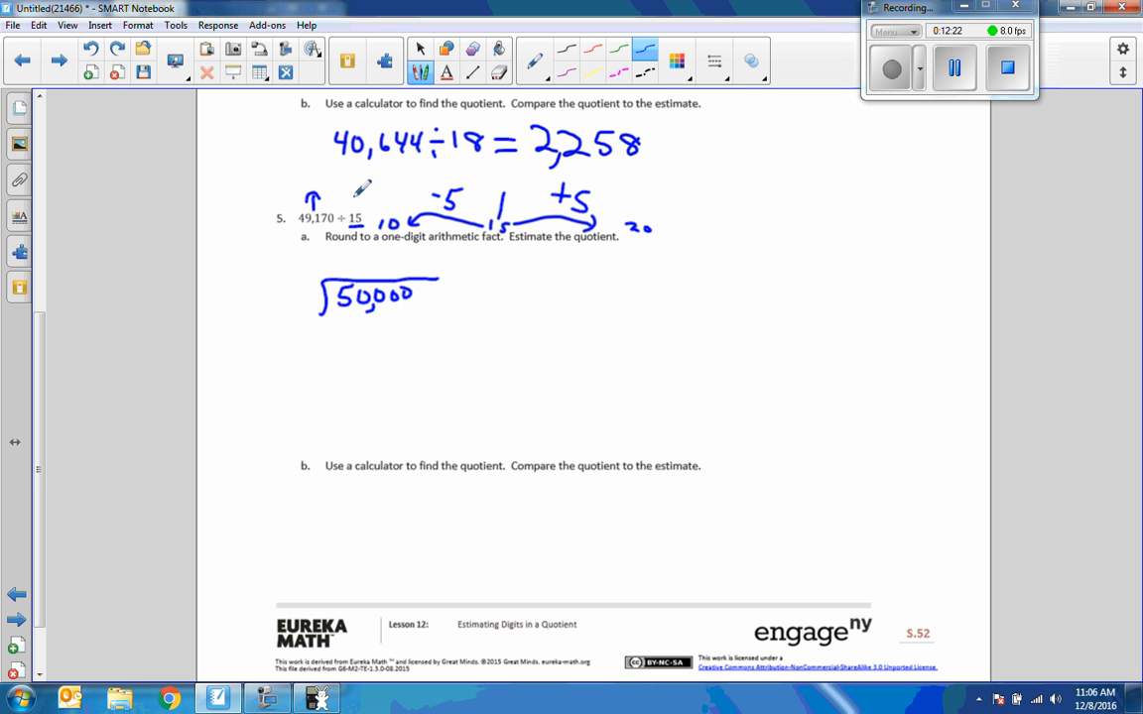
drag(357, 194, 357, 216)
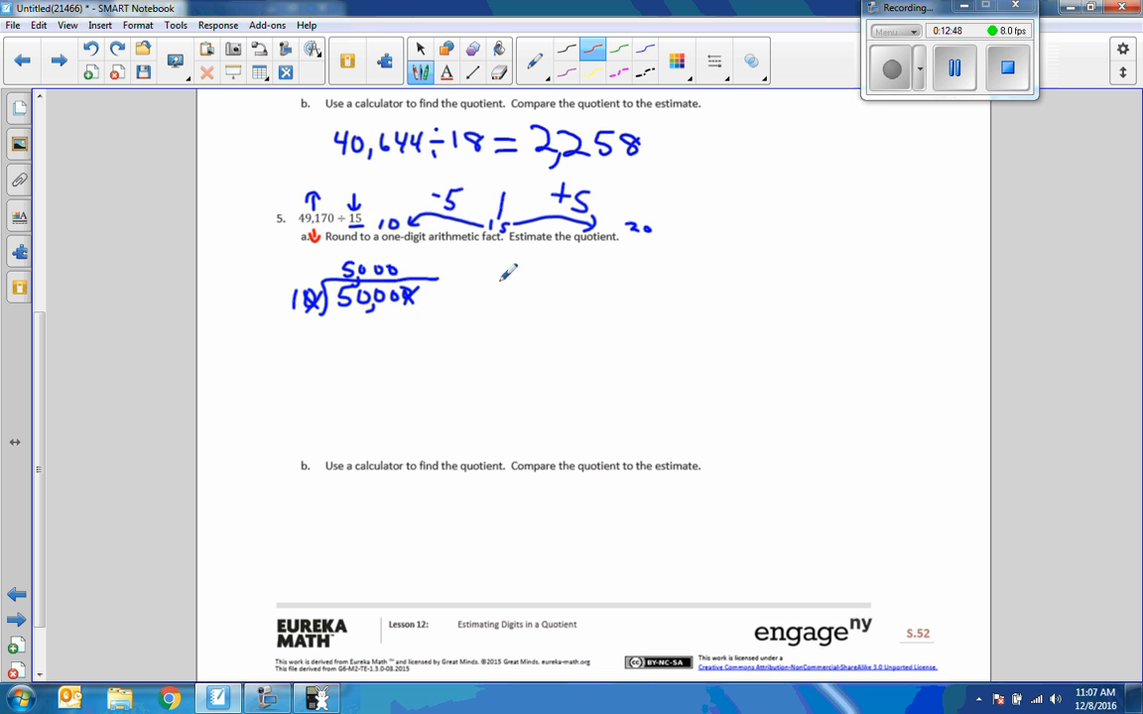
Step: Write the red estimate 40,000 ÷ 20 with quotient 2,000
drag(566, 287, 595, 287)
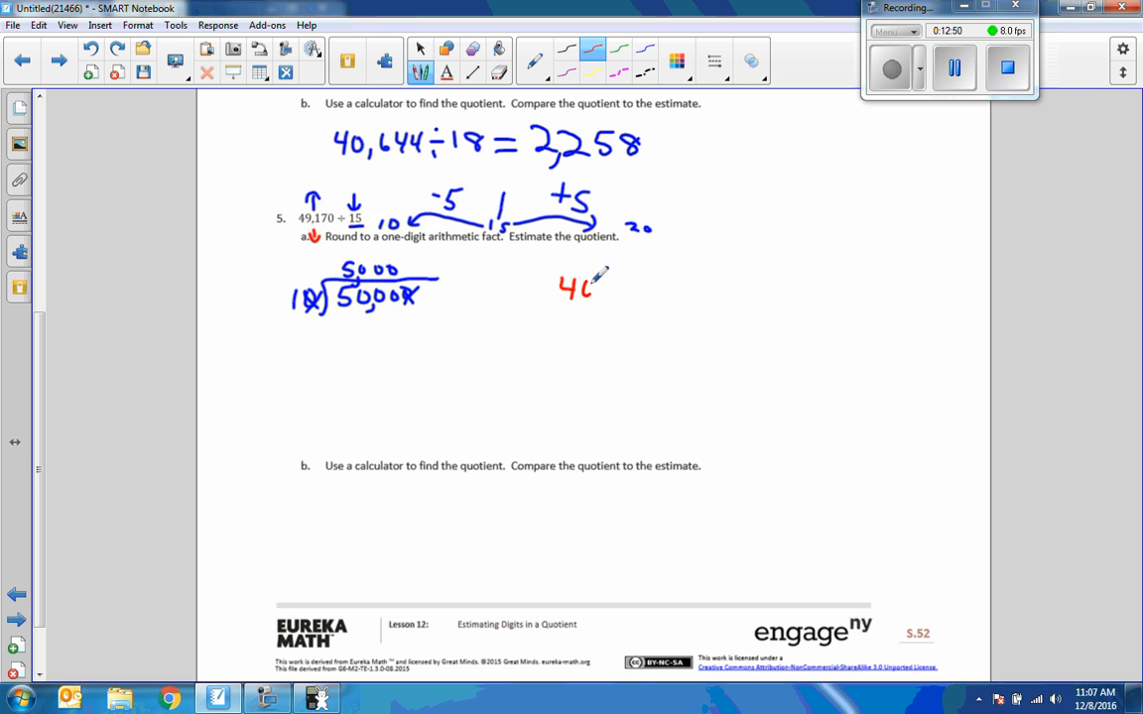
drag(572, 288, 639, 288)
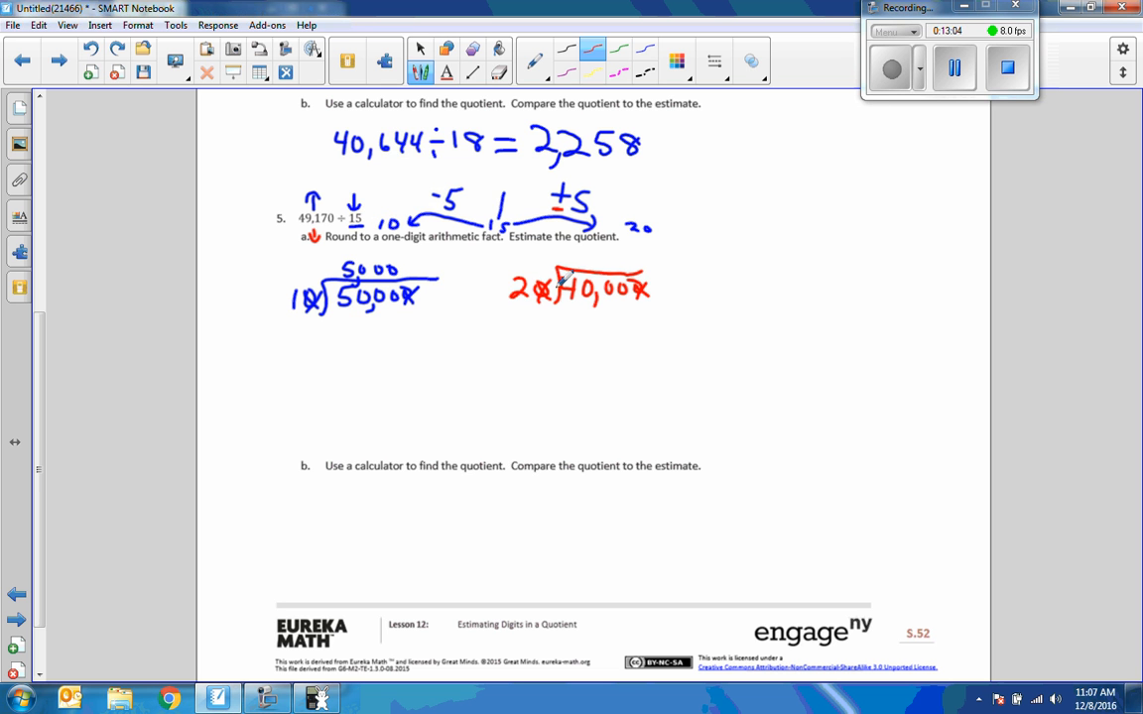
drag(574, 268, 579, 256)
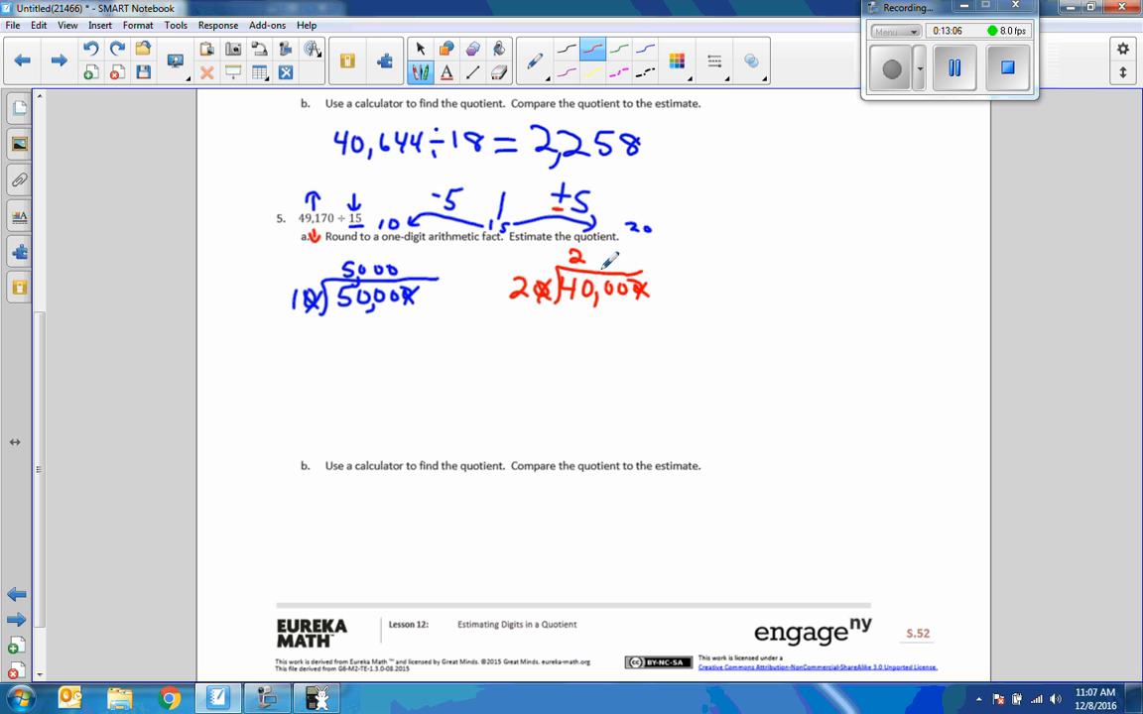
drag(586, 260, 625, 260)
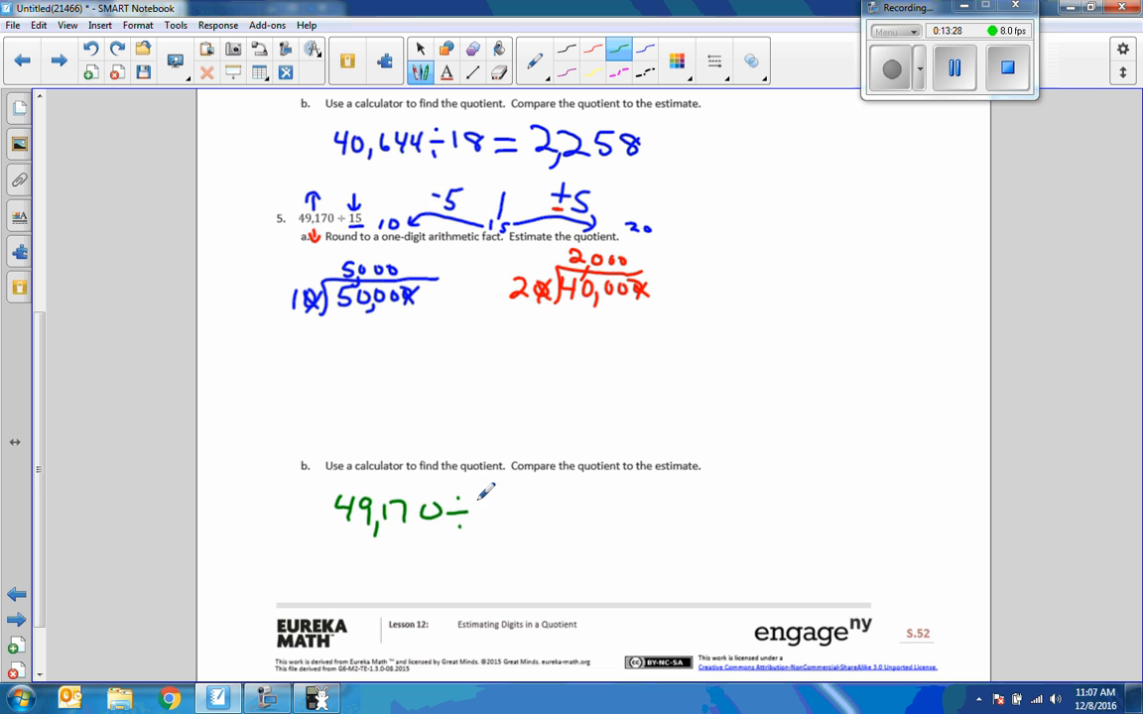
Step: Key 49170/15 into Wabbitemu to get 3278 and return to the lesson page
text(15)
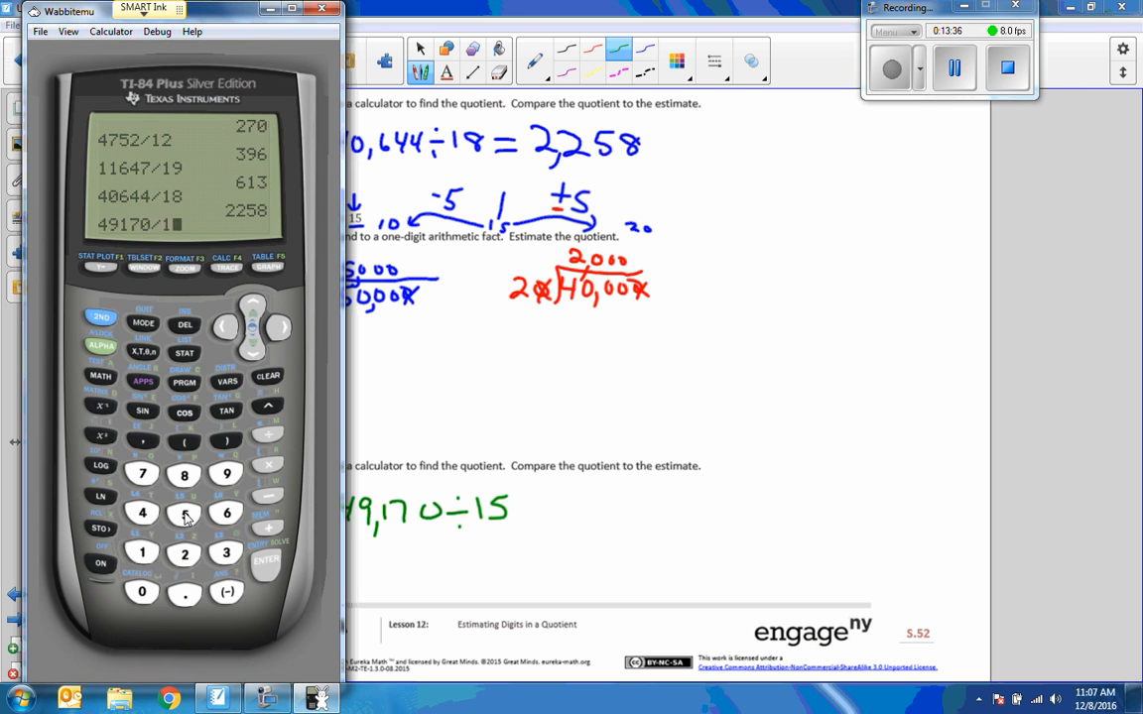
click(265, 559)
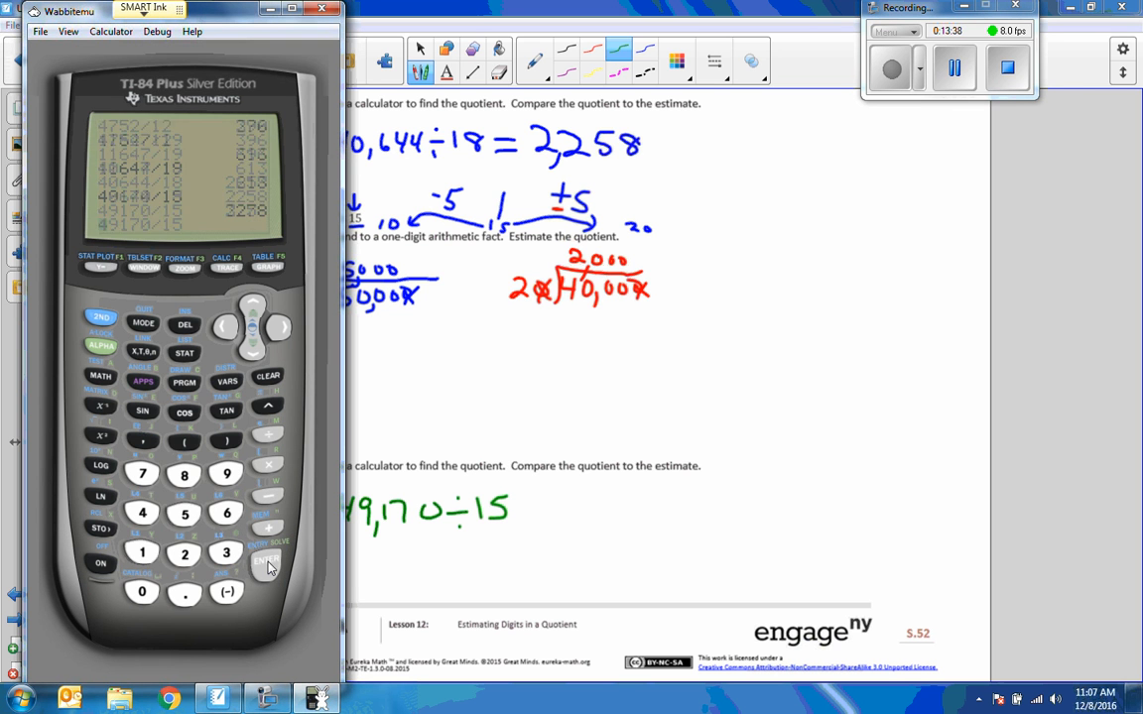
click(266, 563)
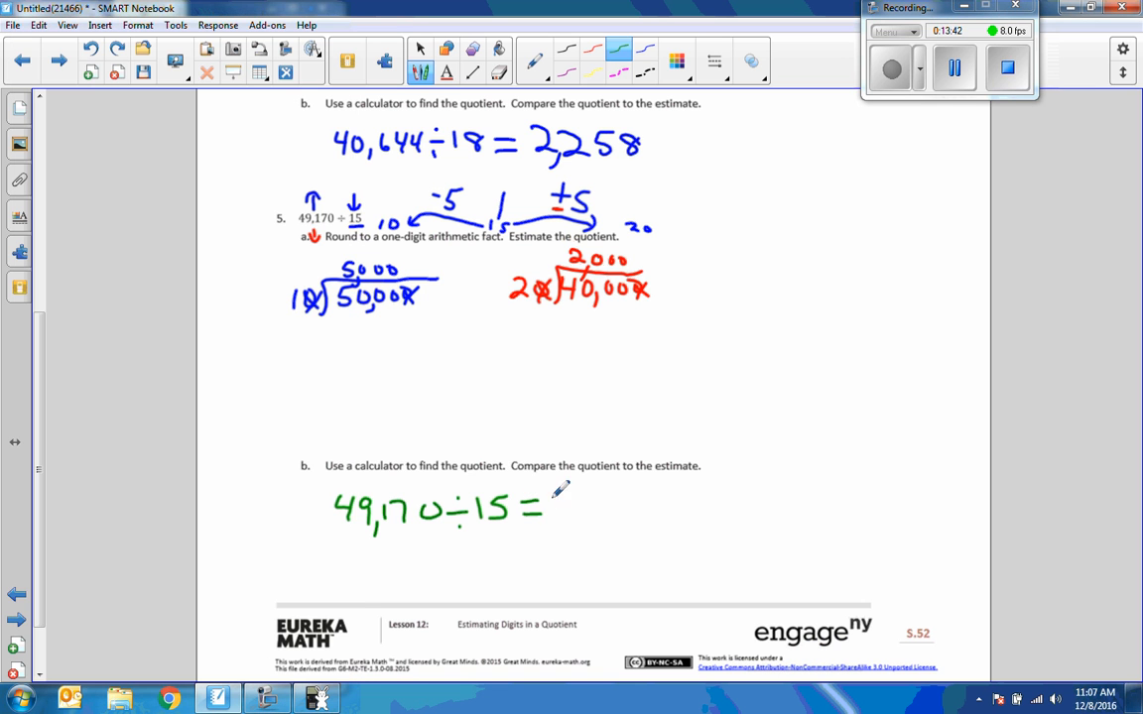
Step: Write = 3,278 under 5b and draw a green arrow up to the red 2,000 estimate
text(3,2)
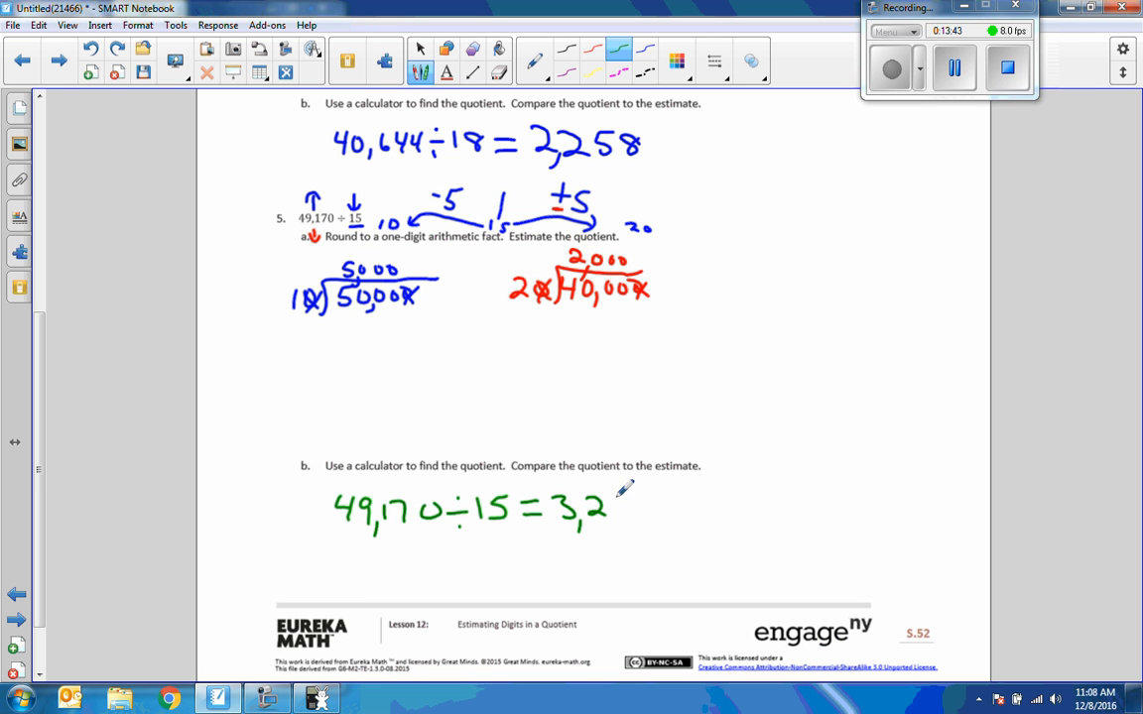
drag(616, 506, 718, 417)
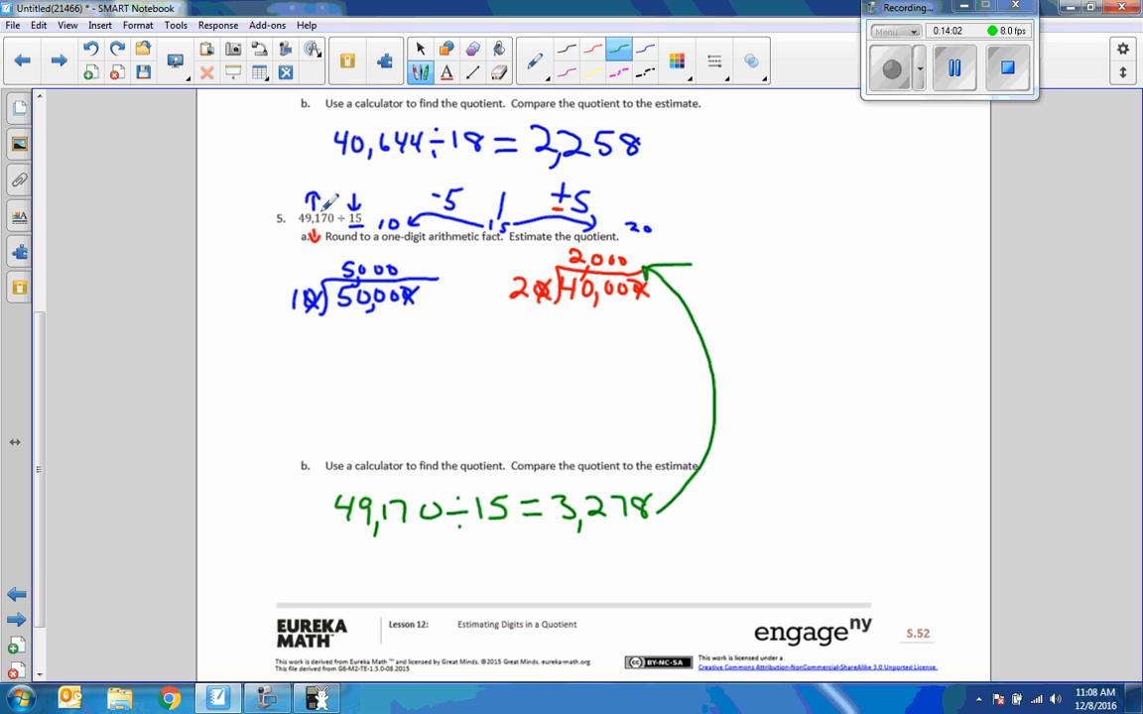
mouse_move(514, 276)
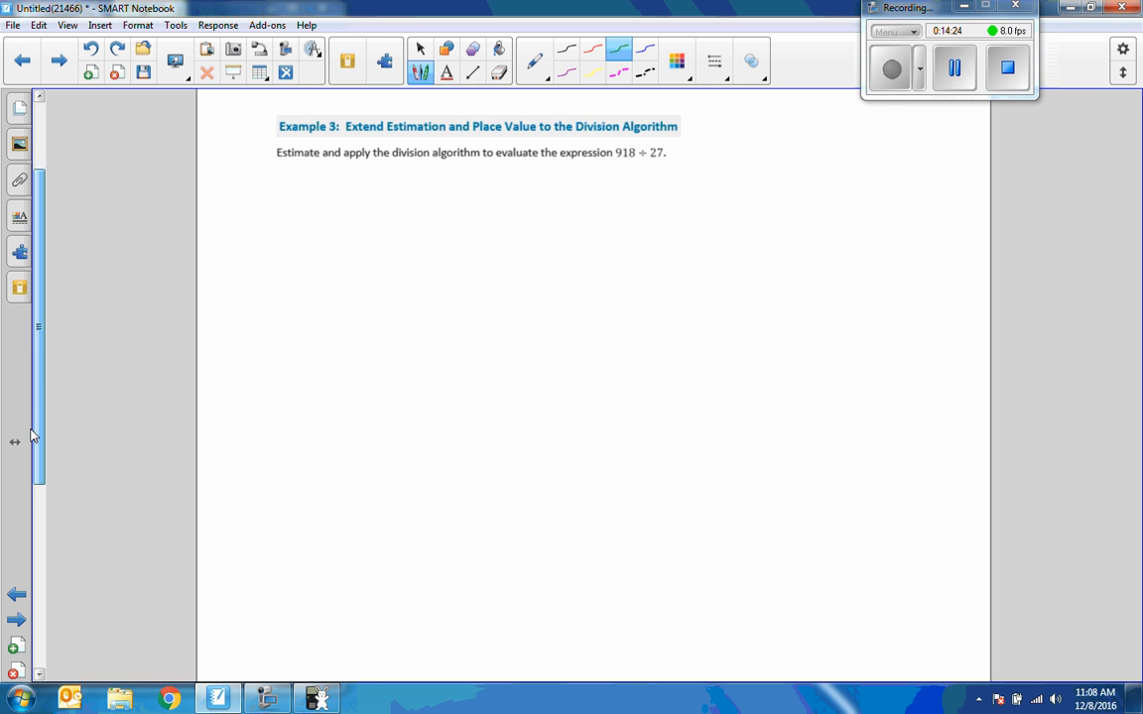
Step: Below Example 3, write the estimated divisor 30 with a bracket and erase the first dividend 1000
scroll(up, 3)
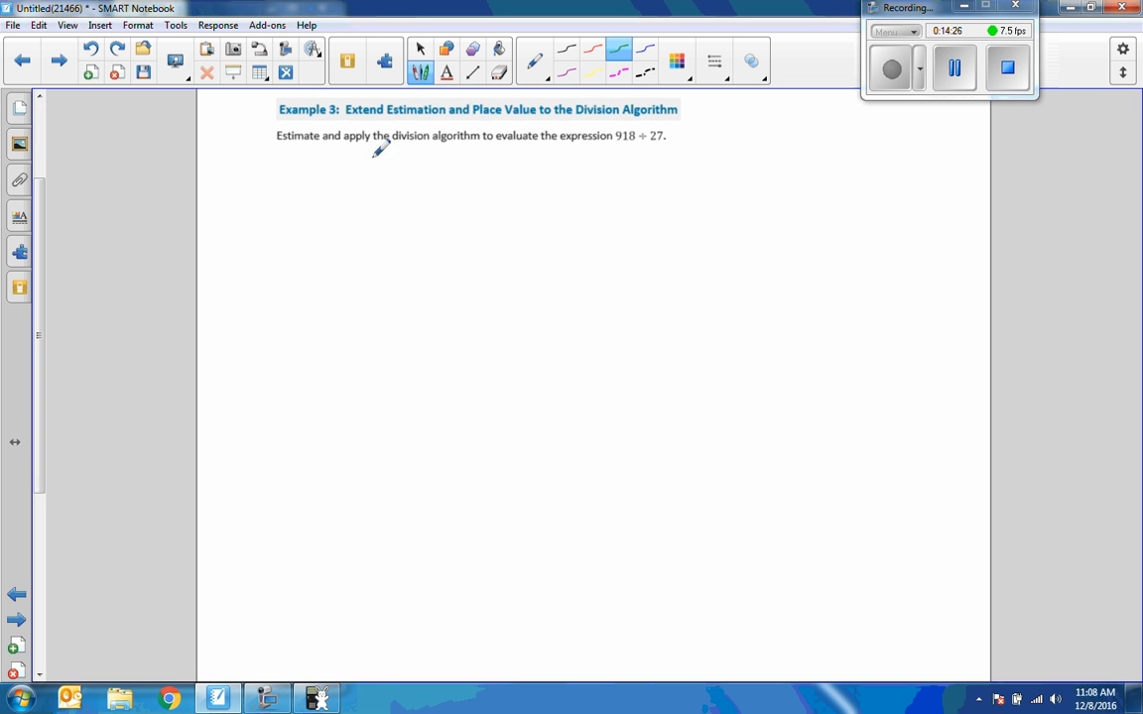
mouse_move(553, 129)
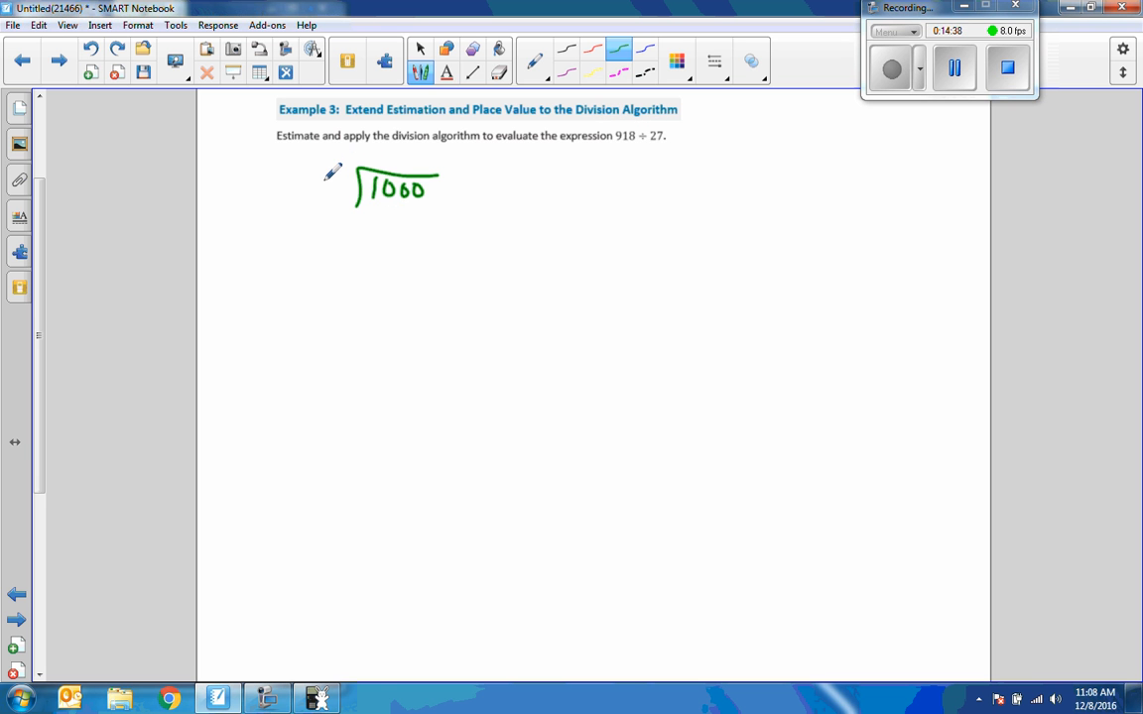
drag(337, 175, 326, 203)
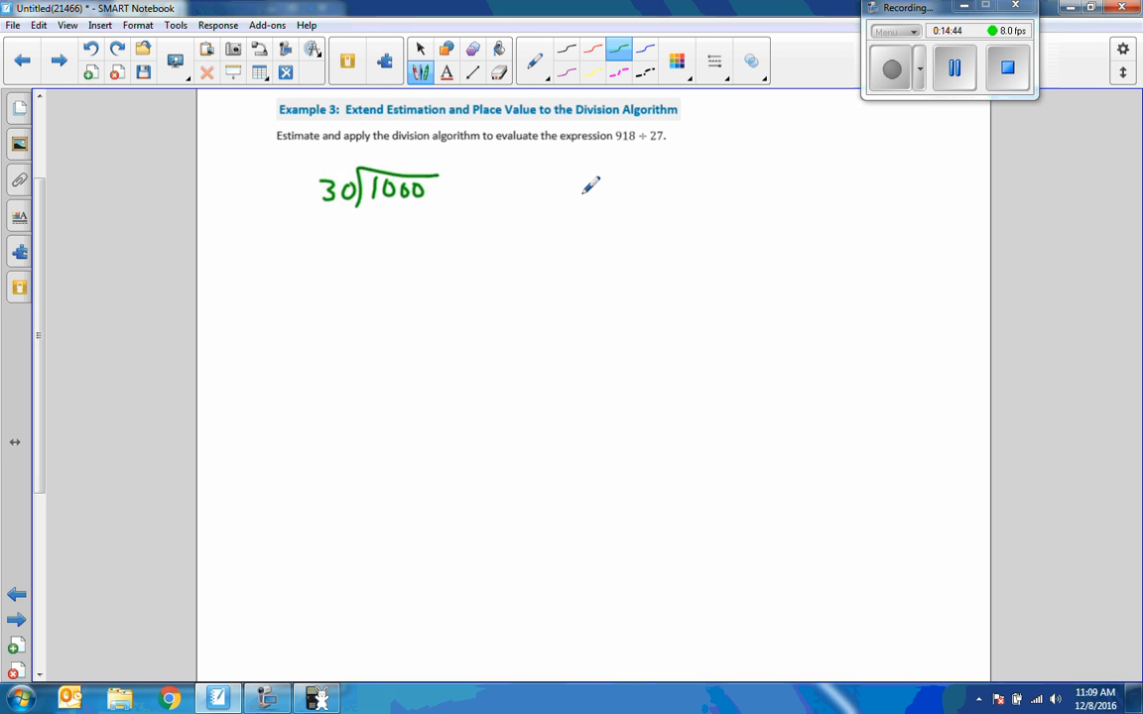
mouse_move(639, 137)
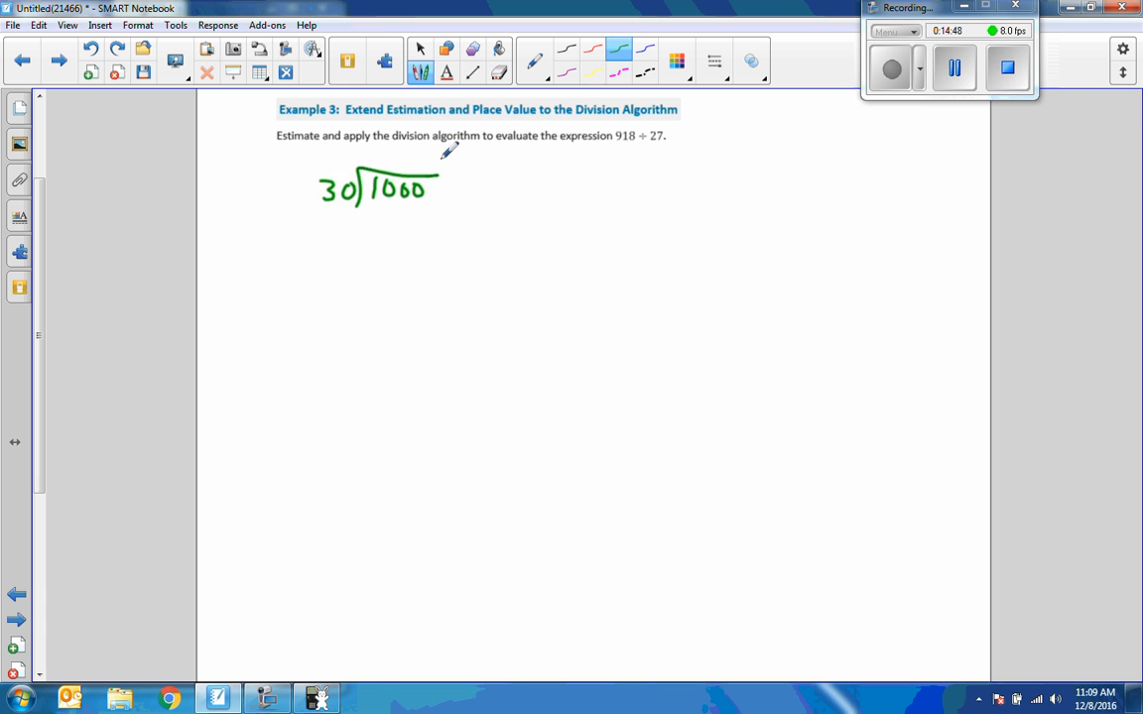
click(498, 71)
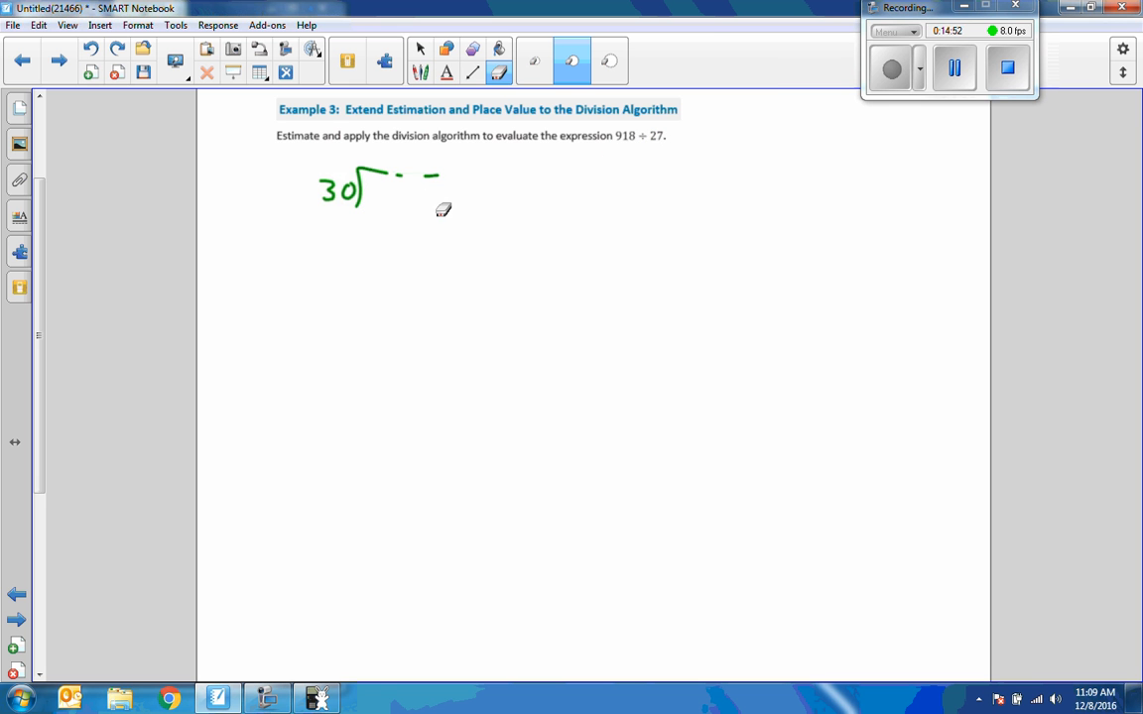
click(421, 59)
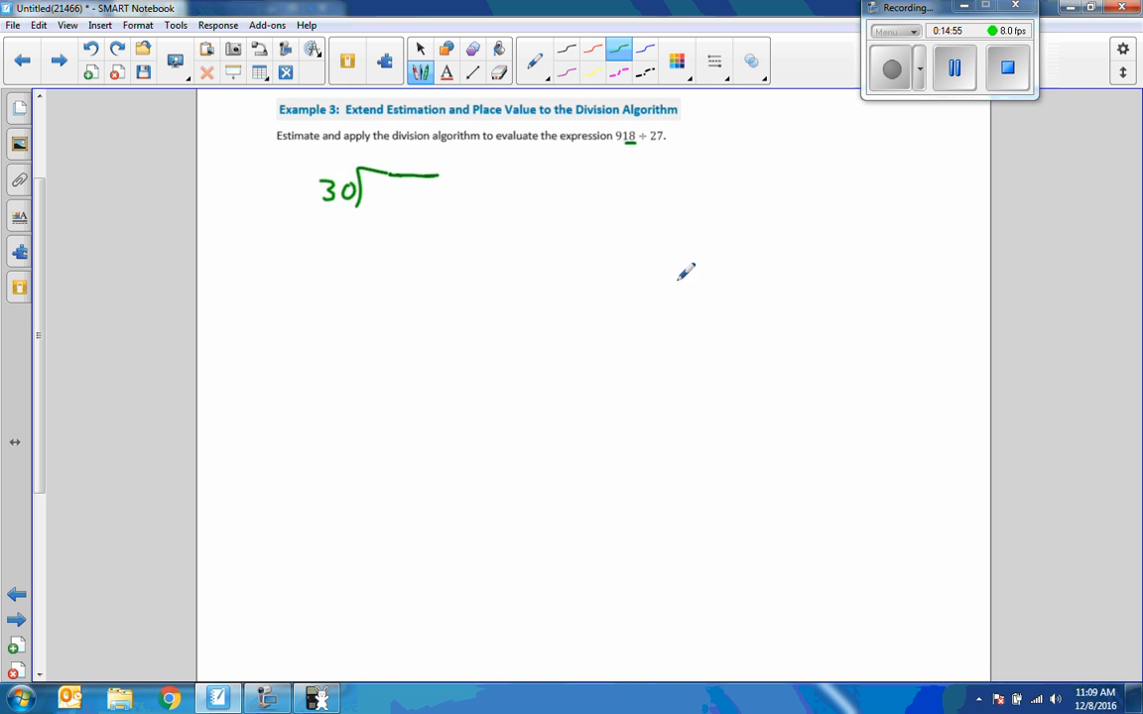
mouse_move(640, 127)
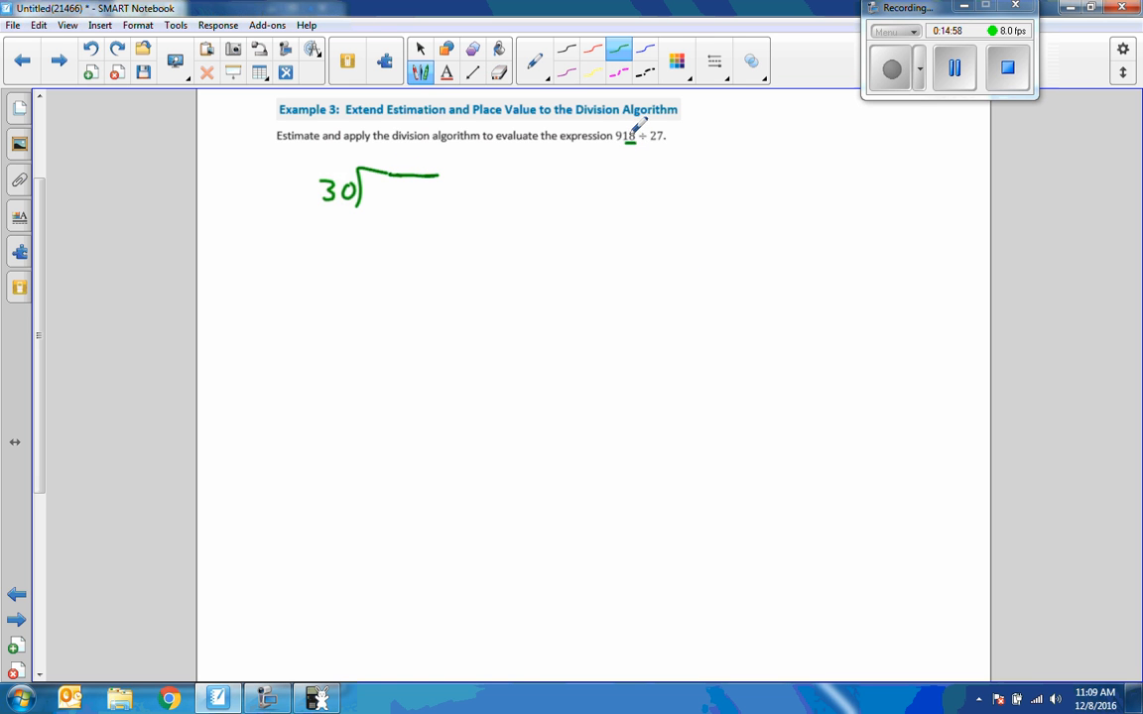
Step: Write 900 under the bracket and work the quotient 30 with remainder 0
drag(375, 183, 385, 198)
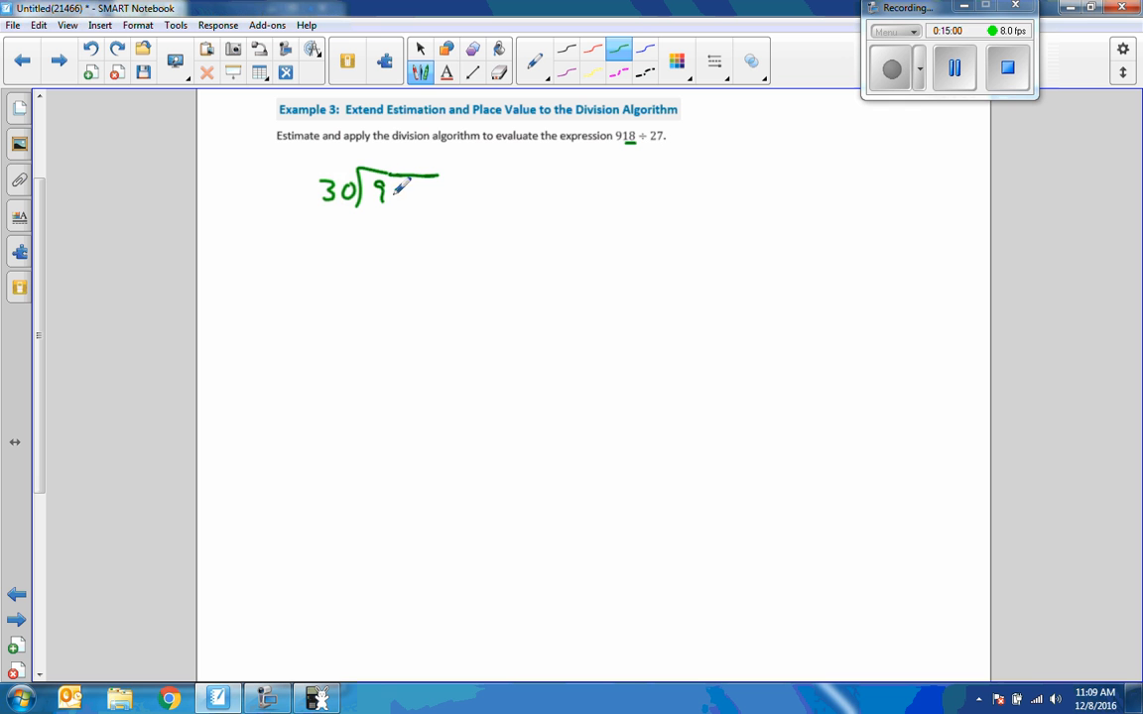
drag(389, 189, 421, 194)
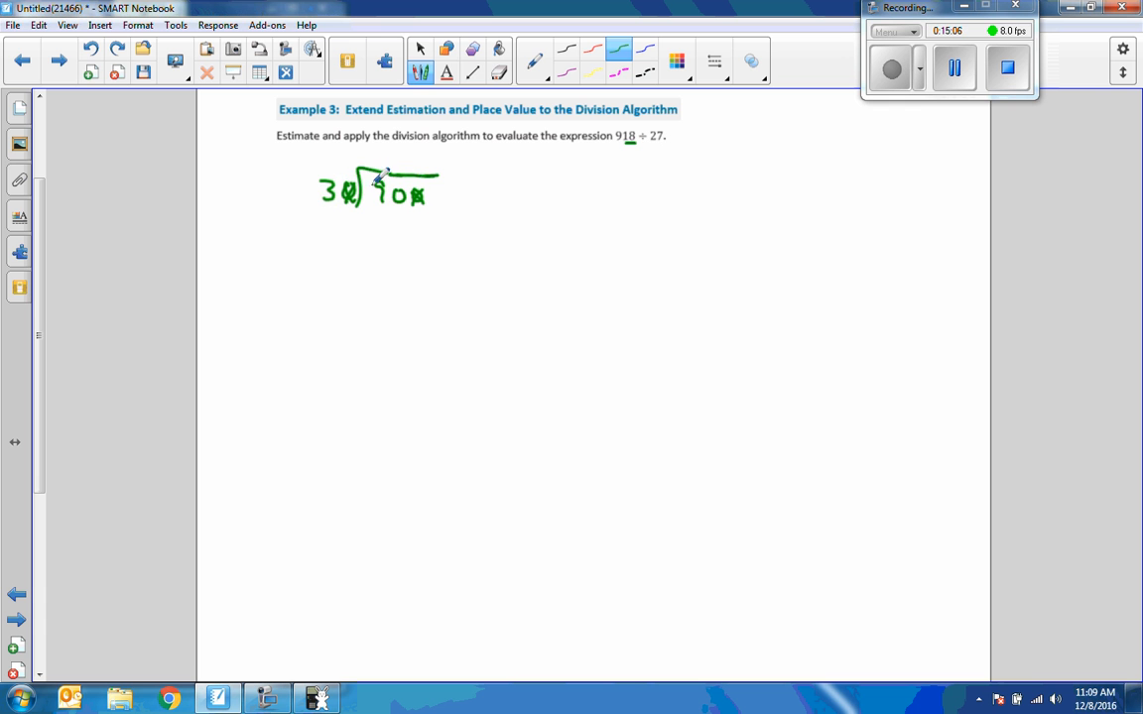
drag(381, 169, 387, 159)
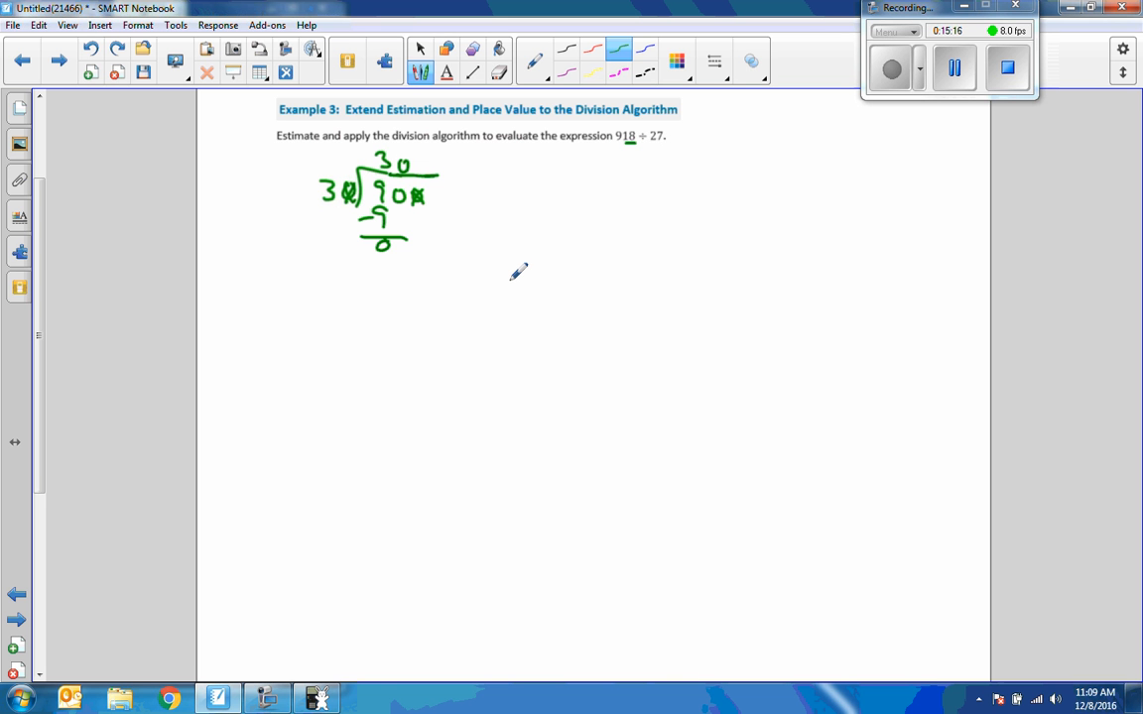
mouse_move(524, 262)
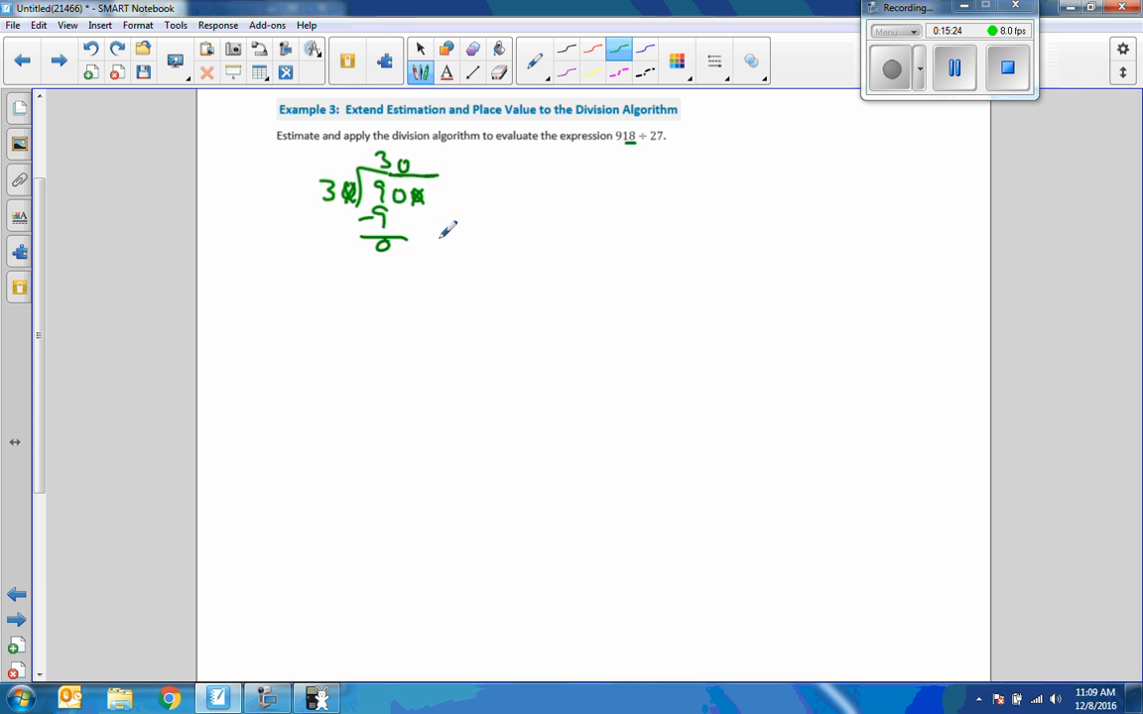
mouse_move(639, 219)
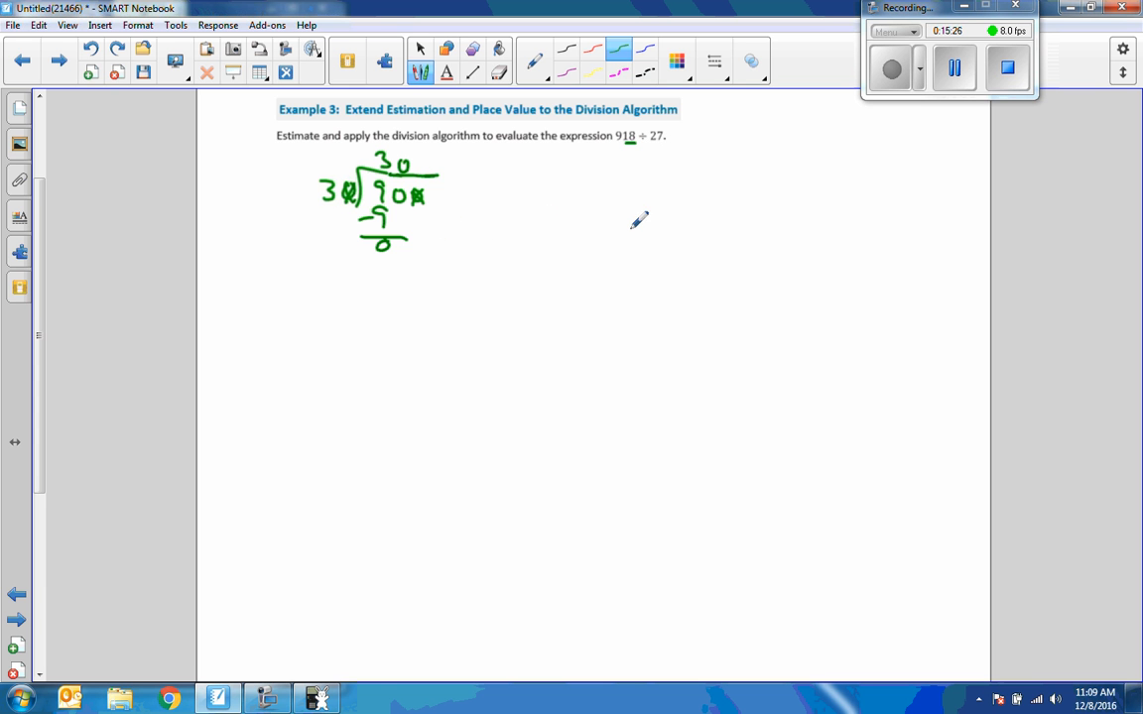
Step: Write 27)918 in green ink, first quotient digit 3 and product 81 marked for subtraction
drag(651, 234, 679, 209)
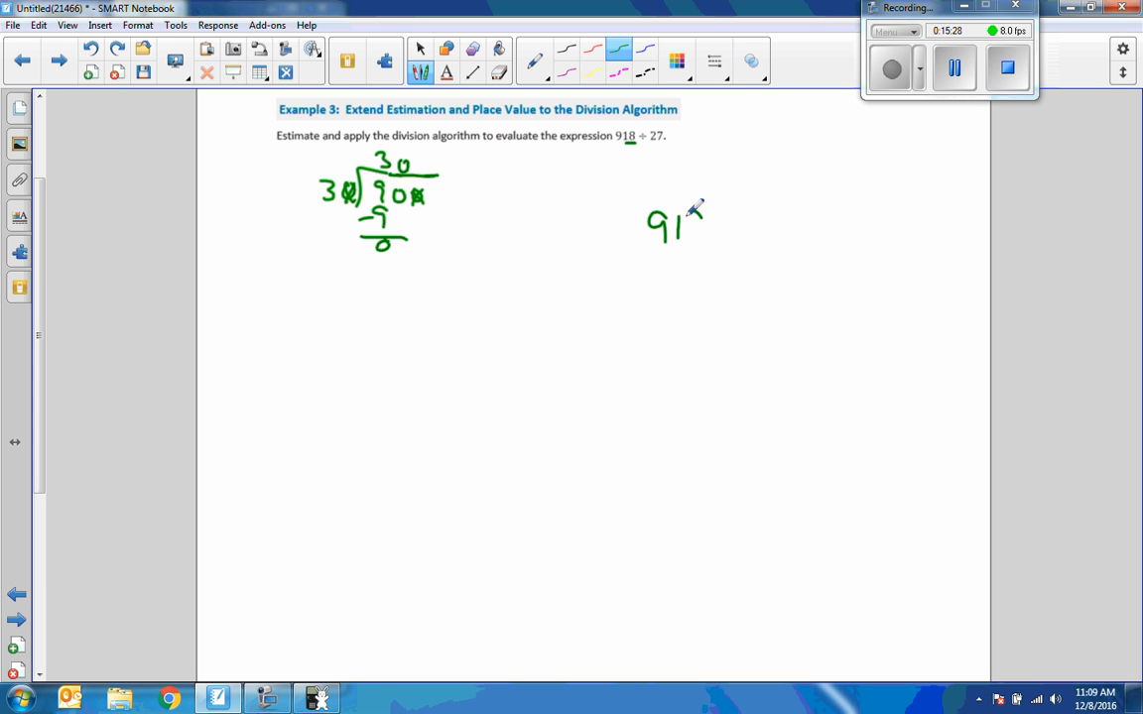
drag(655, 238, 718, 208)
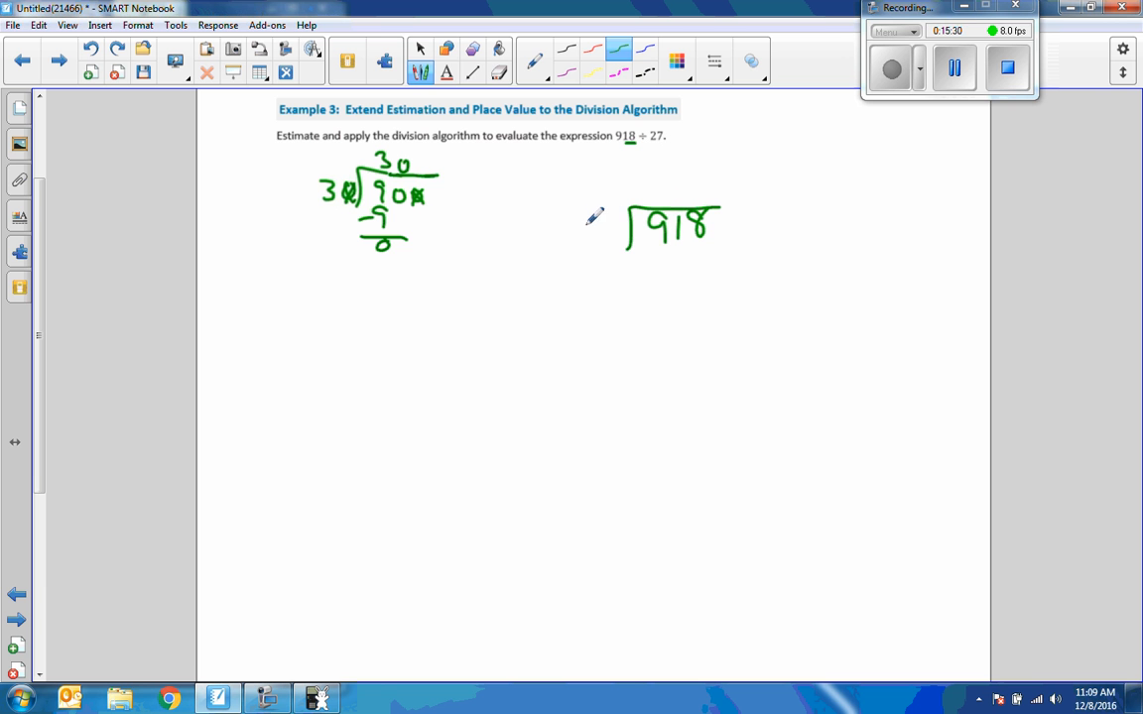
drag(585, 238, 611, 215)
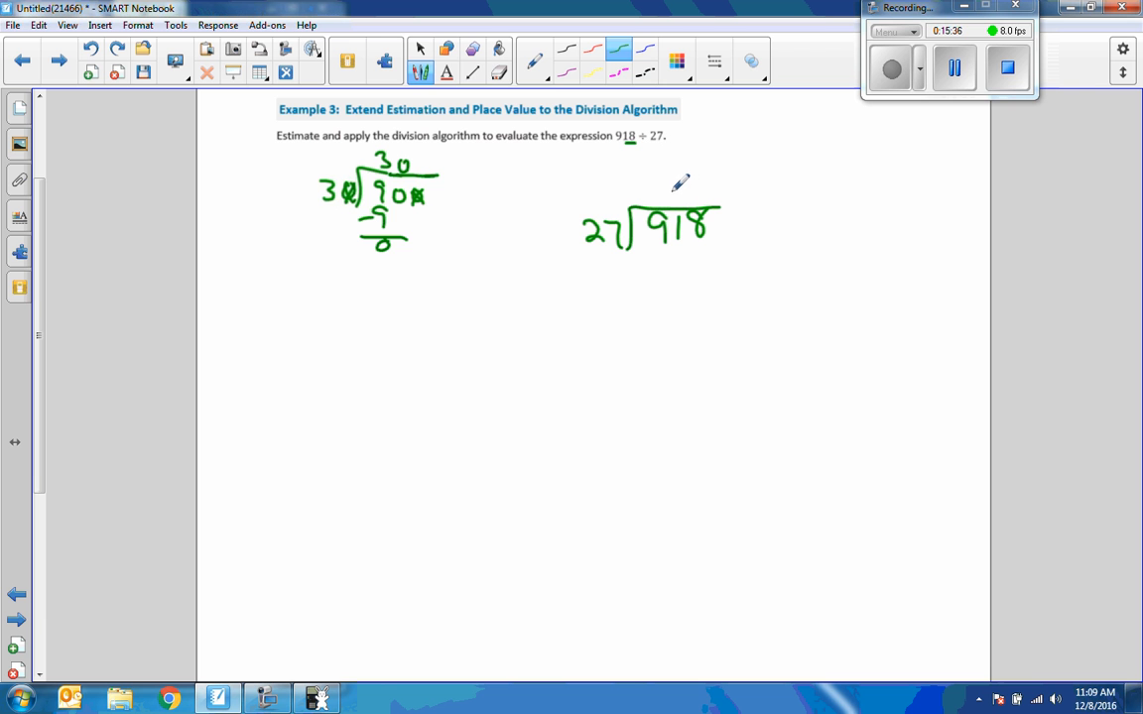
drag(672, 199, 685, 183)
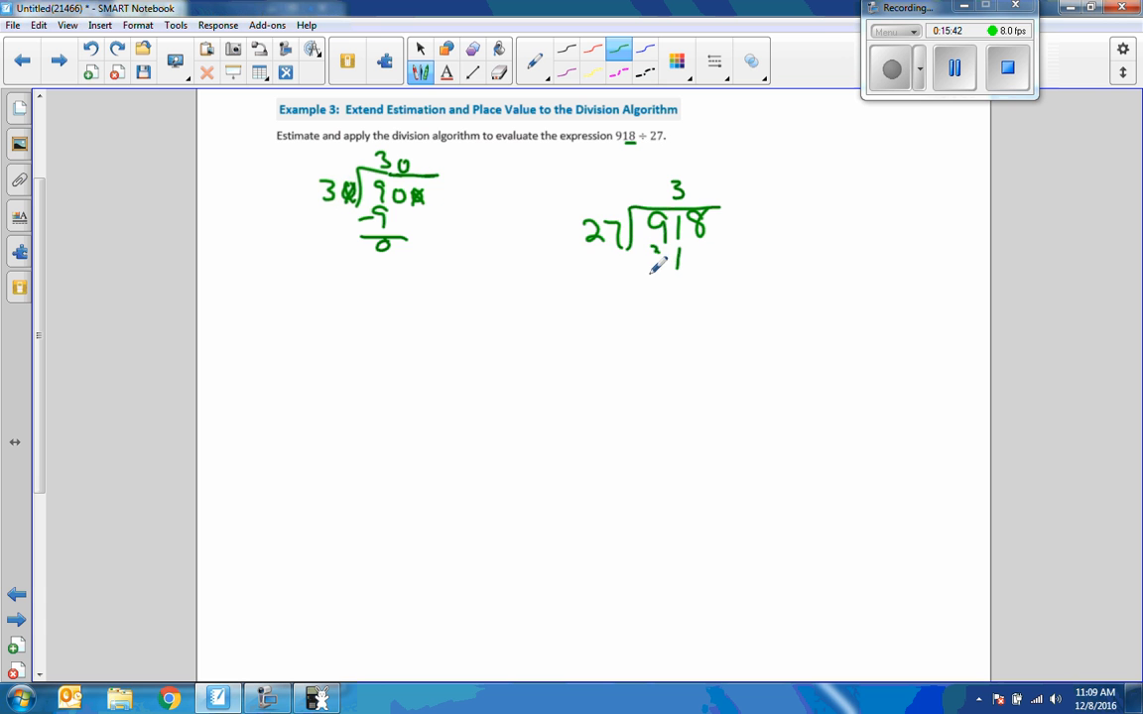
drag(627, 282, 686, 282)
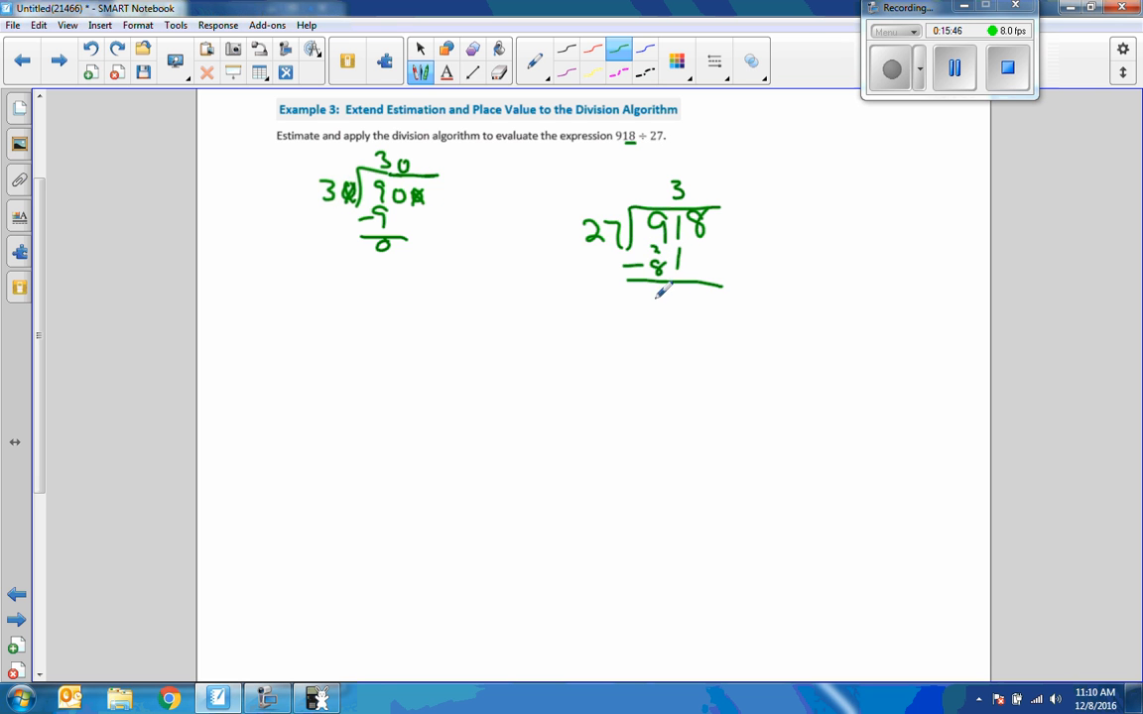
Step: Bring down to 108, write quotient digit 4, subtract 108 and show remainder 0 for quotient 34
drag(655, 297, 684, 302)
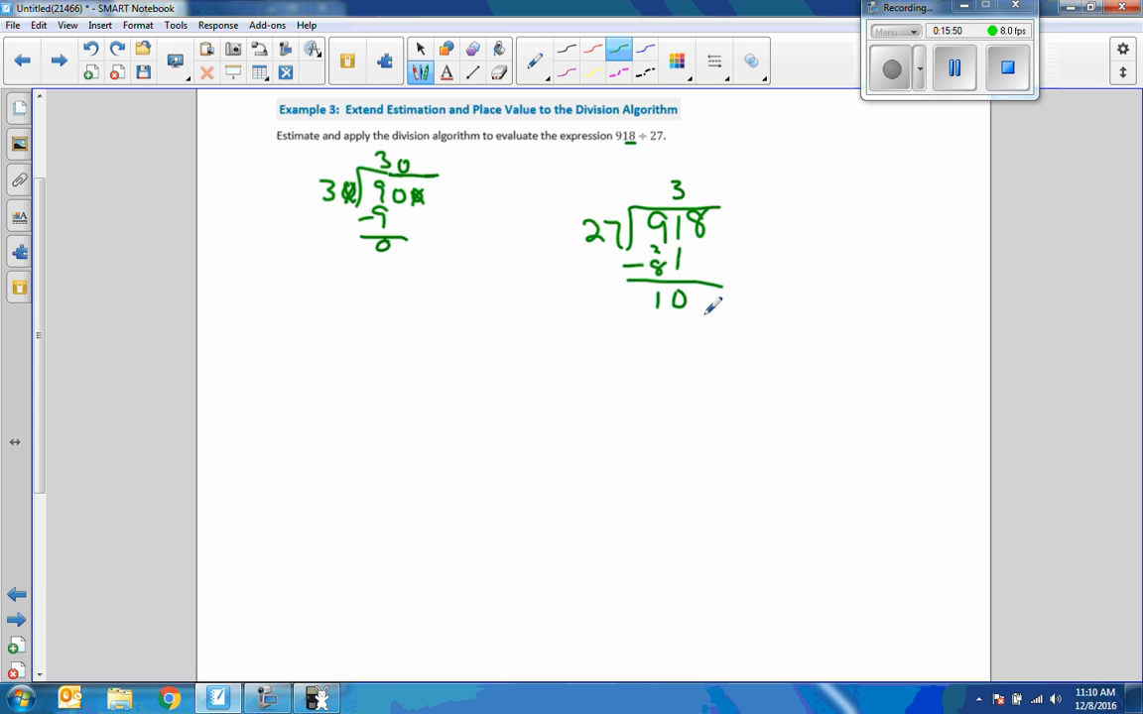
drag(694, 308, 711, 297)
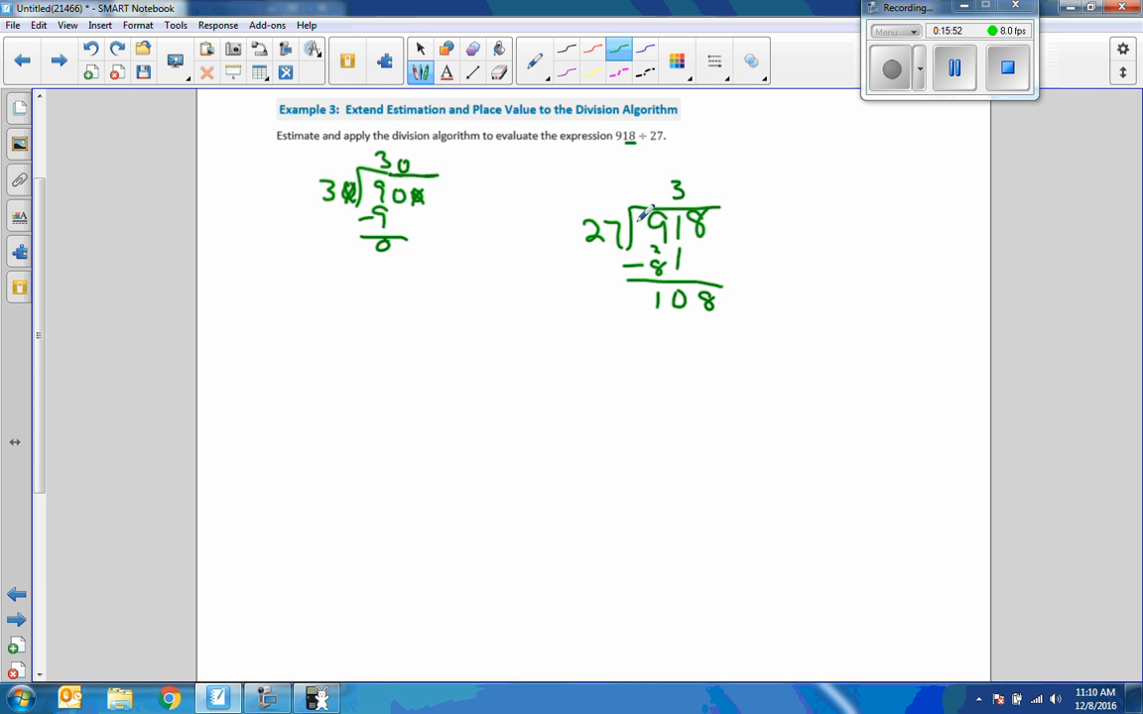
drag(699, 176, 712, 195)
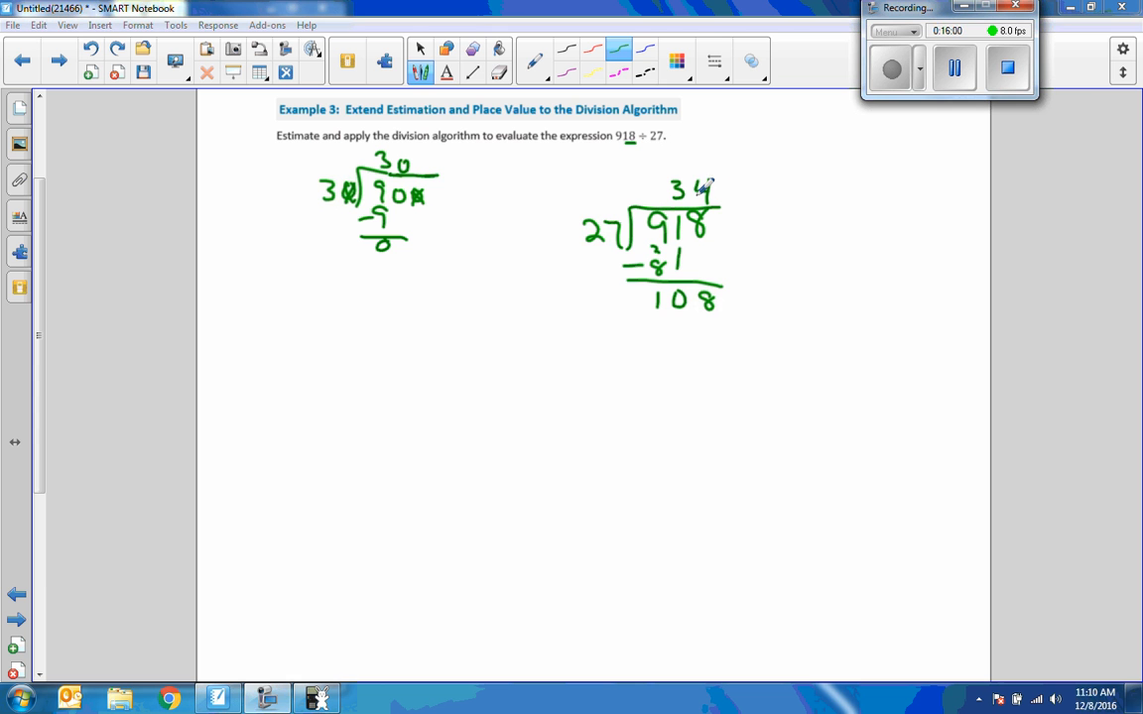
drag(699, 318, 713, 341)
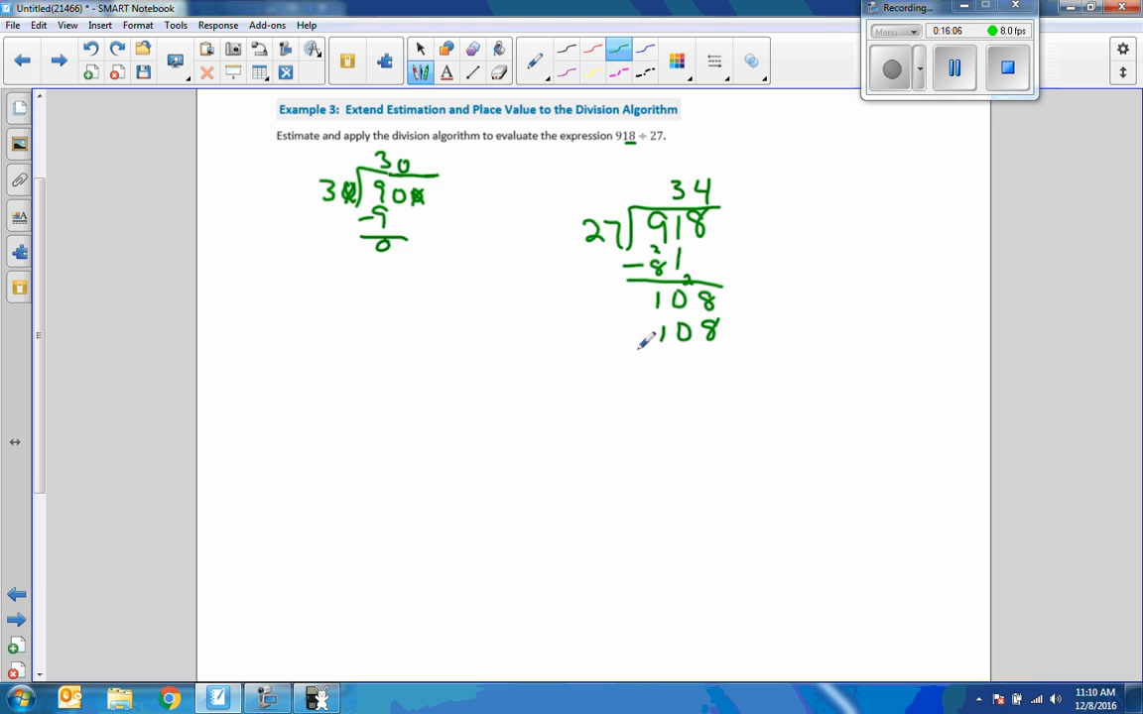
drag(635, 354, 724, 353)
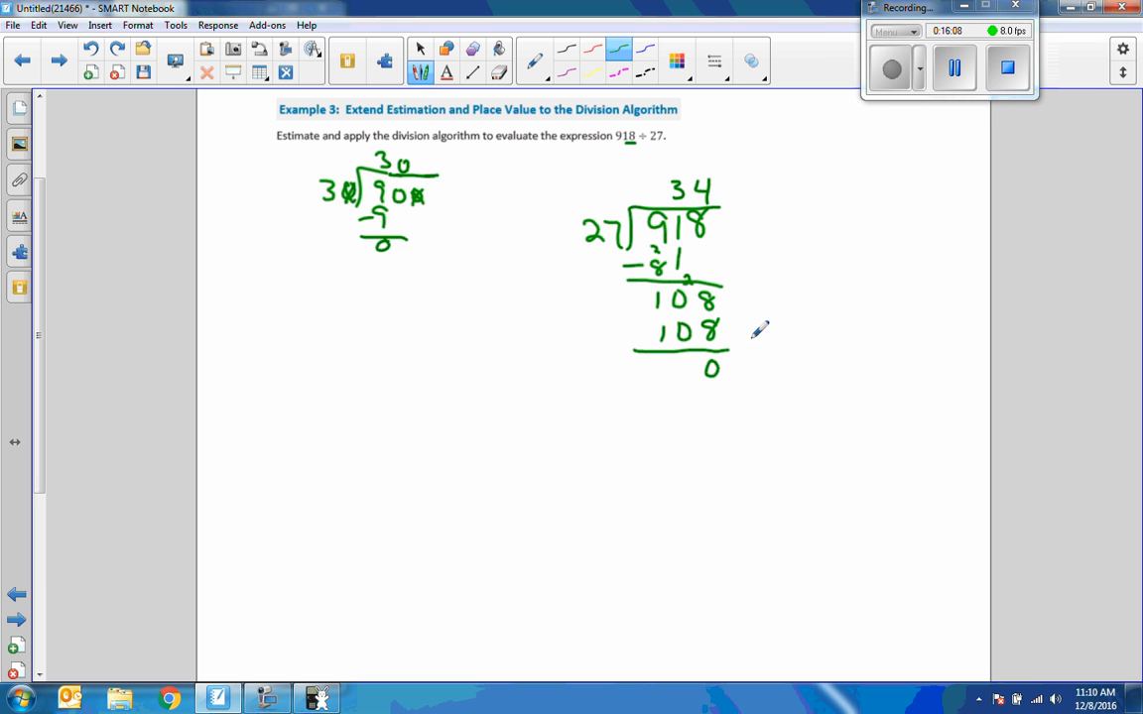
mouse_move(738, 187)
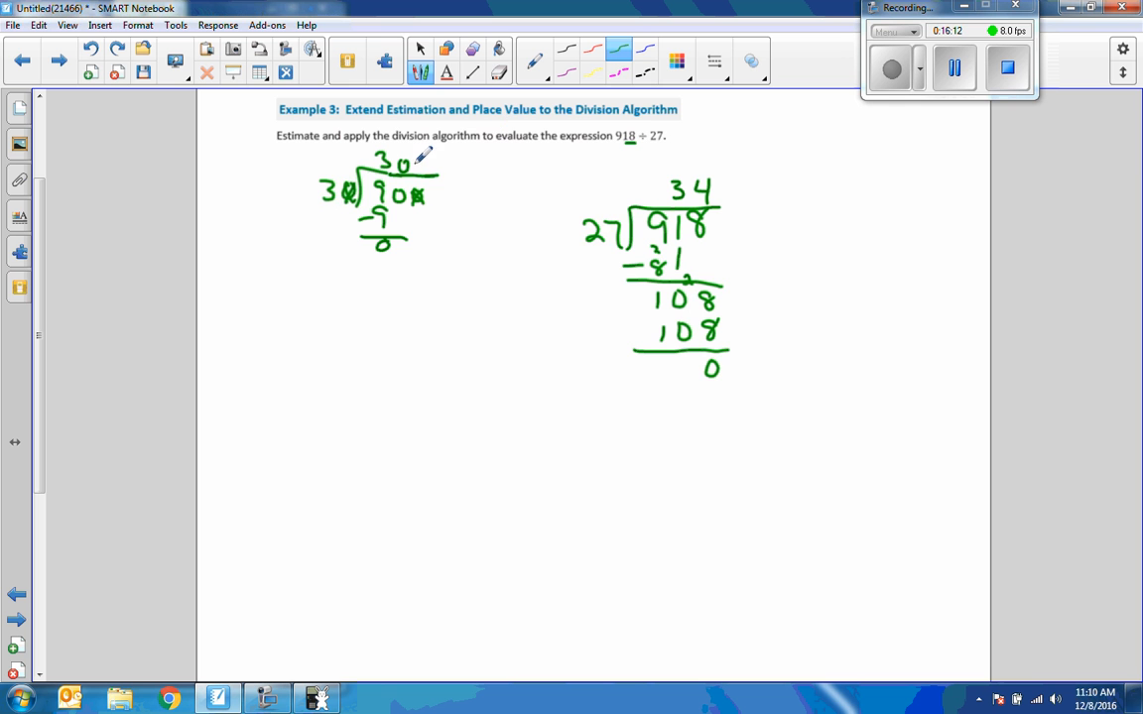
mouse_move(56, 586)
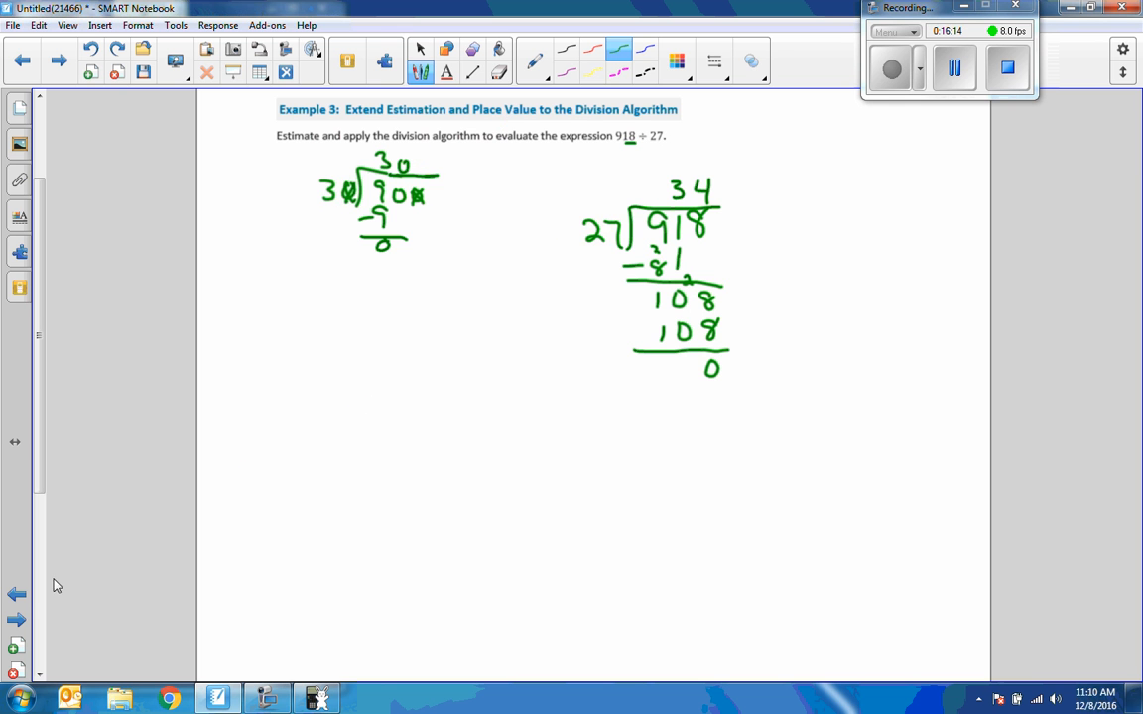
Step: Scroll down to the Lesson 12 Problem Set listing the ten division exercises
scroll(down, 3)
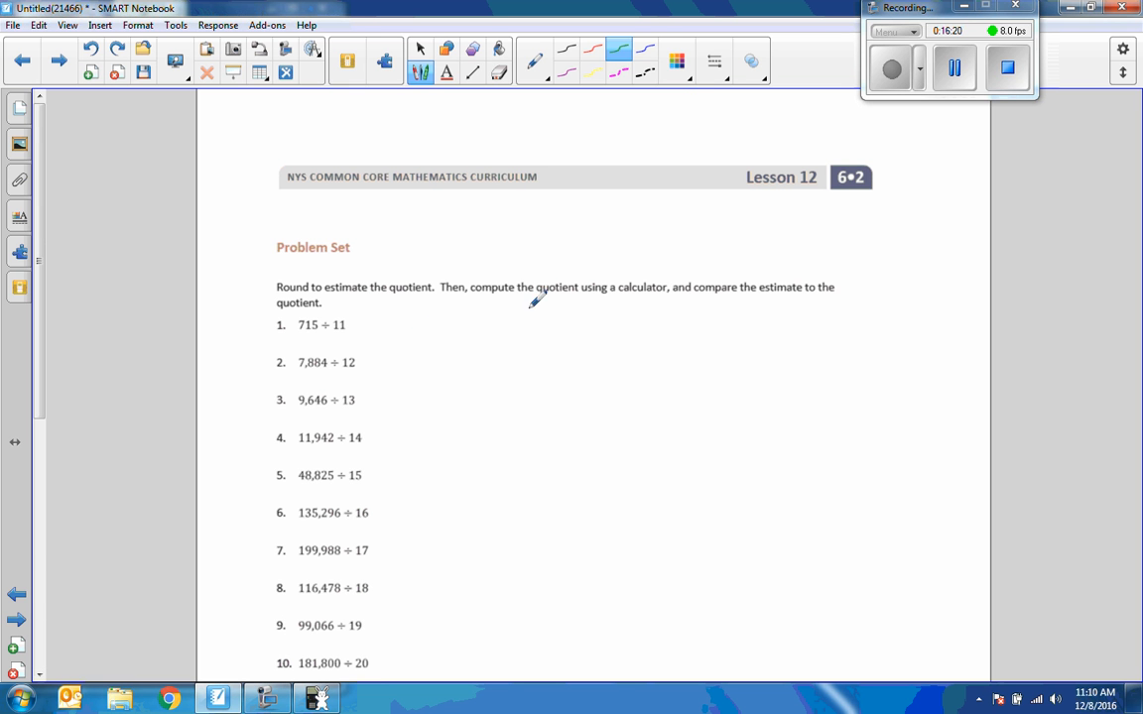
mouse_move(786, 234)
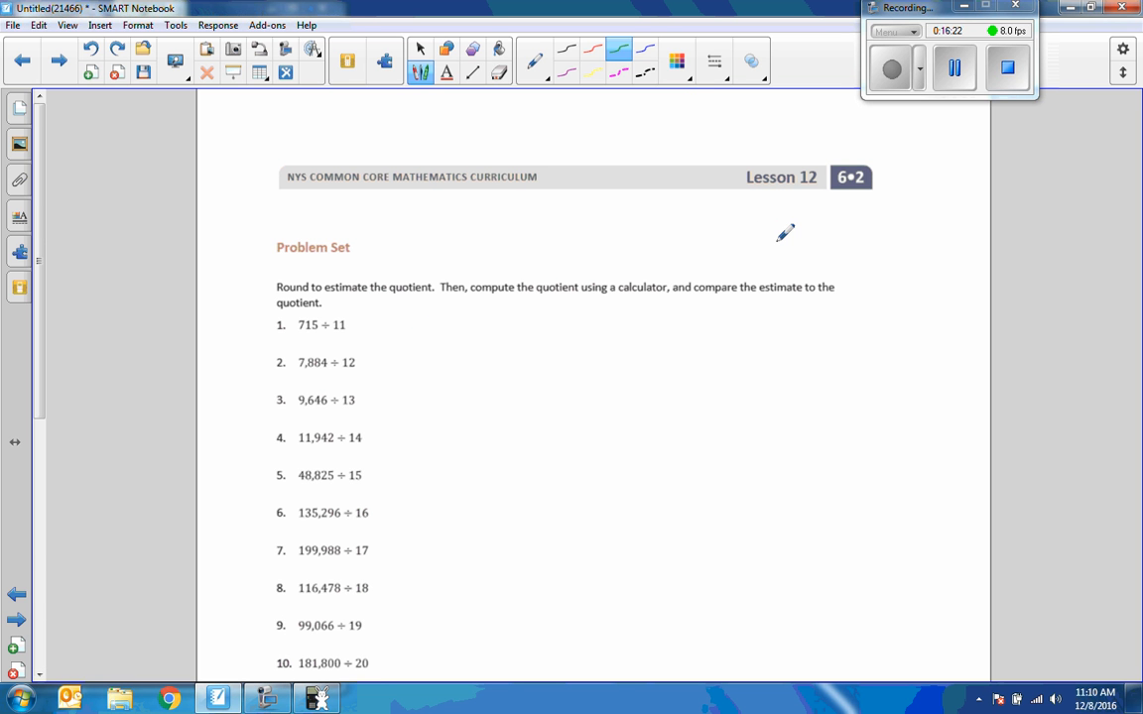